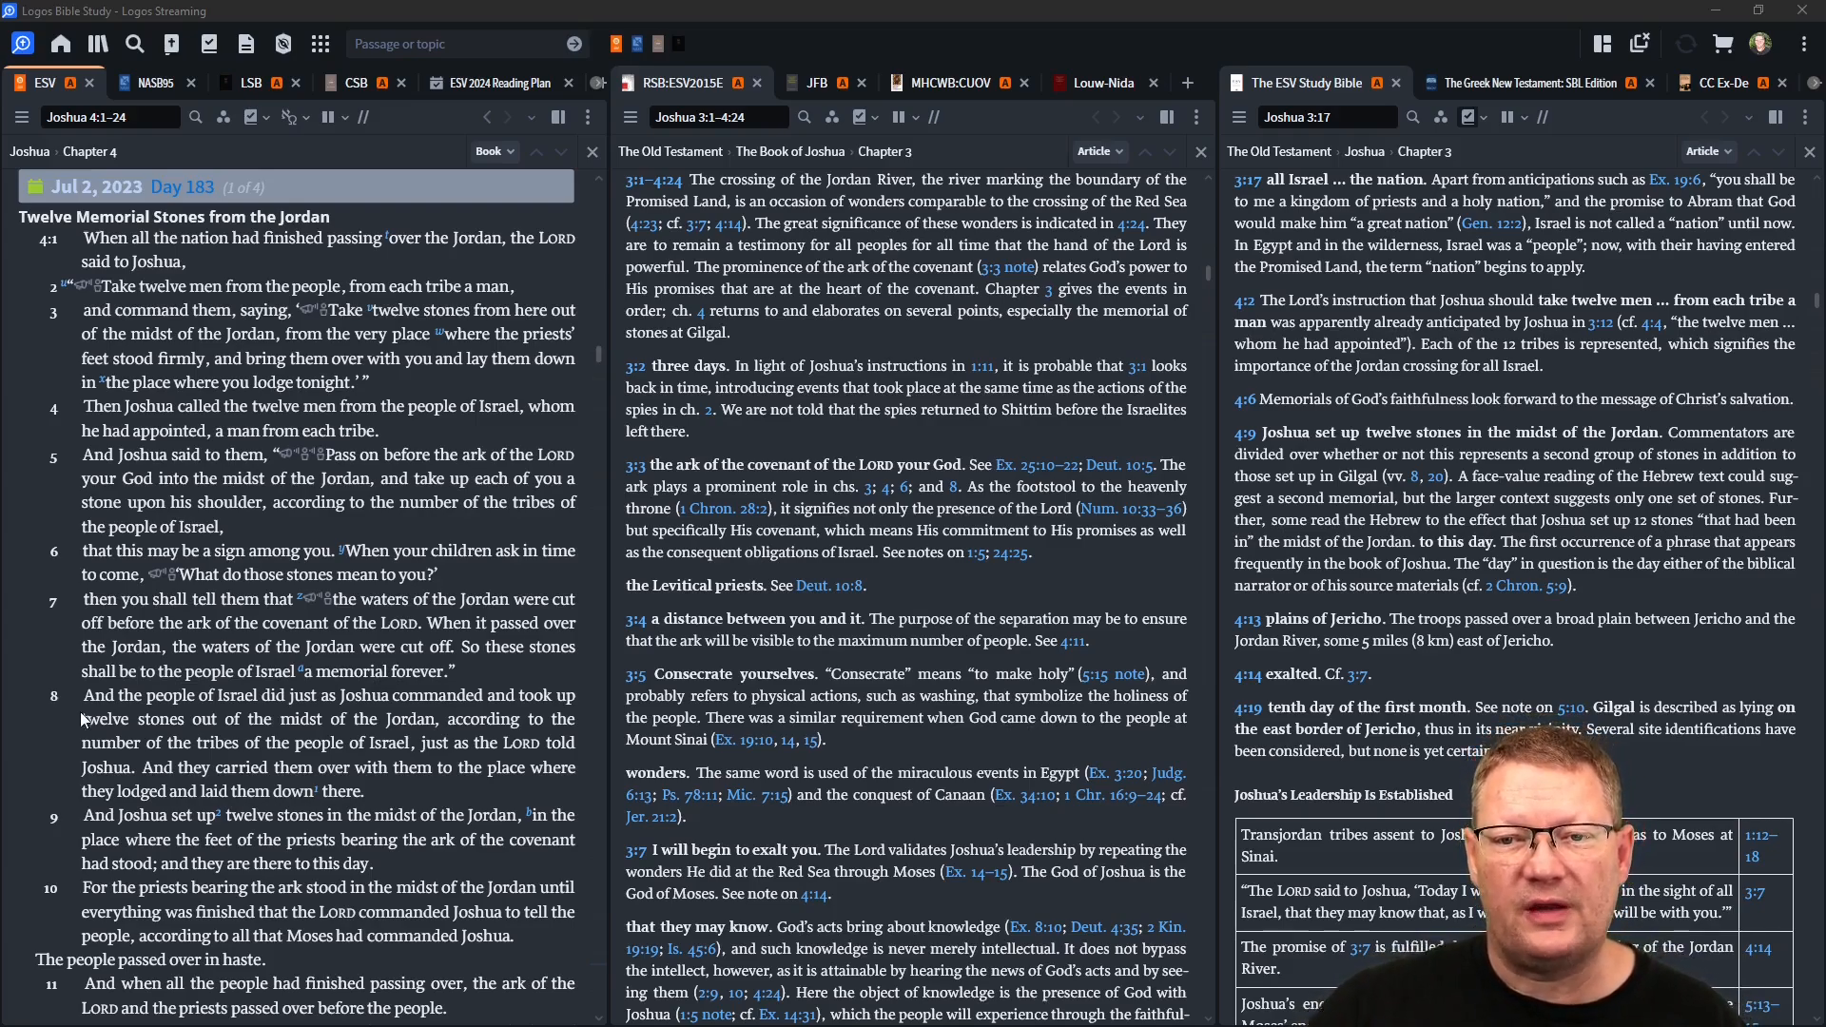
mouse_move(410, 959)
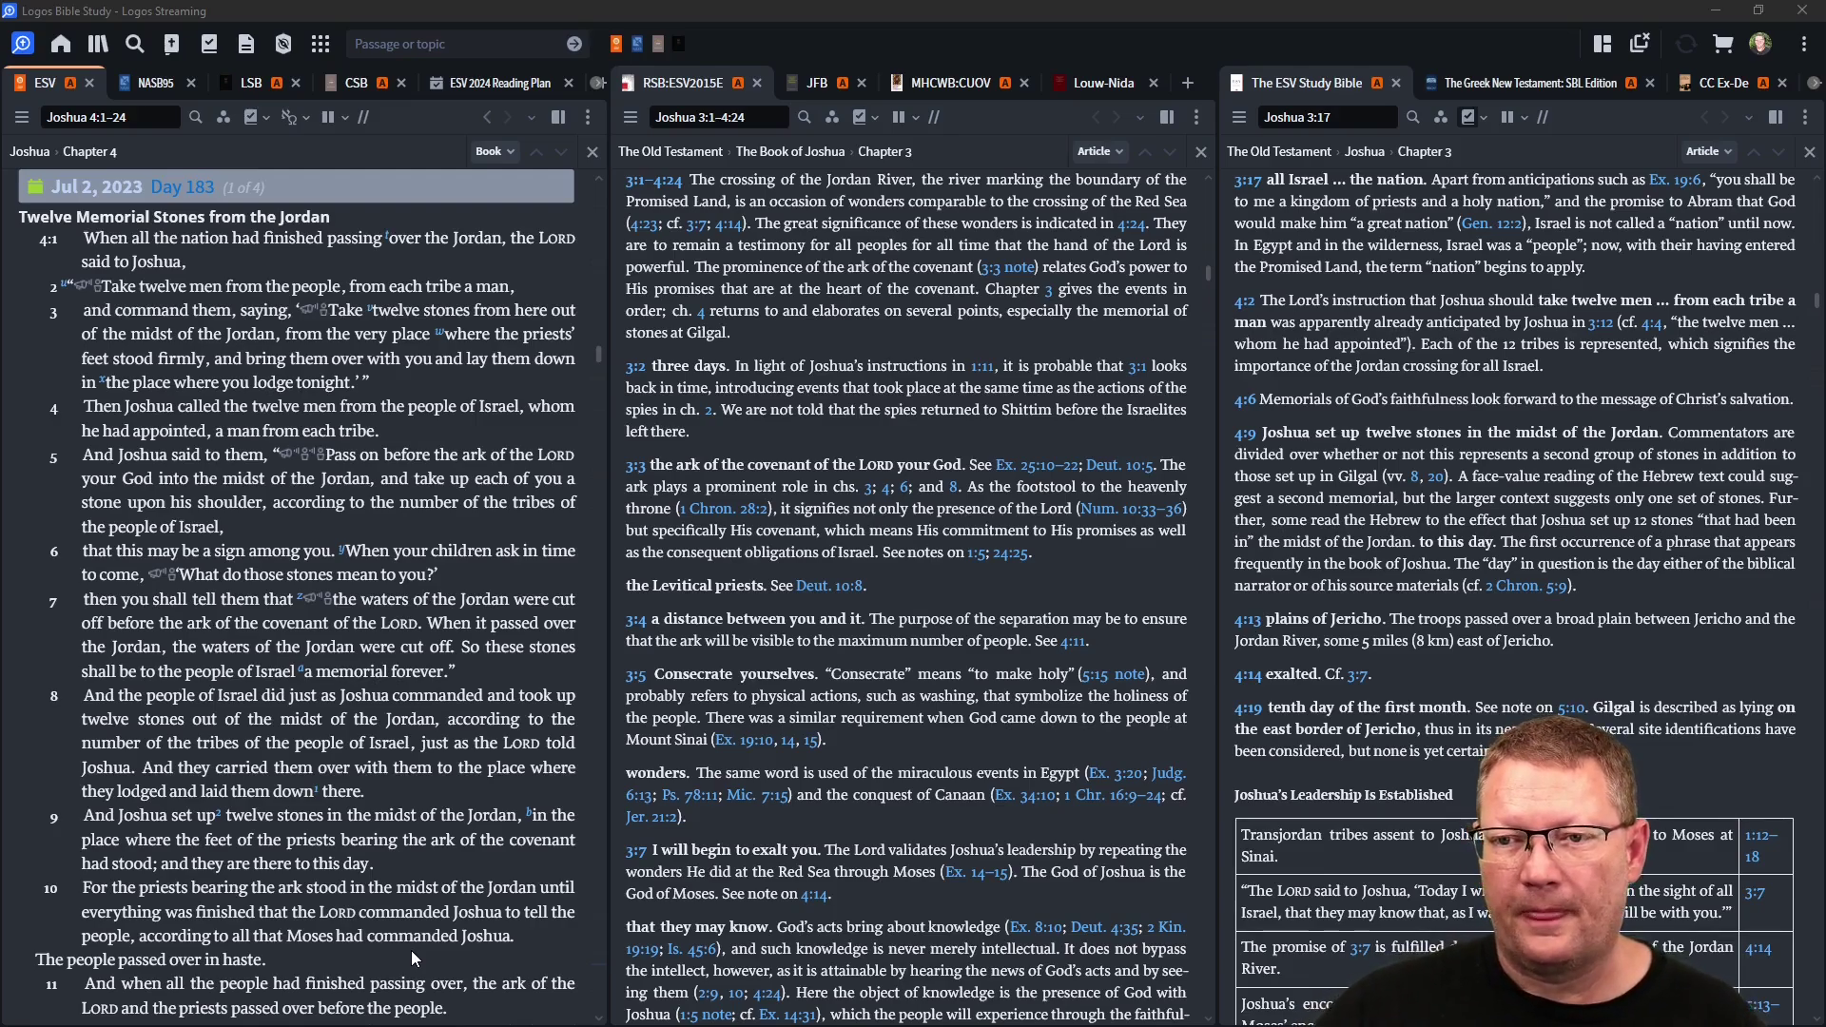
- Scroll the ESV text through Joshua 4:1–8 with linked study notes following
scroll("down", 3)
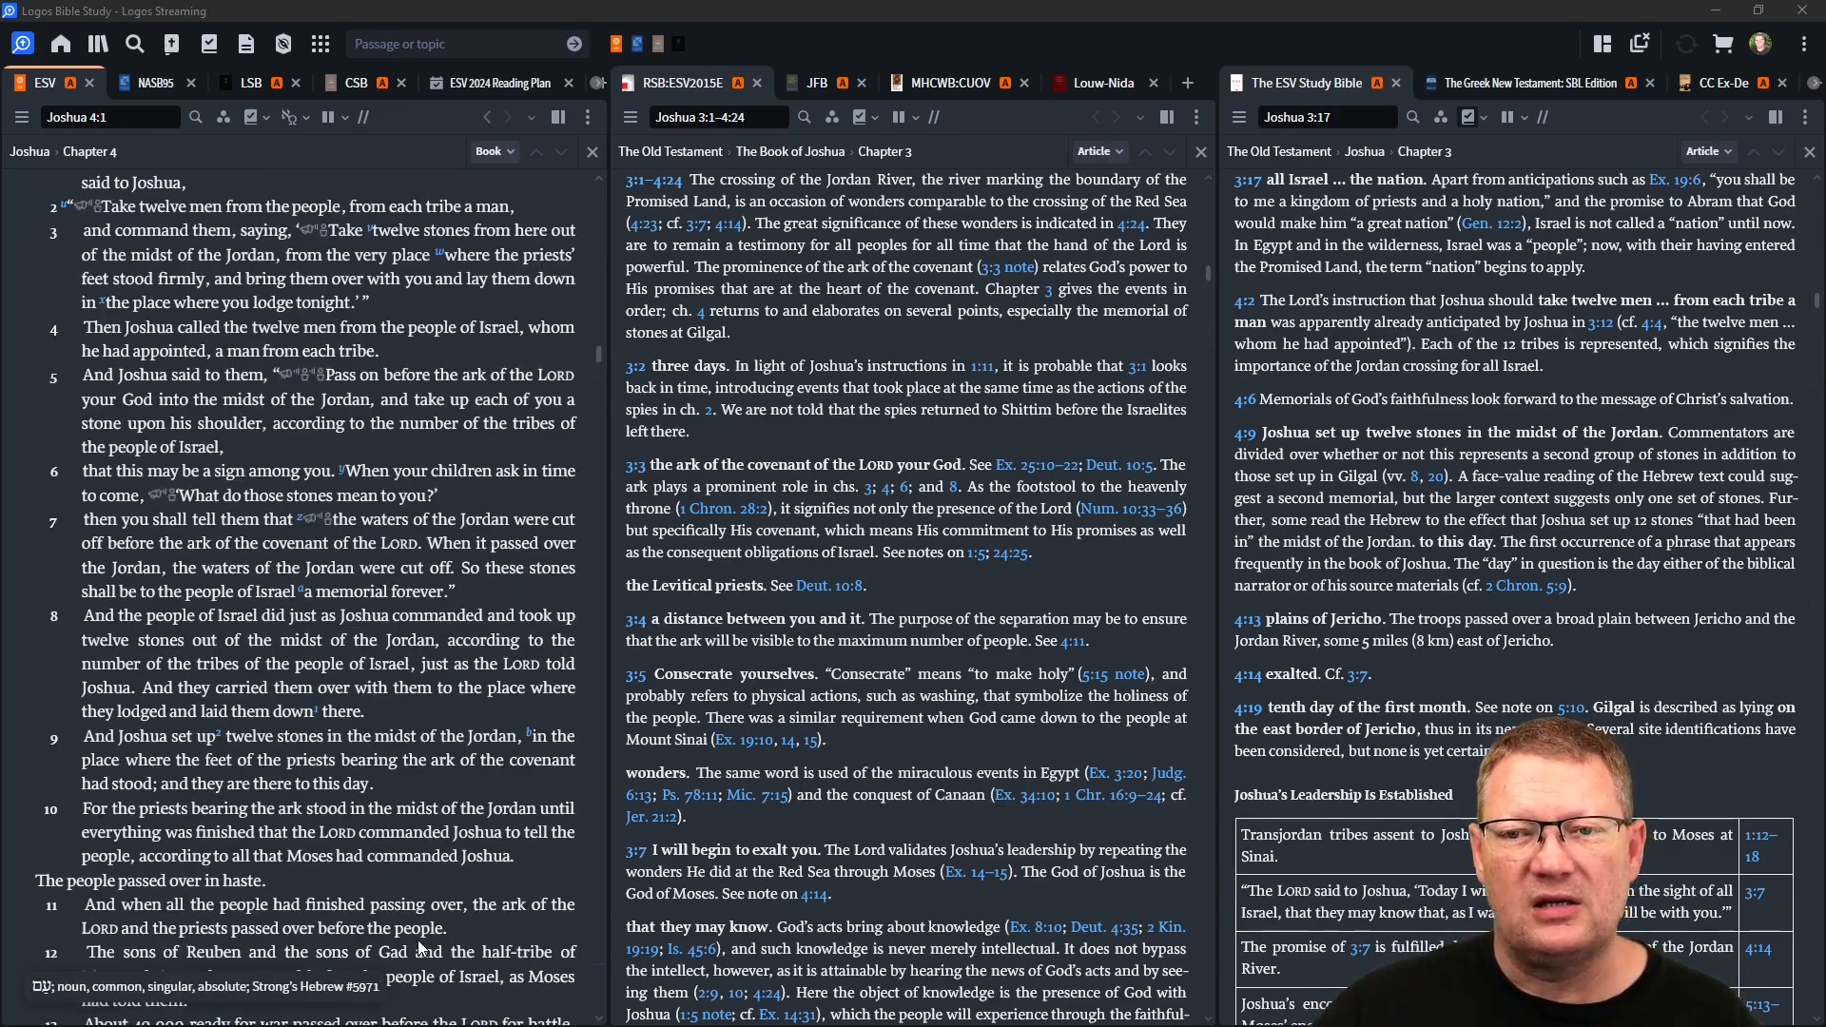
scroll("down", 3)
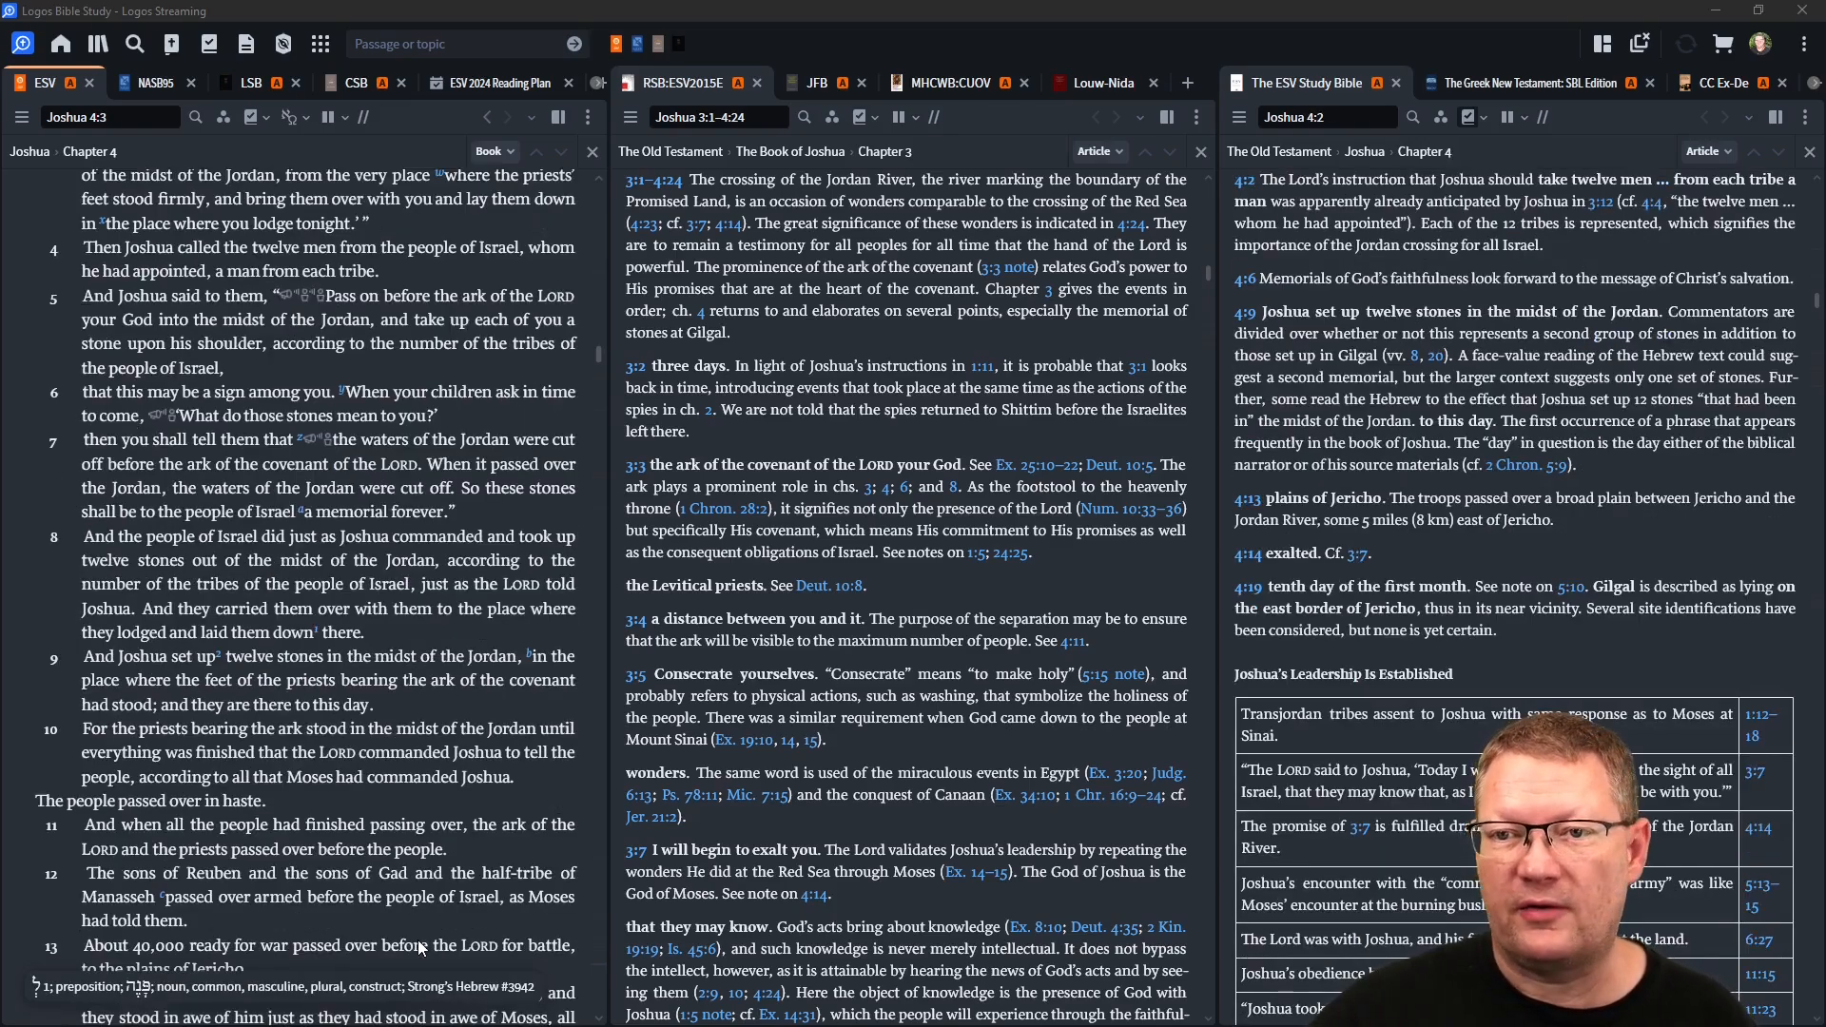
scroll("down", 3)
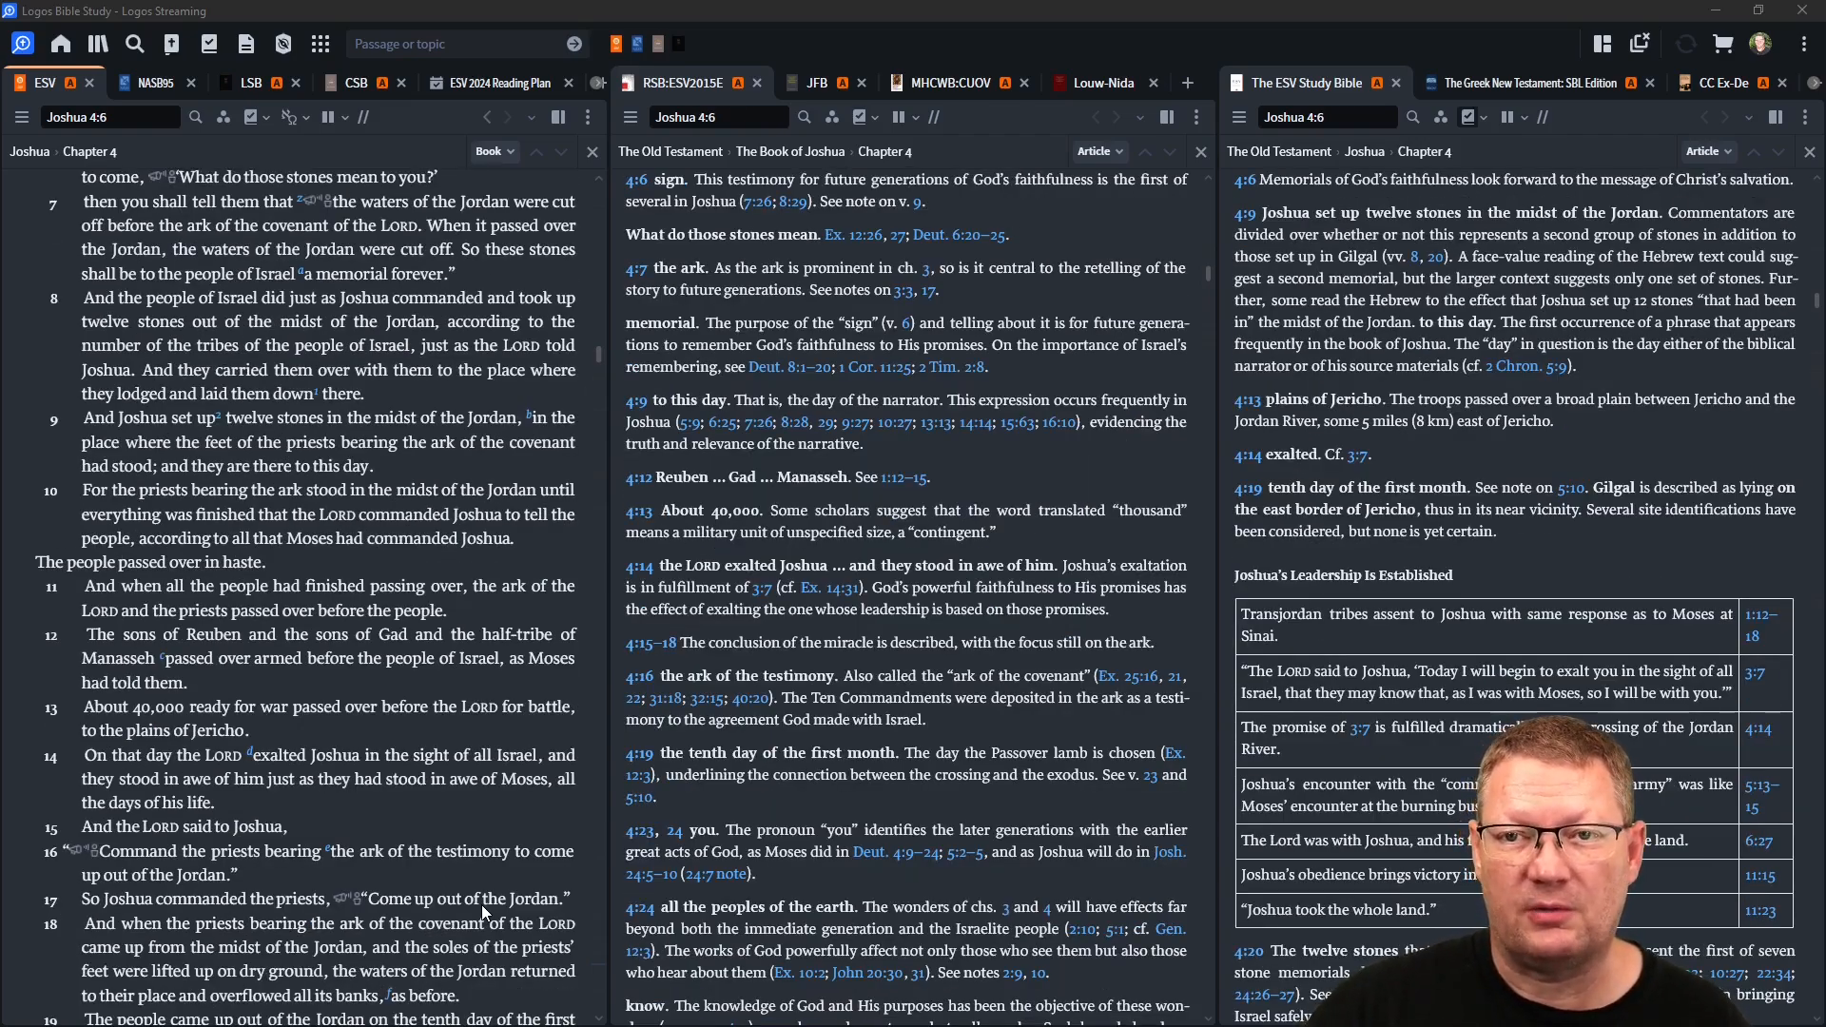
scroll("down", 3)
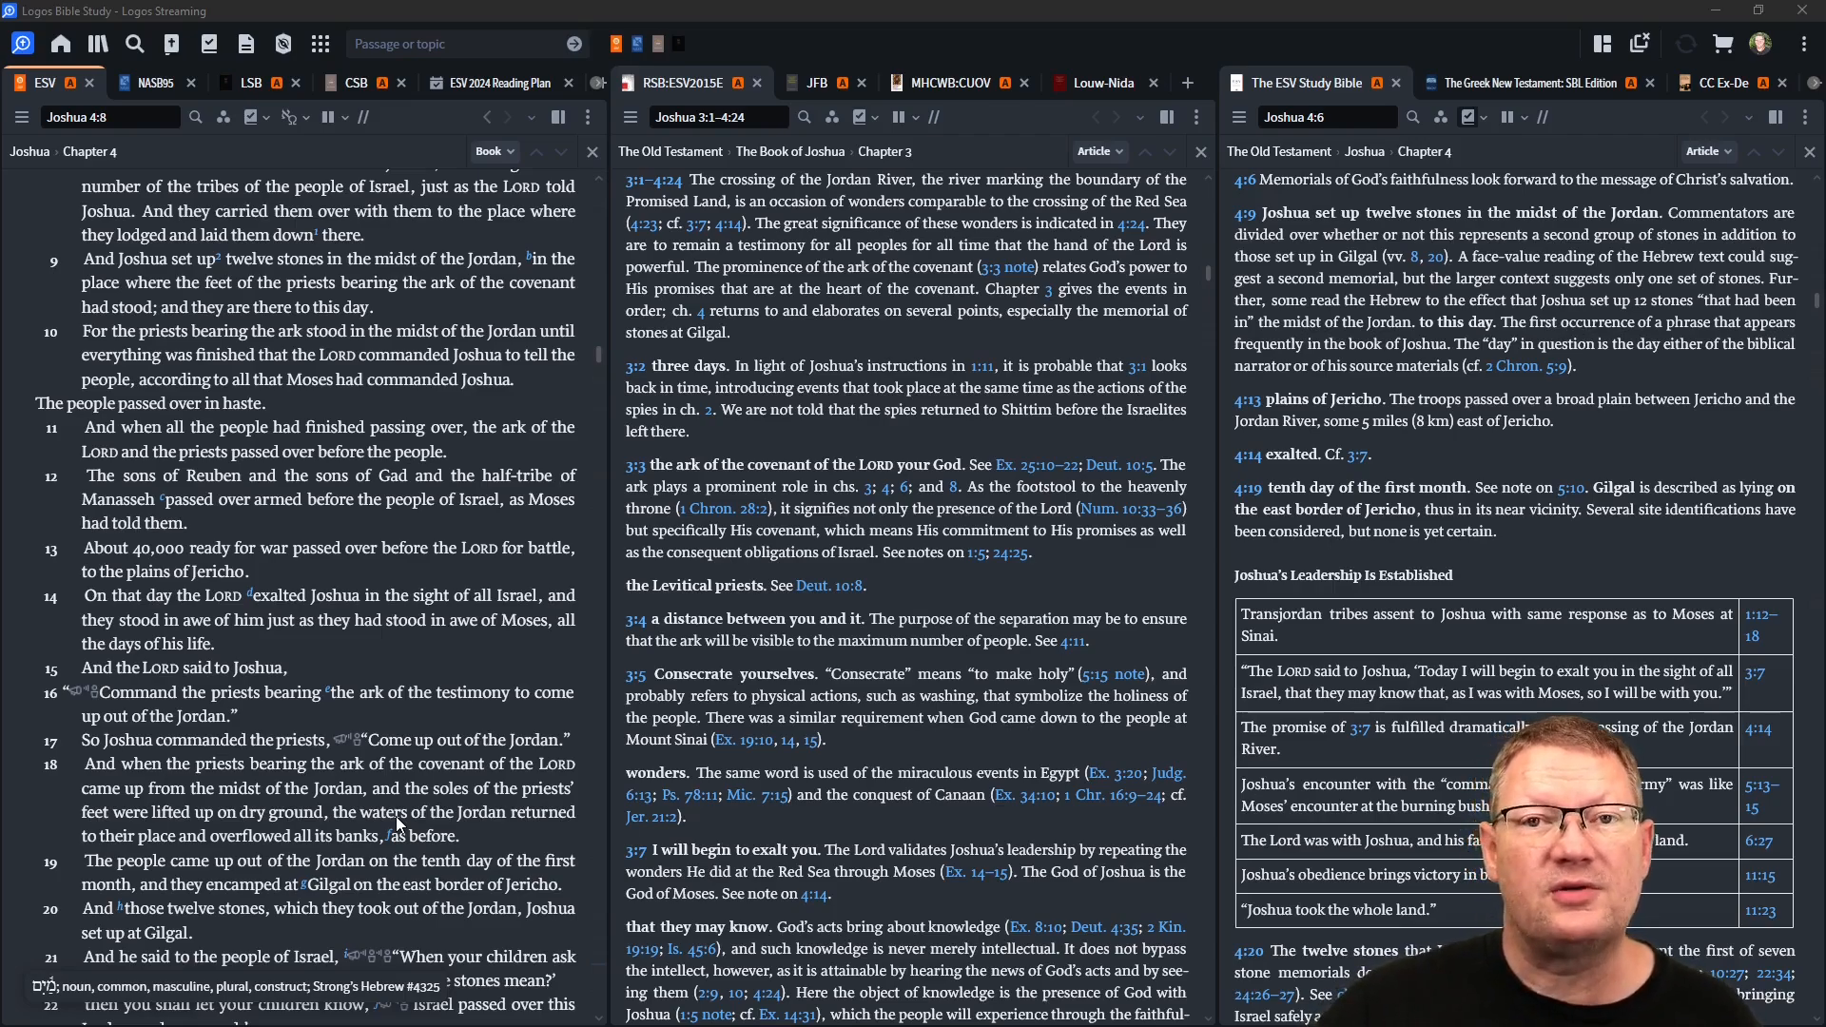
- Scroll to Joshua 4:24, reaching the Keep Reading link for Ps 129–131
scroll("down", 3)
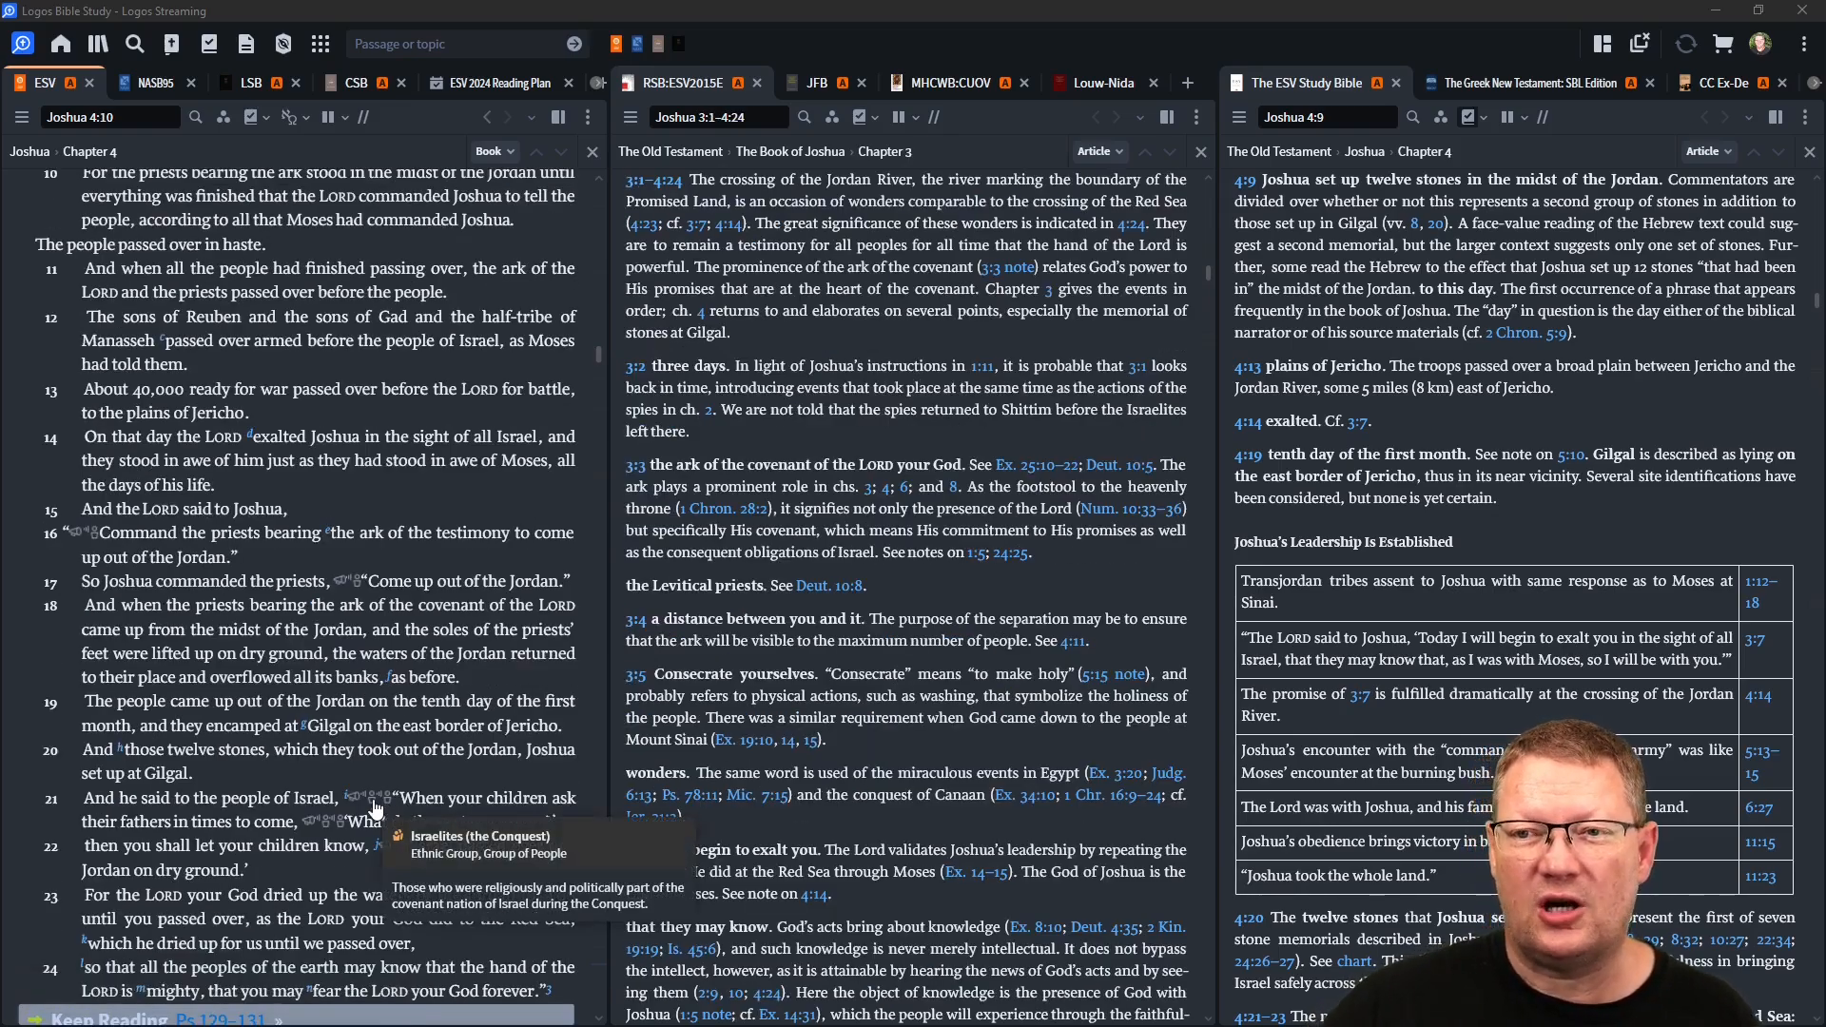
scroll("down", 3)
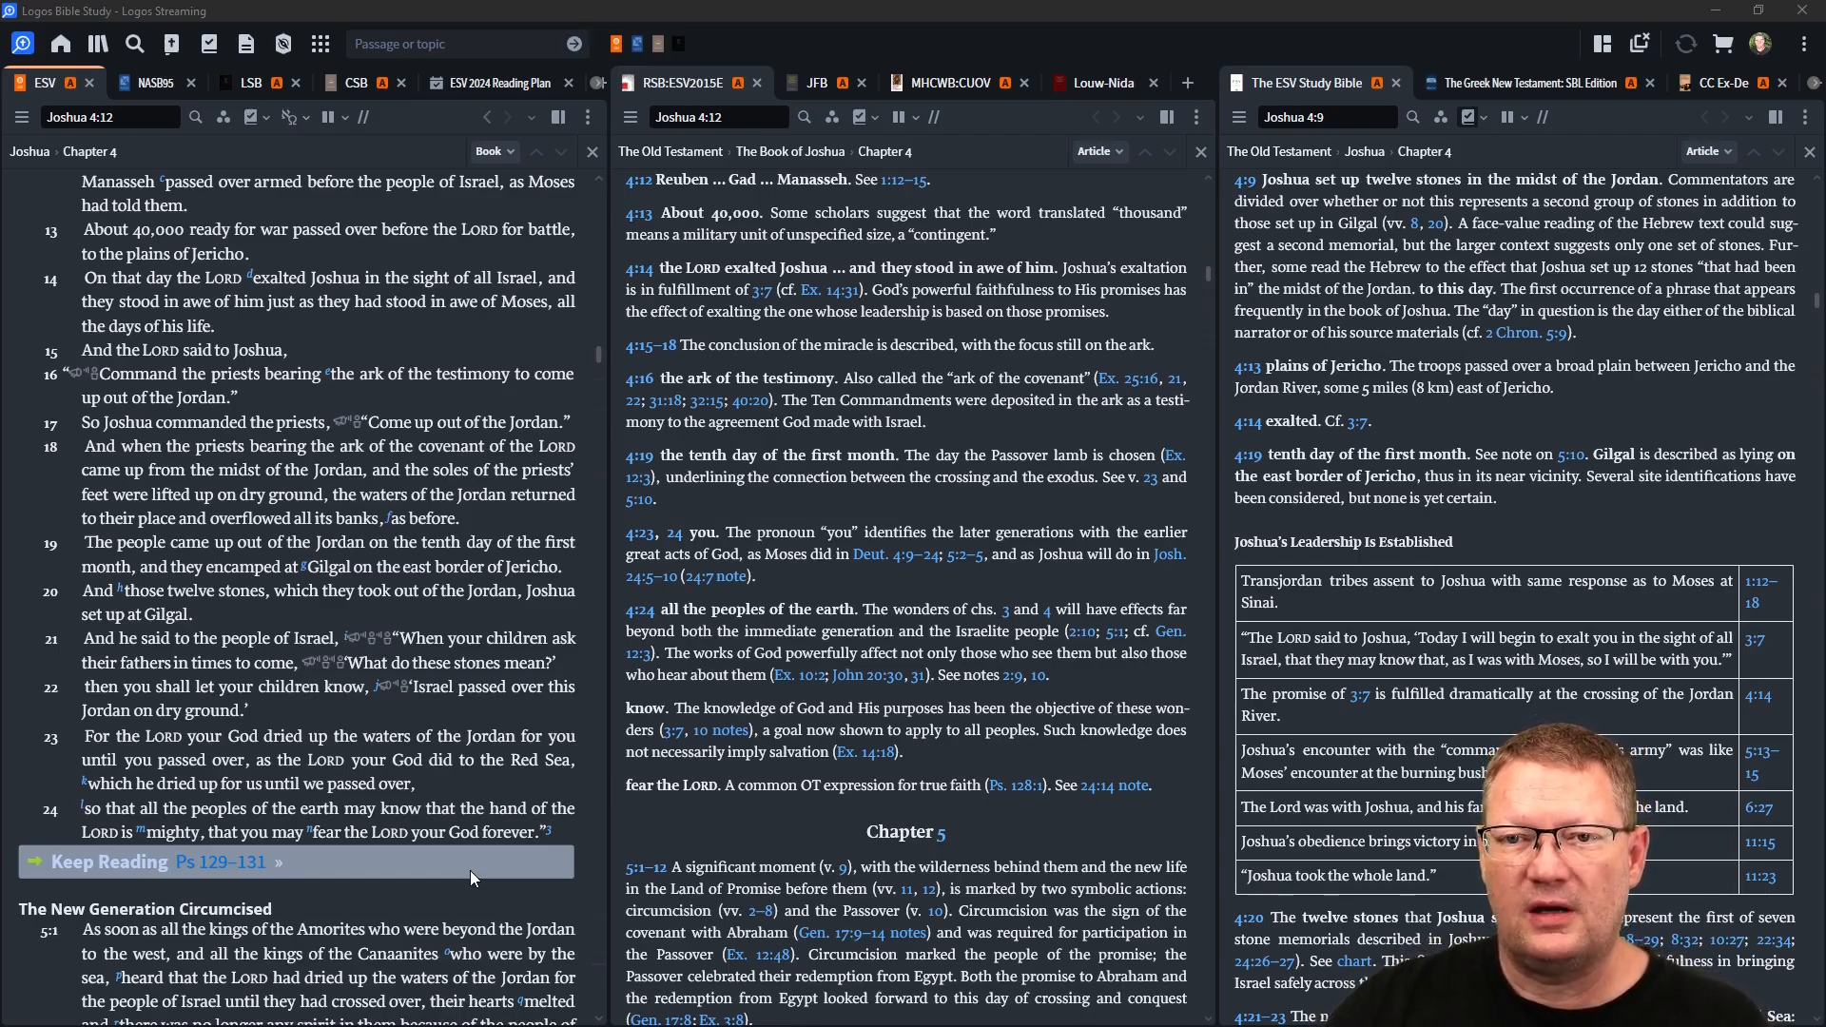
mouse_move(476, 904)
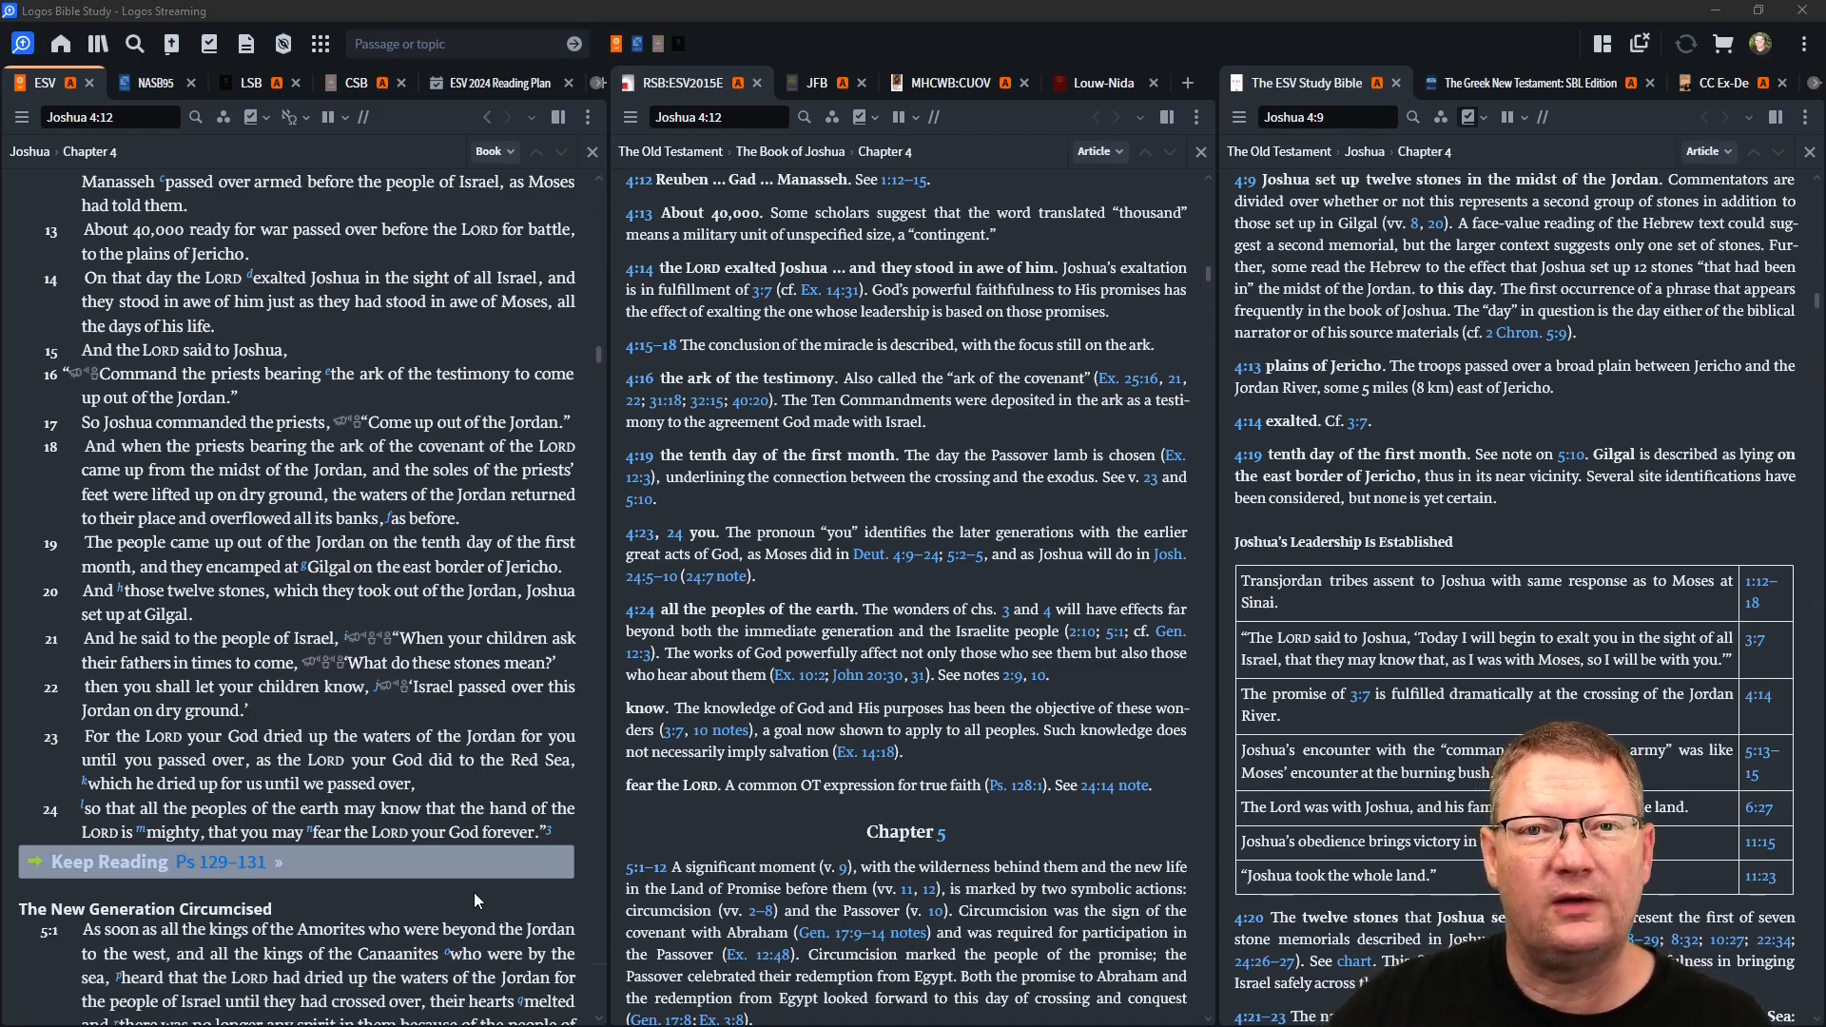
scroll("down", 3)
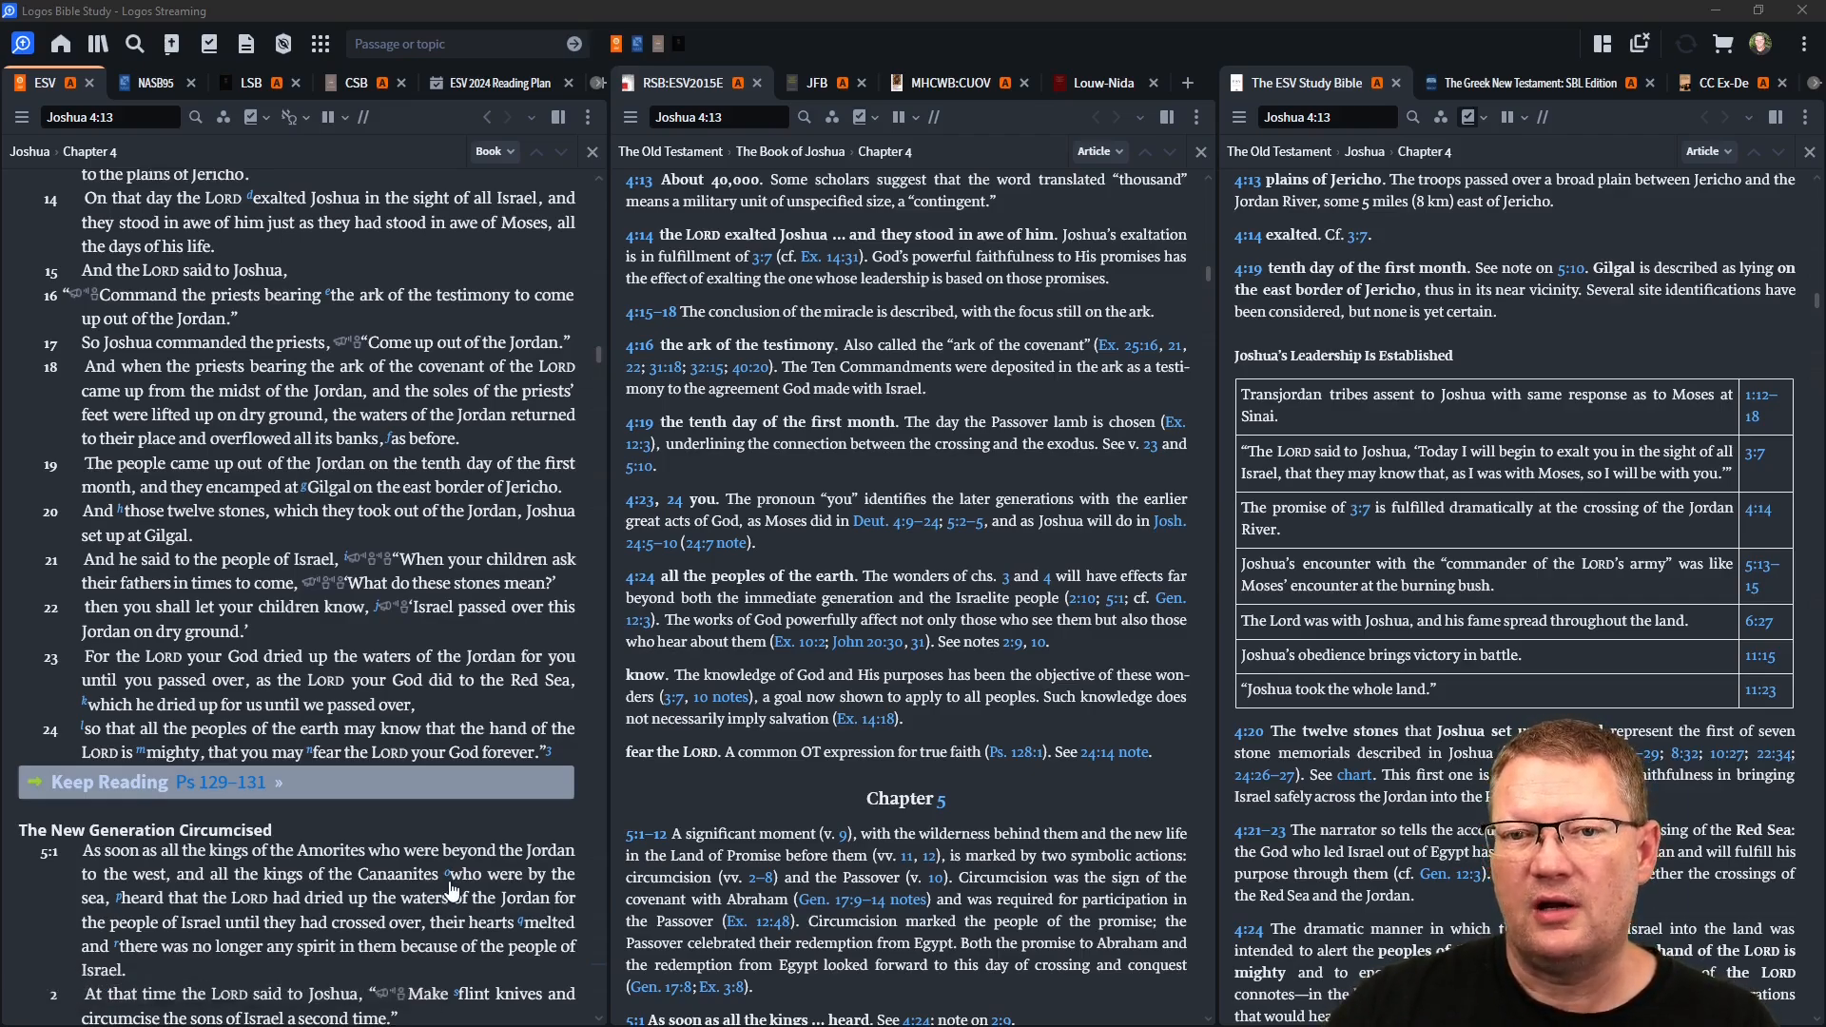
scroll("down", 3)
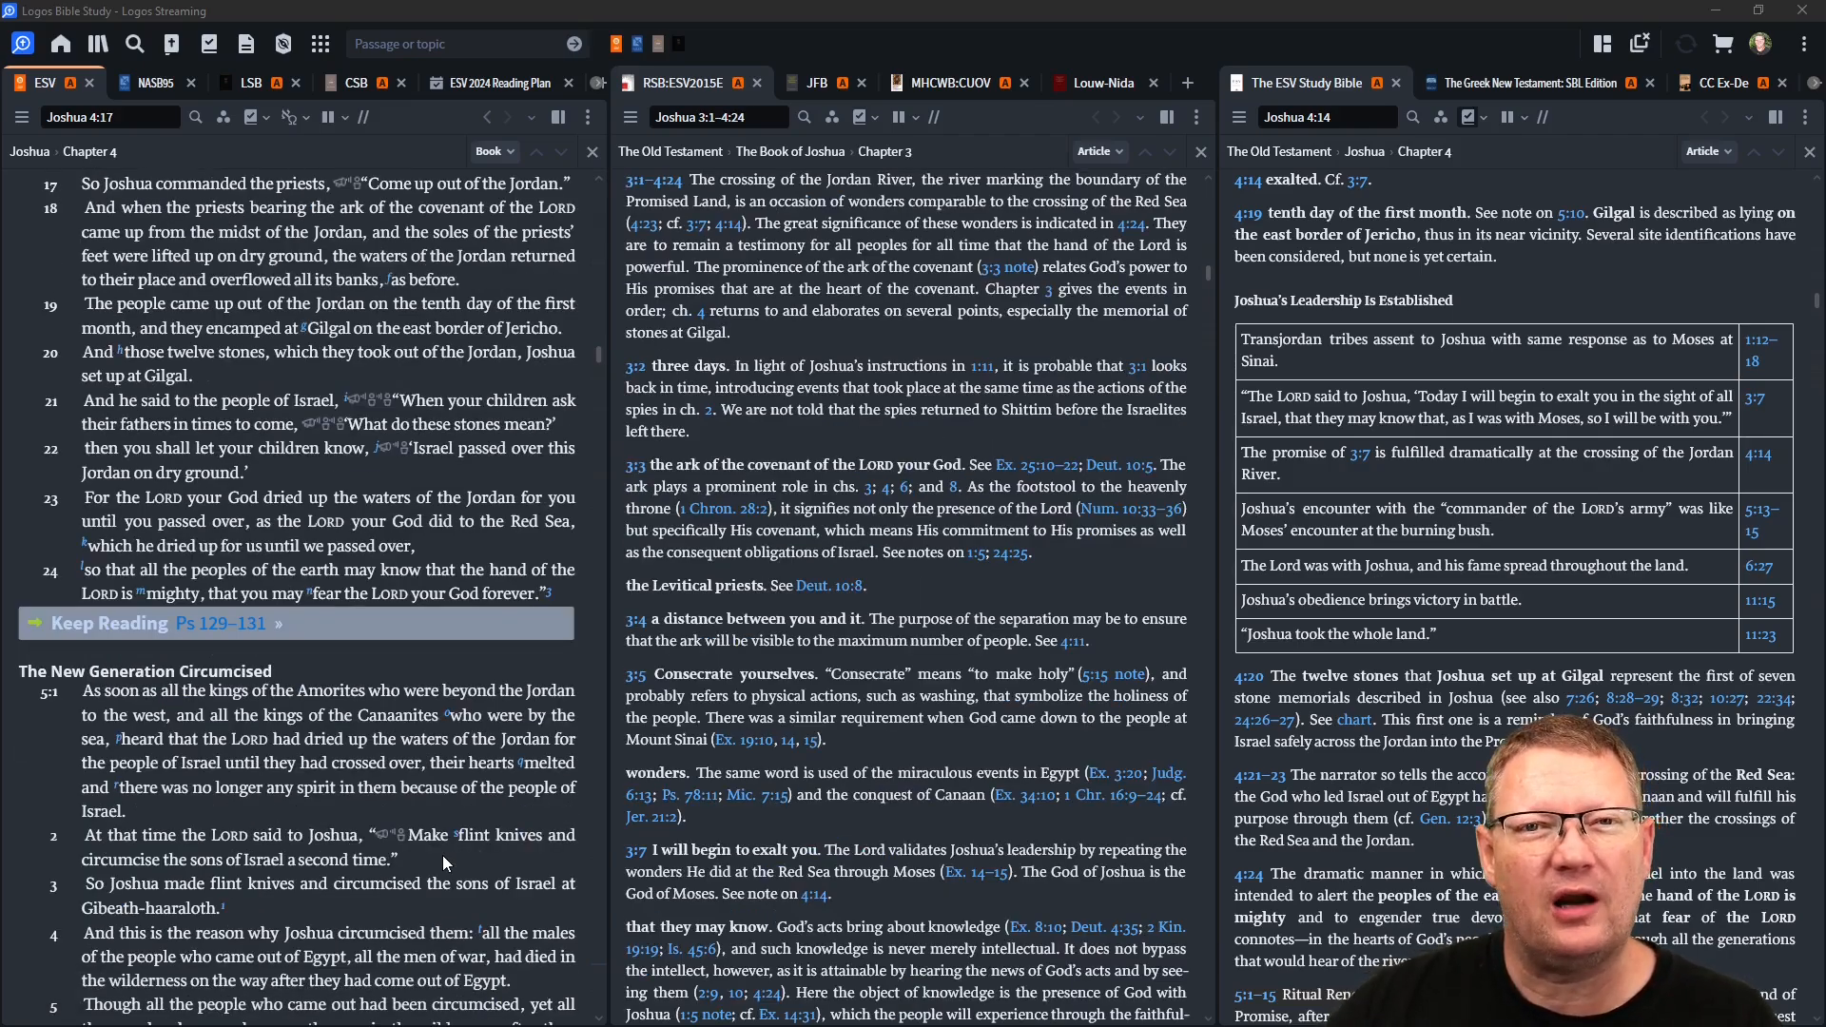
scroll("down", 3)
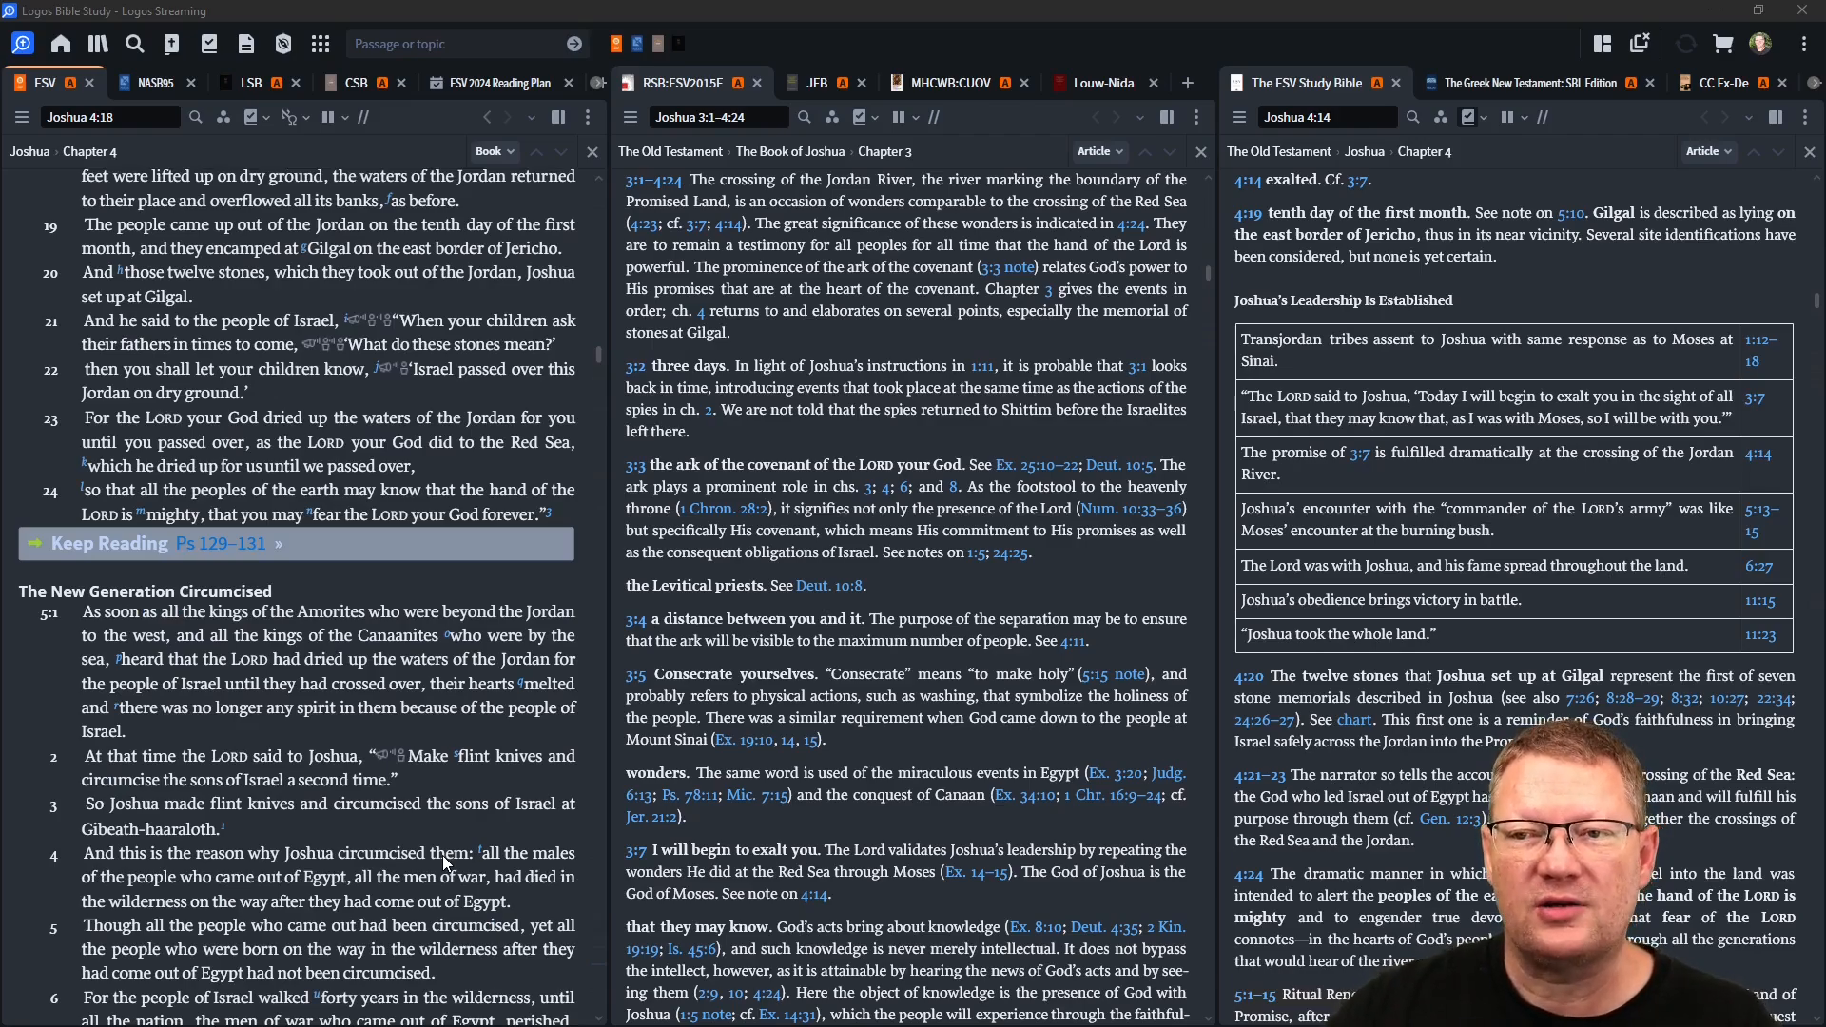
scroll("down", 3)
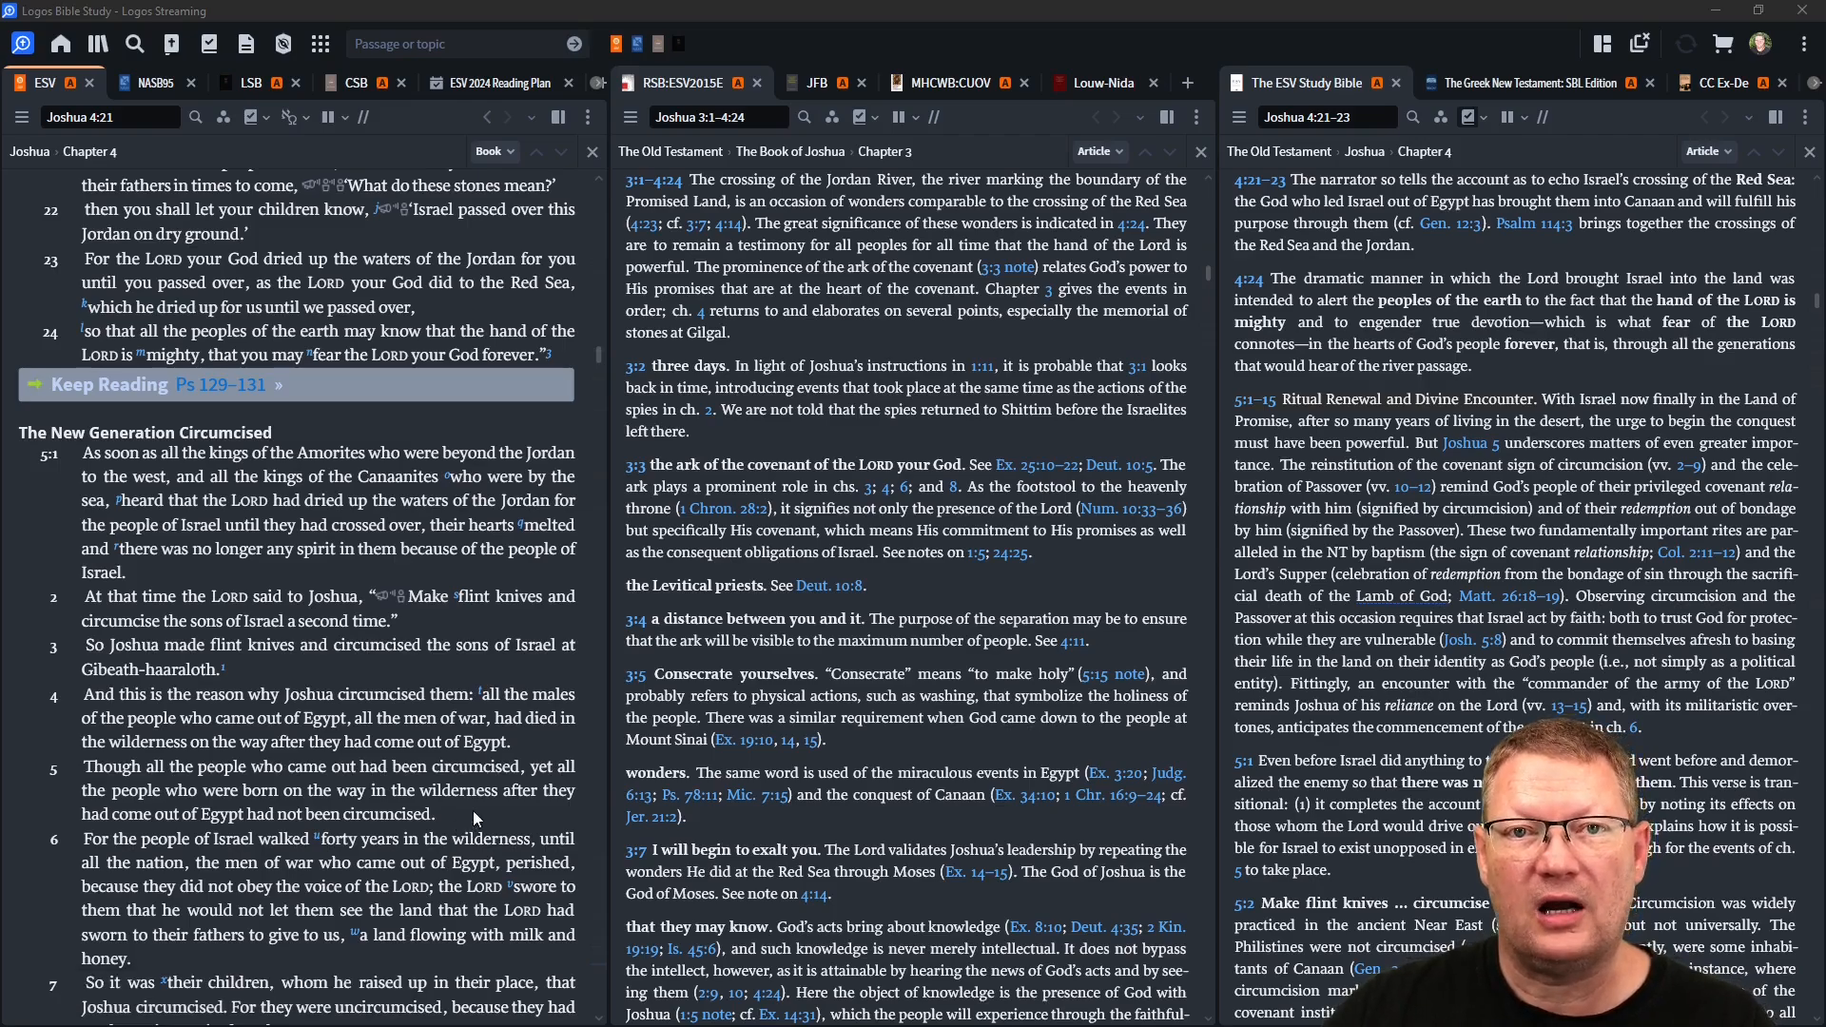
scroll("down", 3)
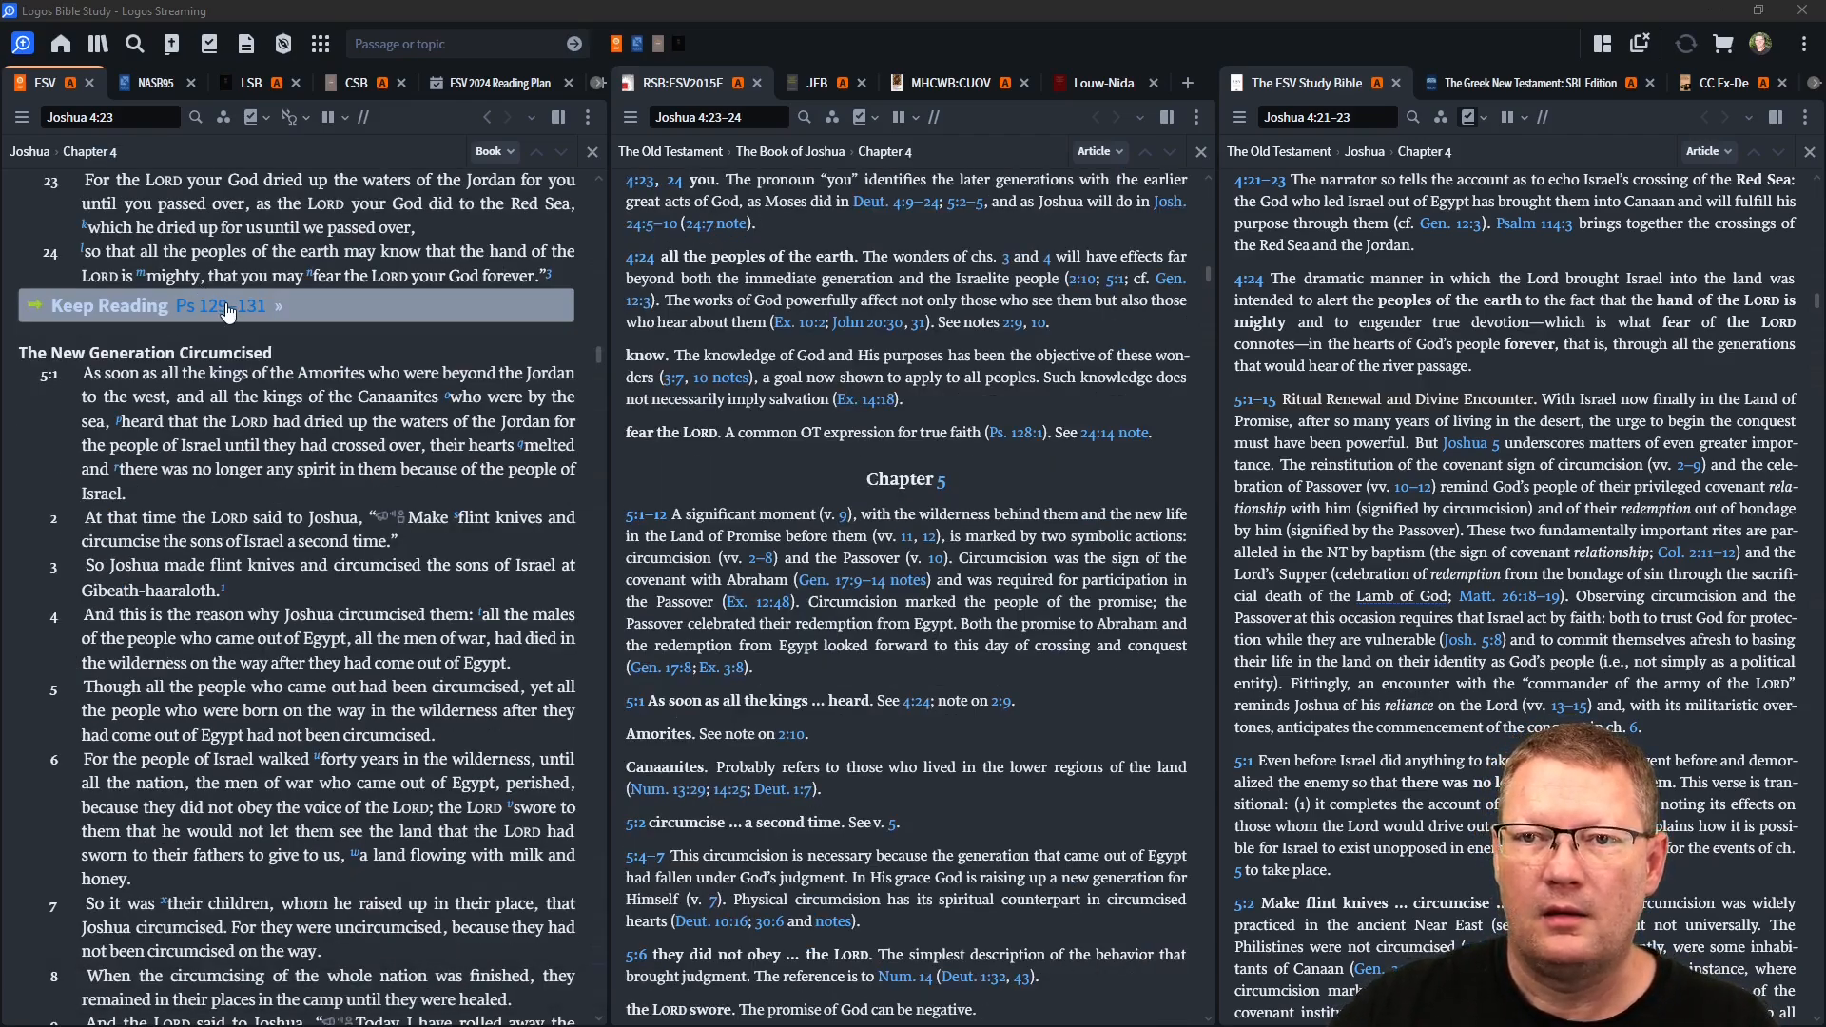
- Follow the Keep Reading link to Psalms 129–131 in the reading plan
left_click(221, 305)
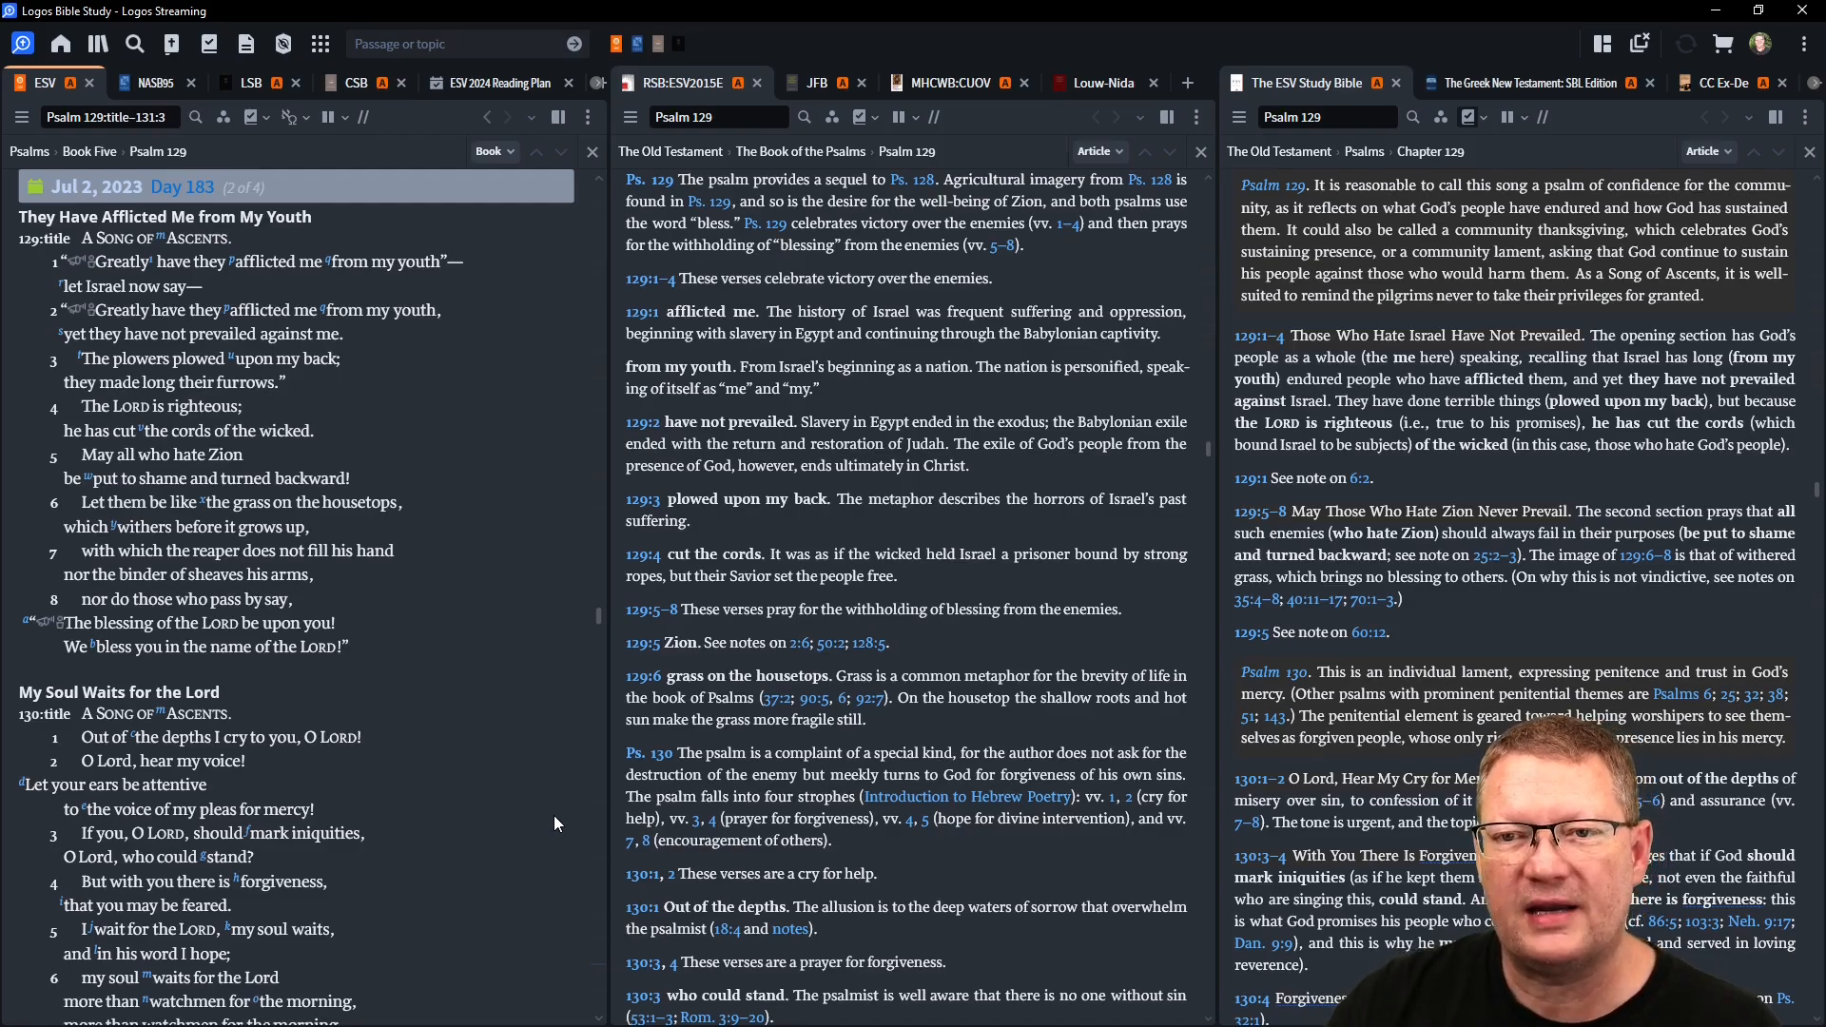
mouse_move(544, 855)
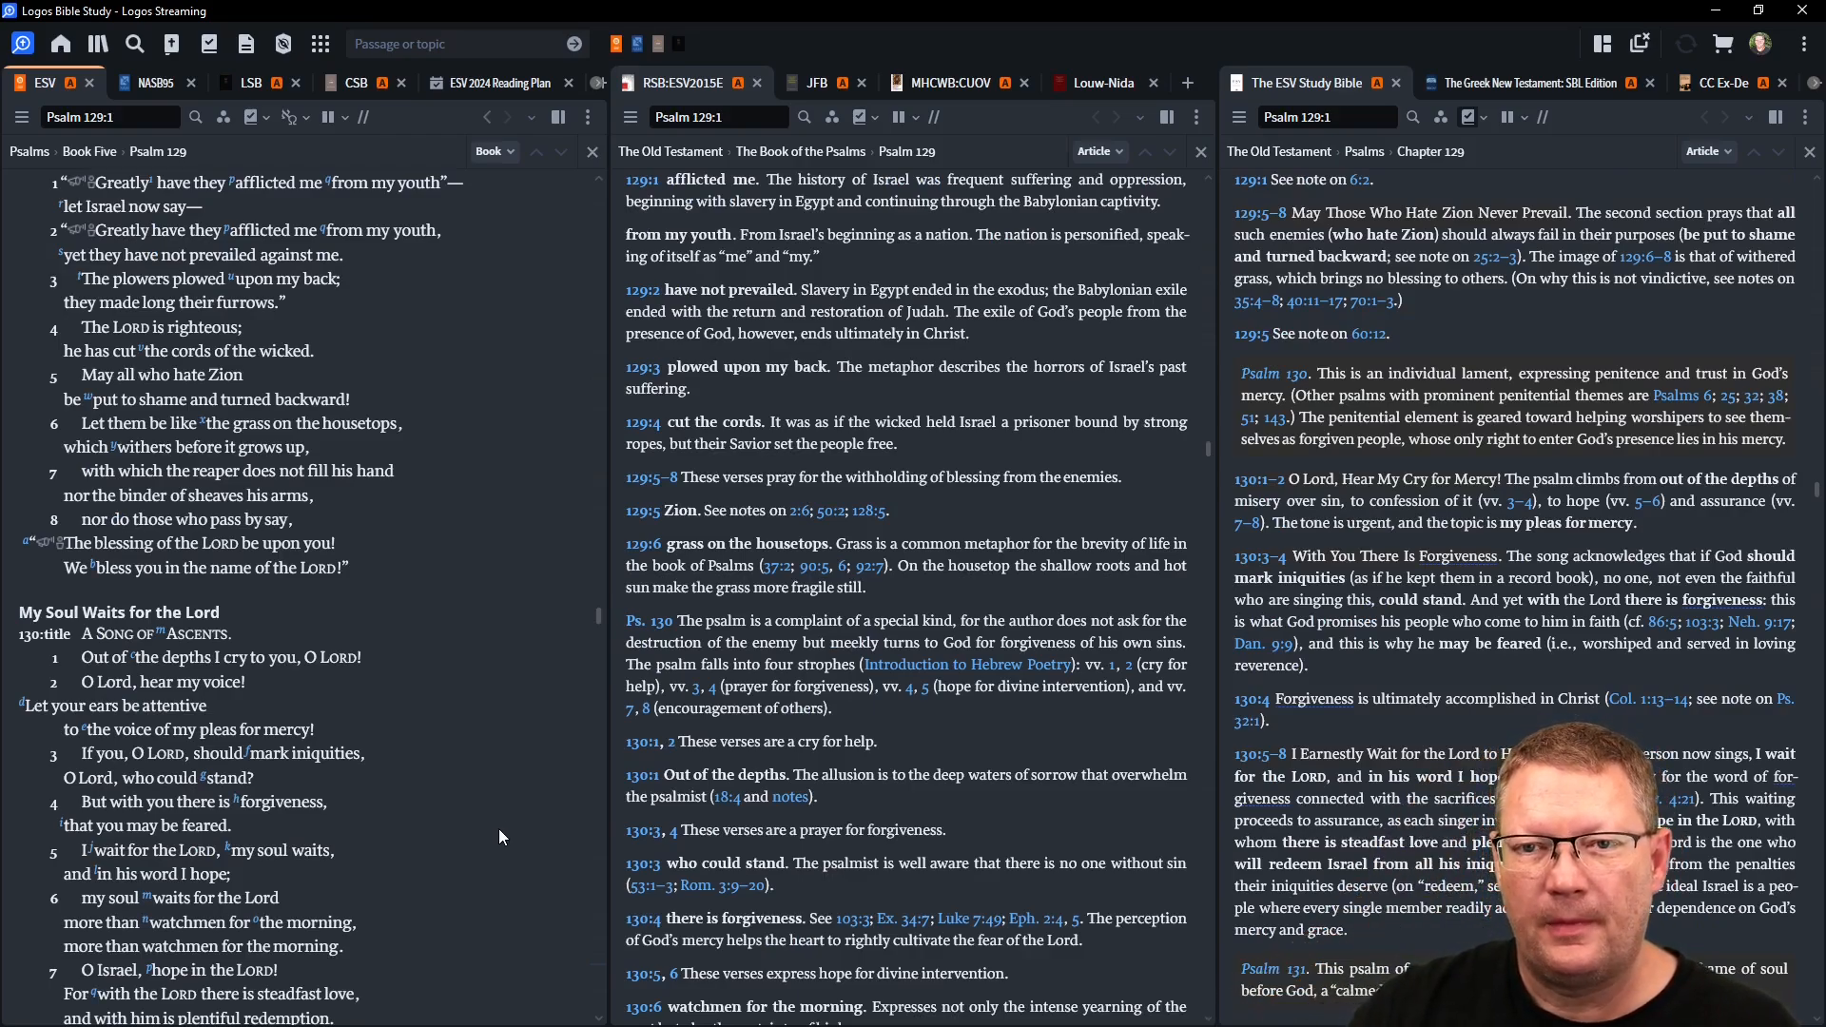
- Scroll through Psalm 130 until Psalm 131 reaches the top, notes following
scroll("down", 3)
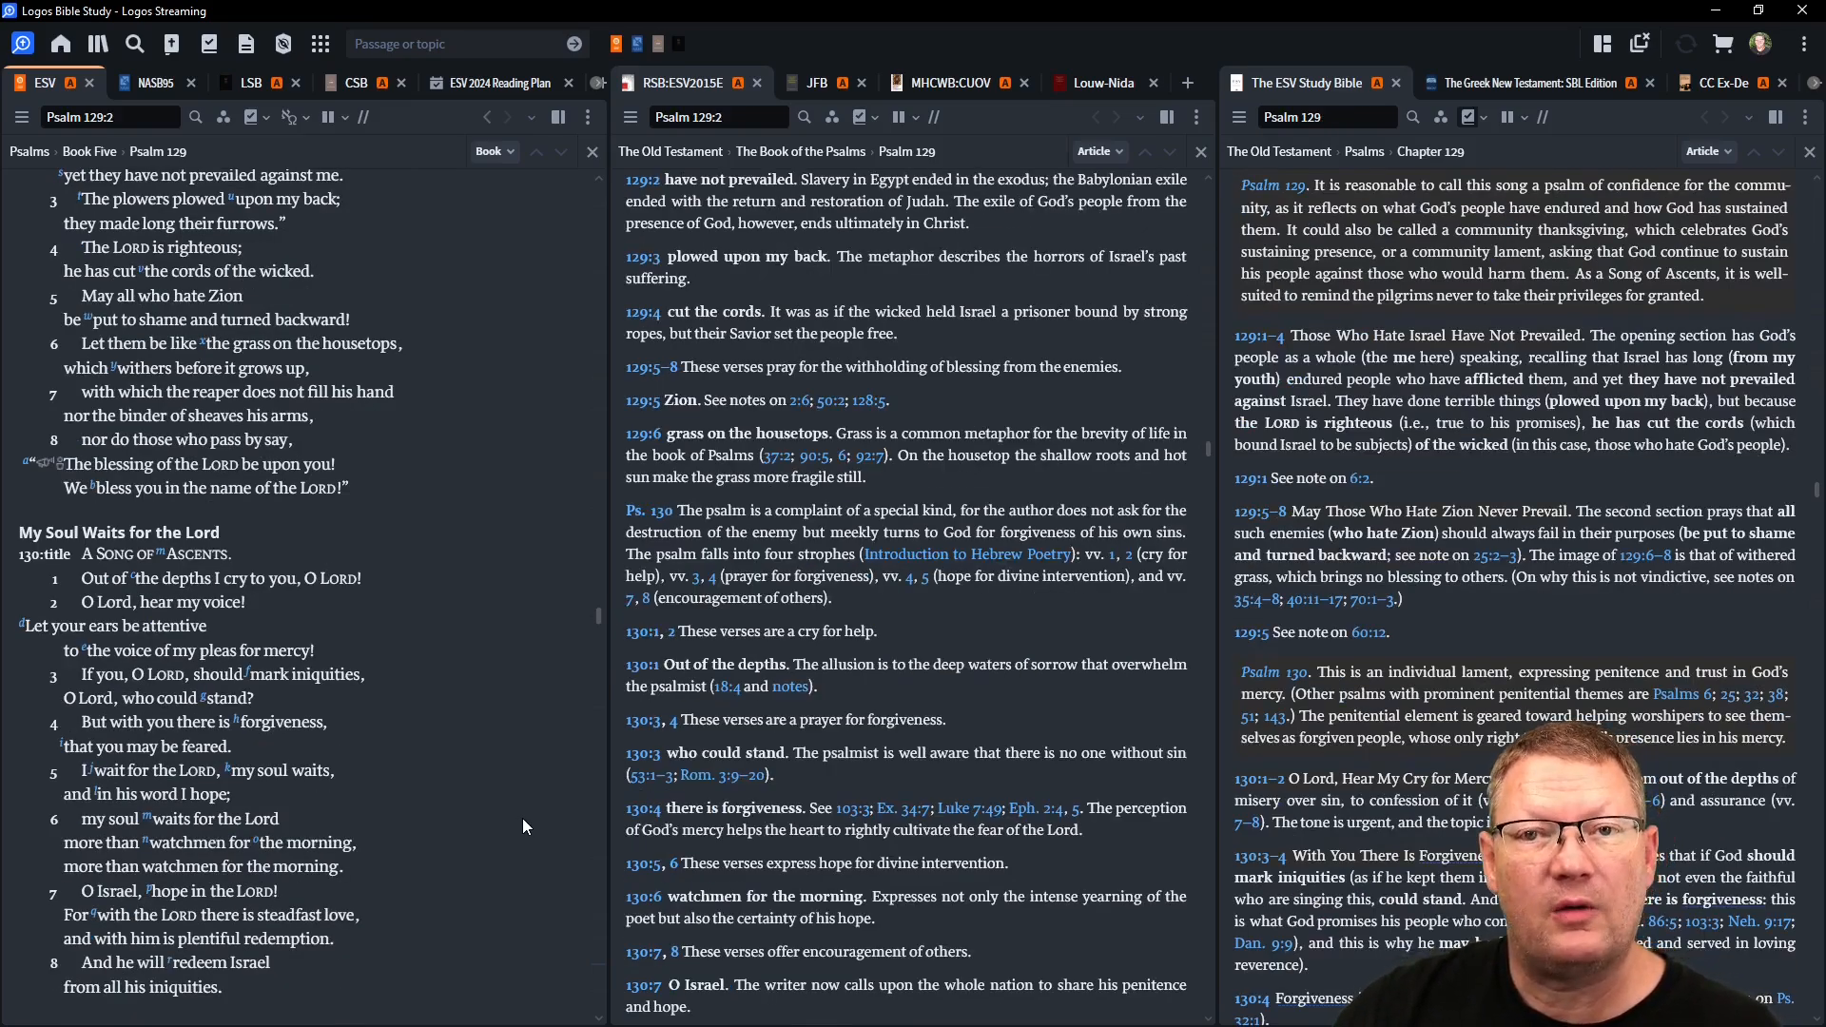
mouse_move(514, 825)
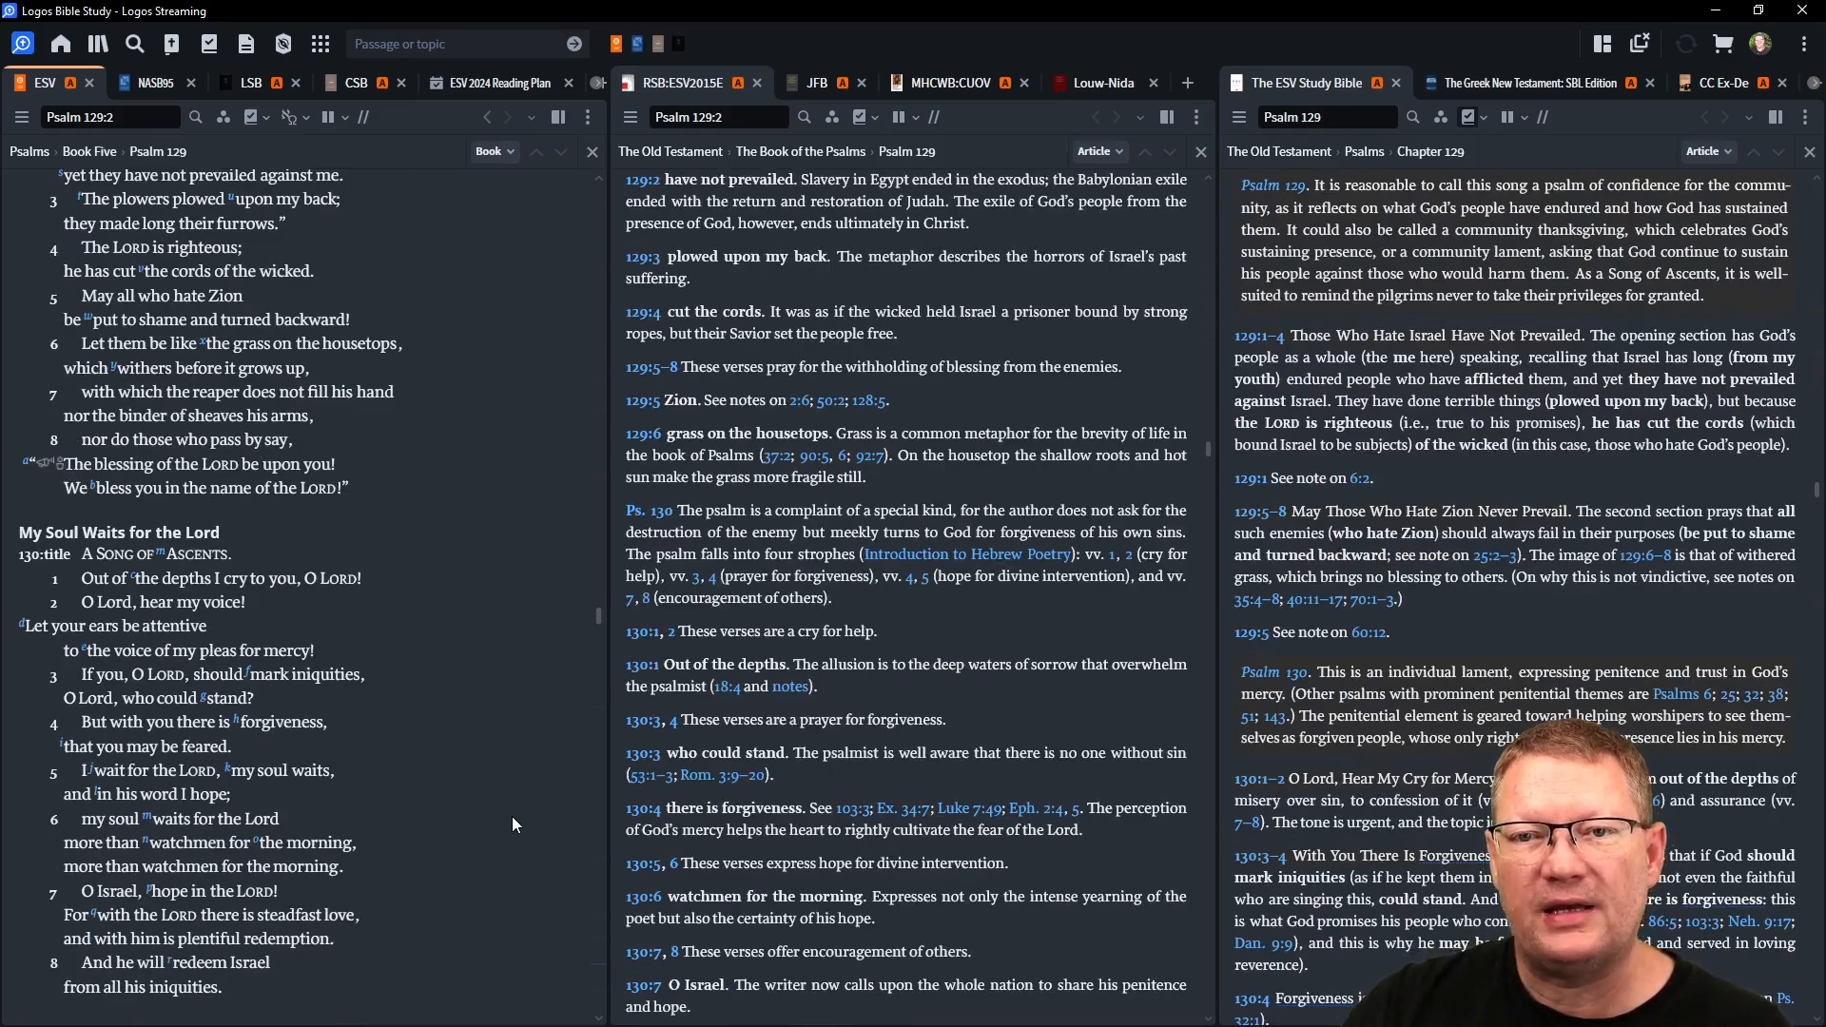
scroll("down", 3)
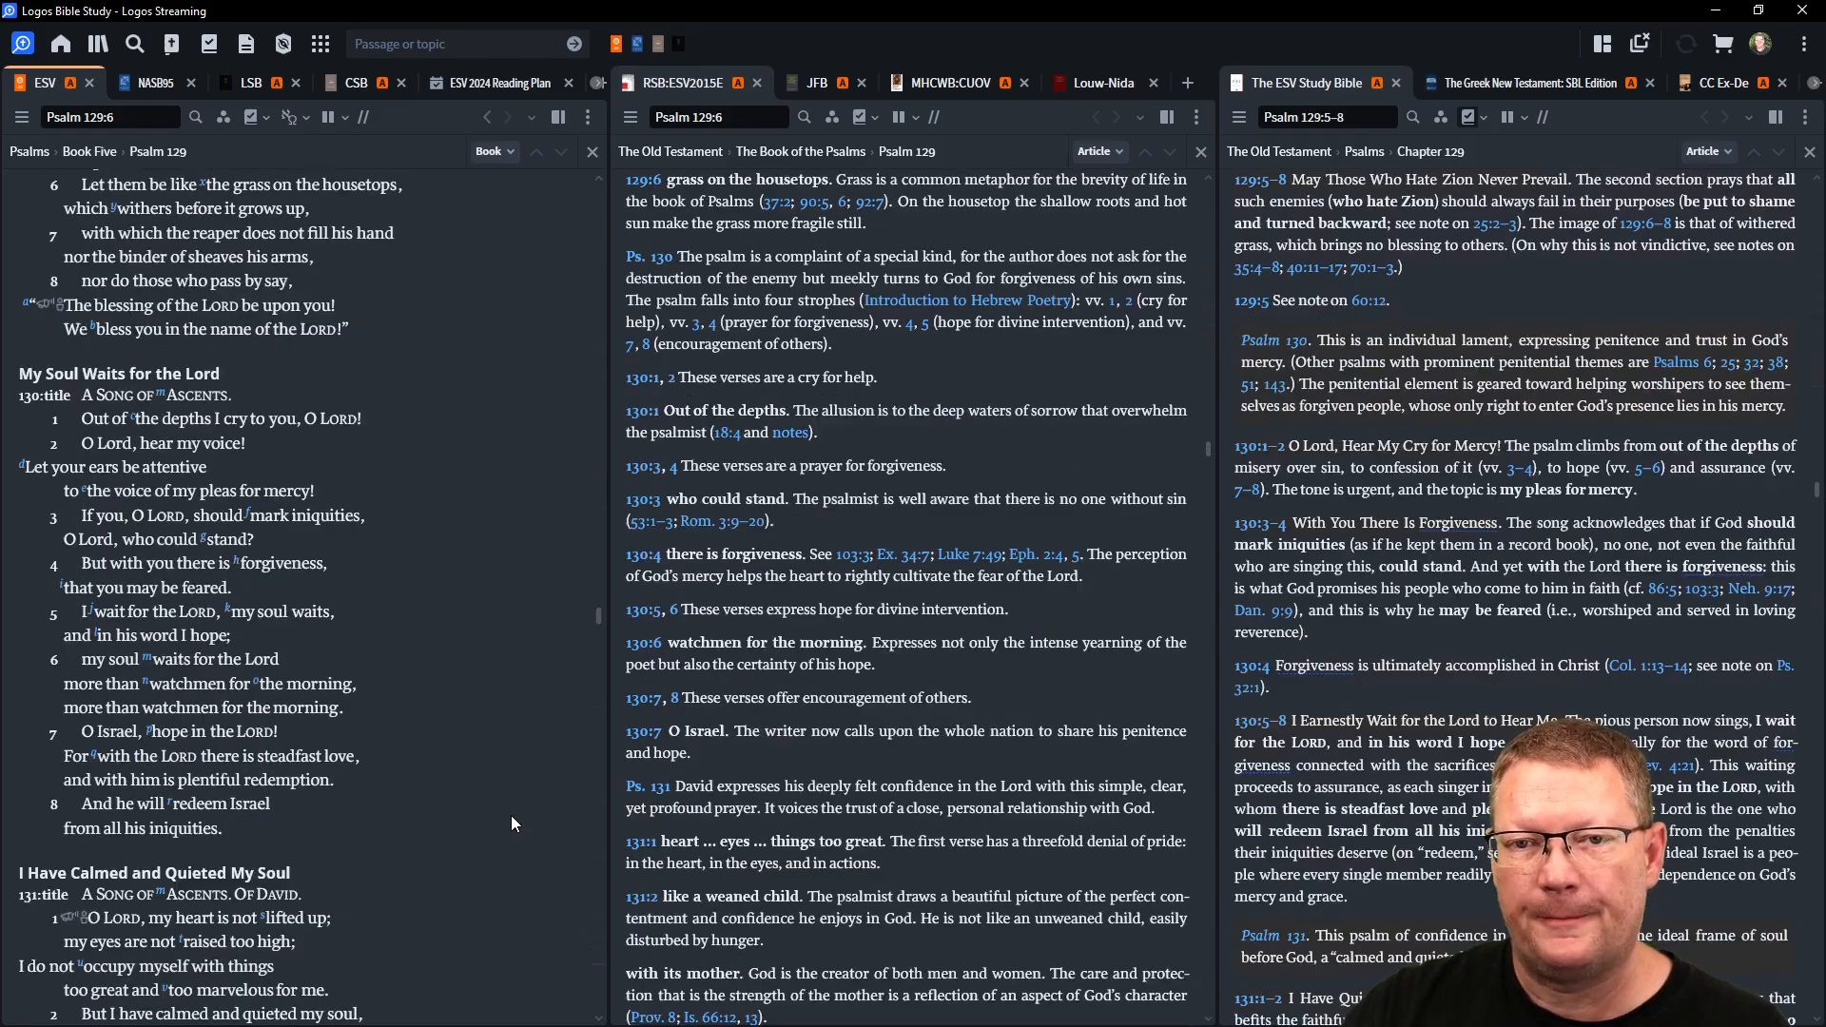
scroll("down", 3)
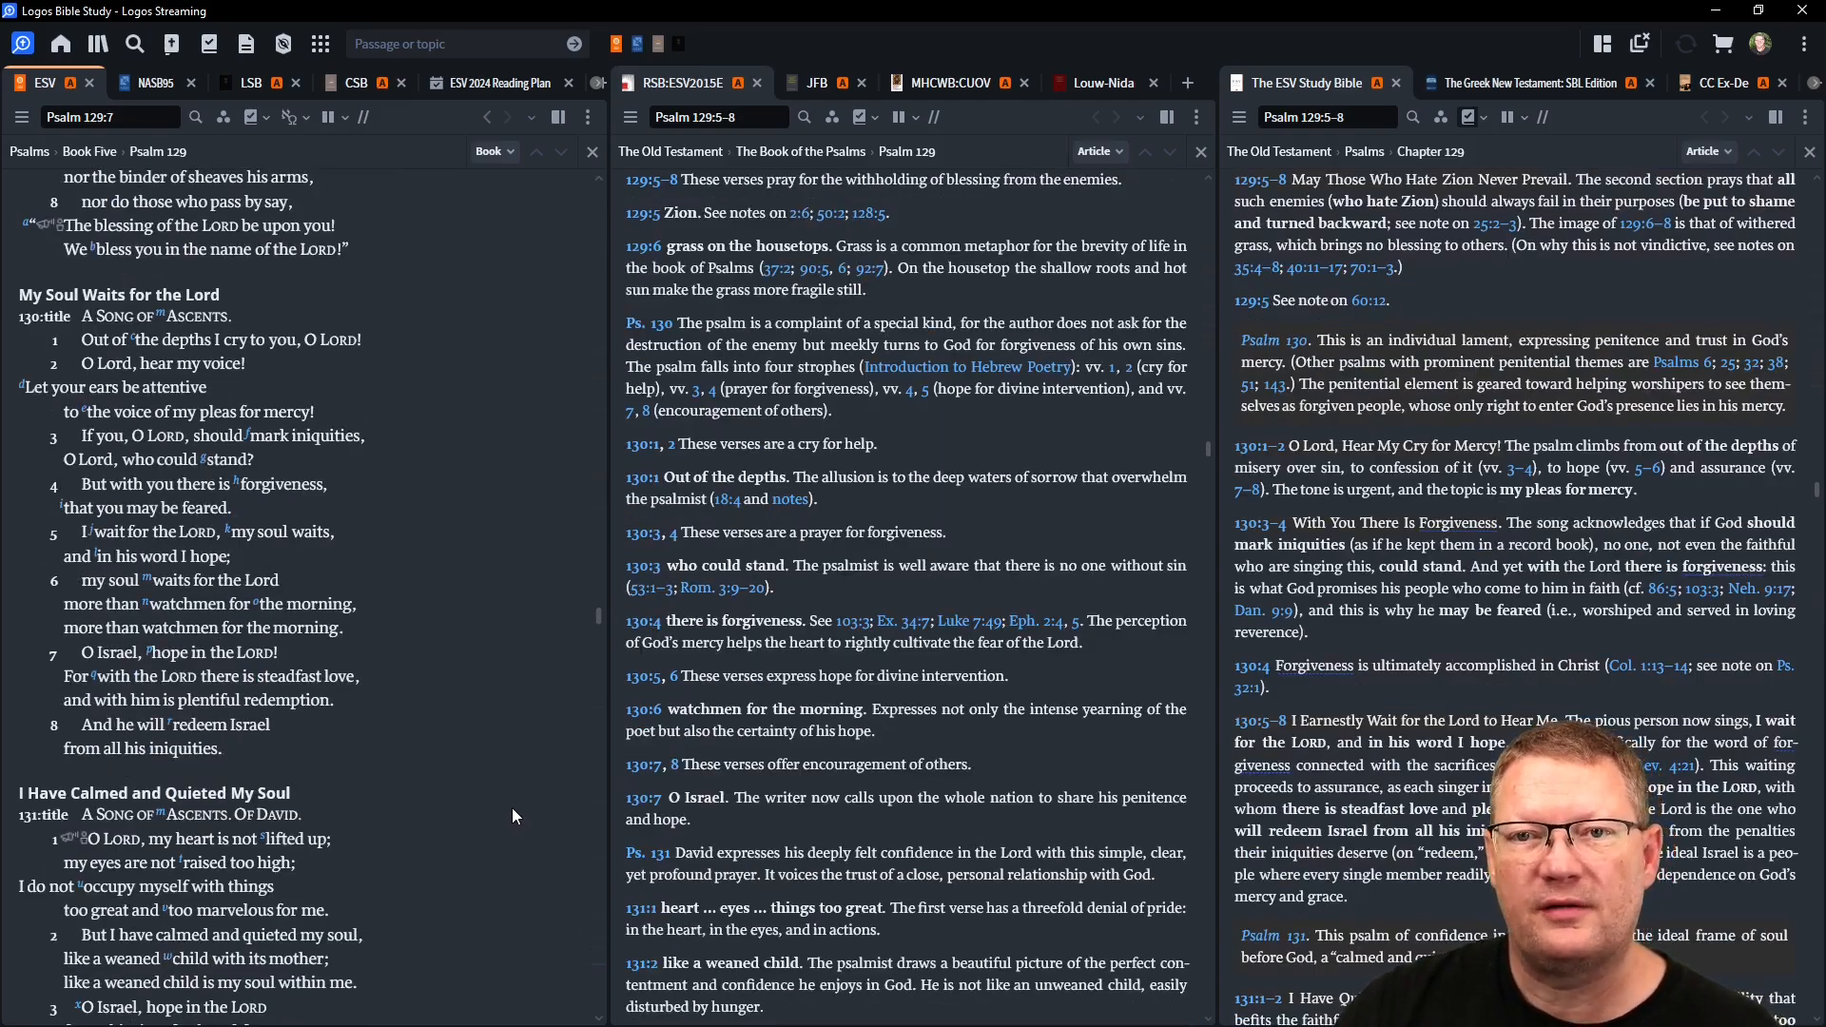
scroll("down", 3)
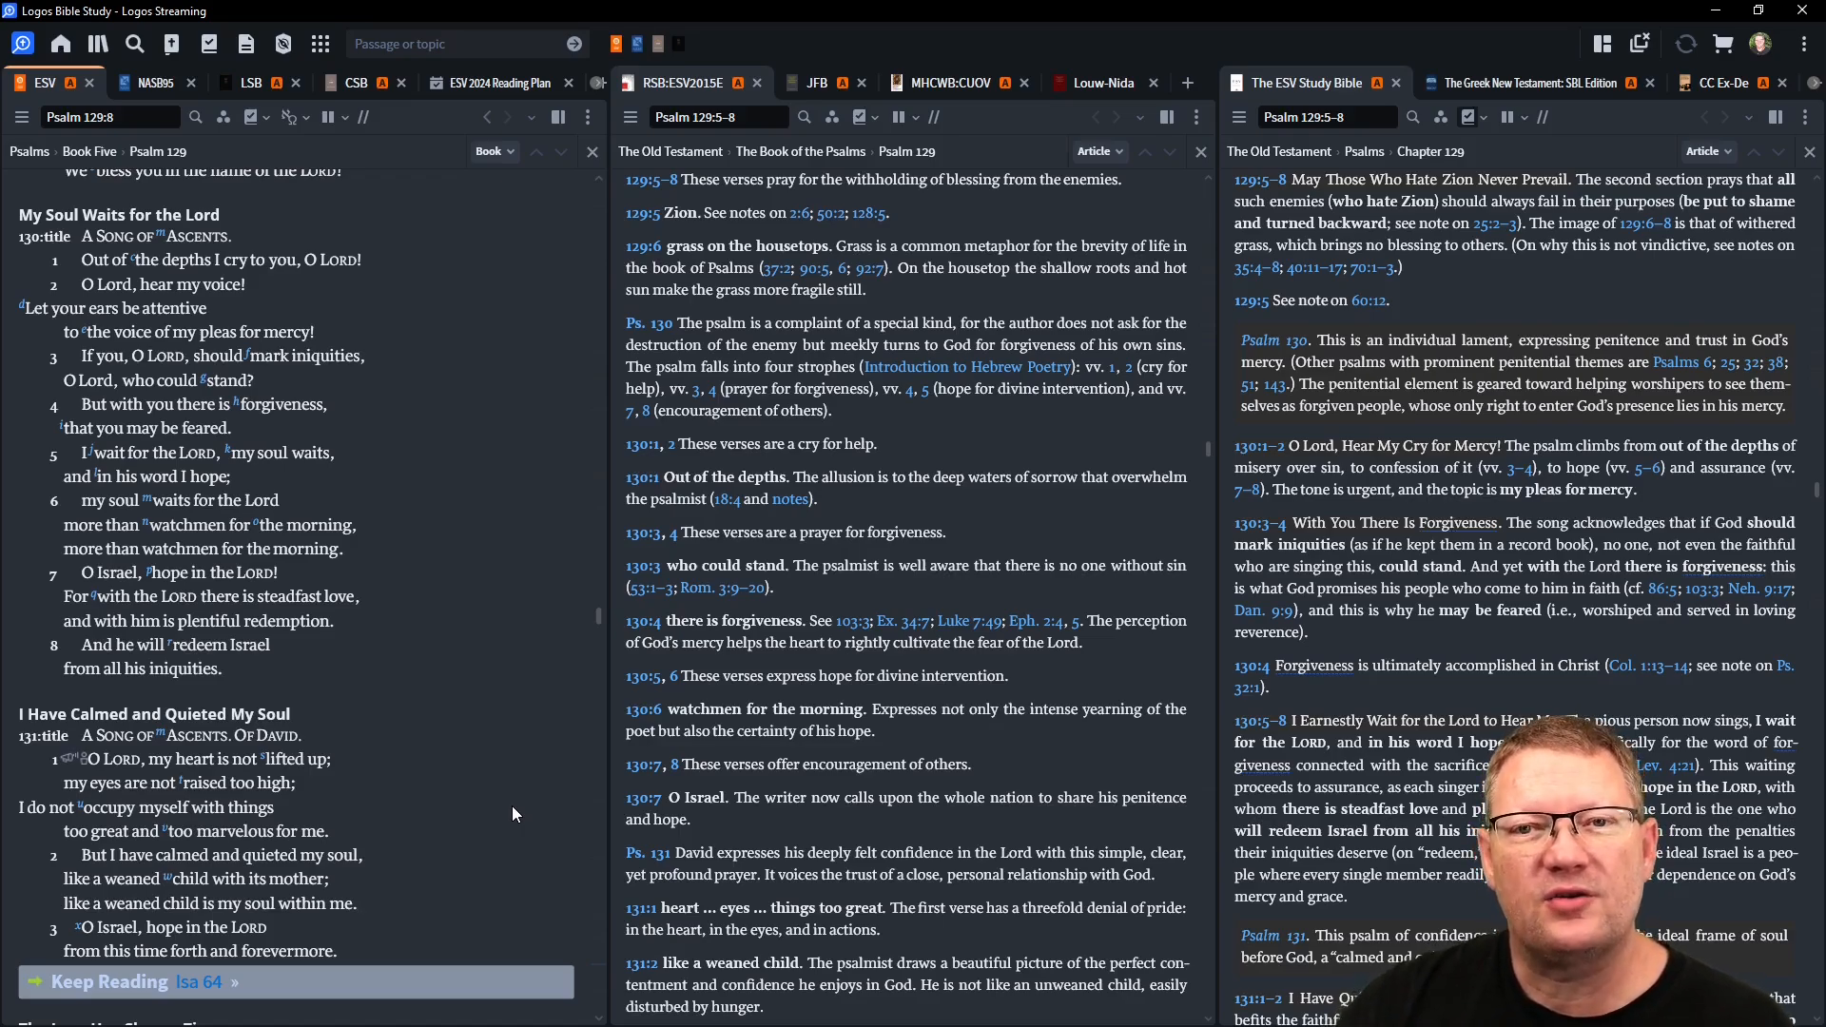
mouse_move(498, 814)
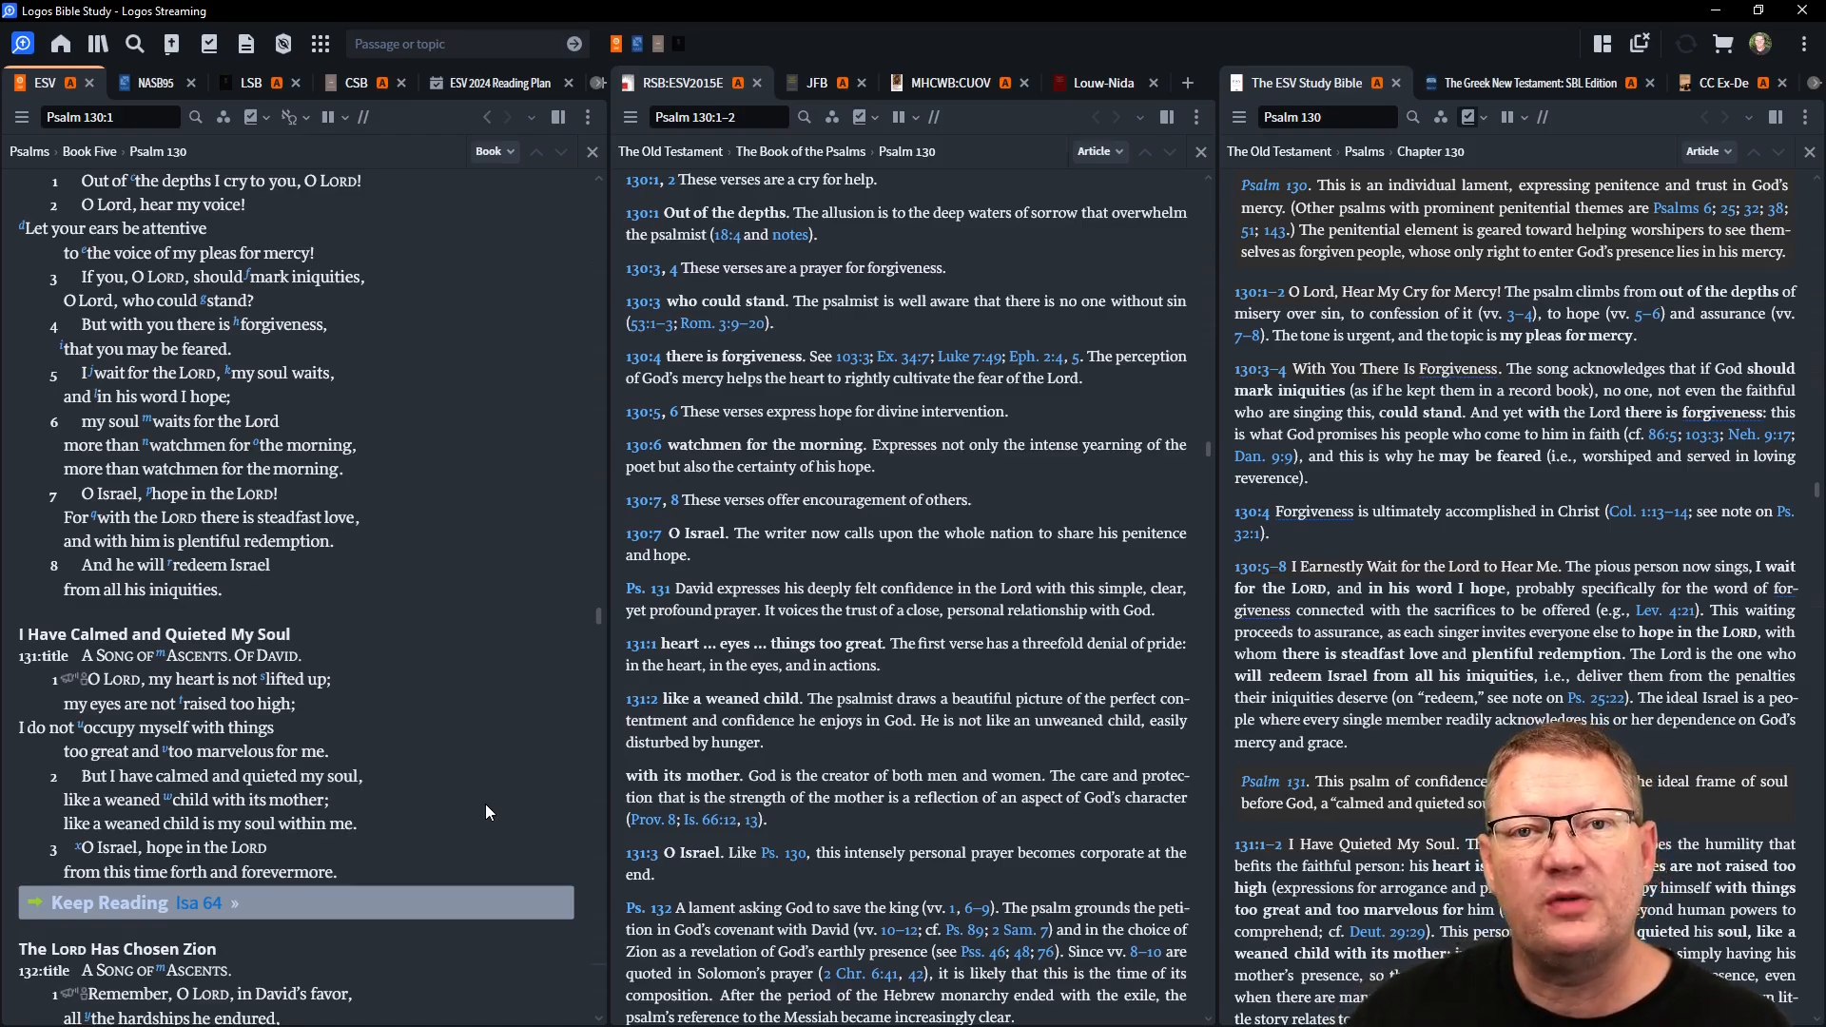
scroll("down", 3)
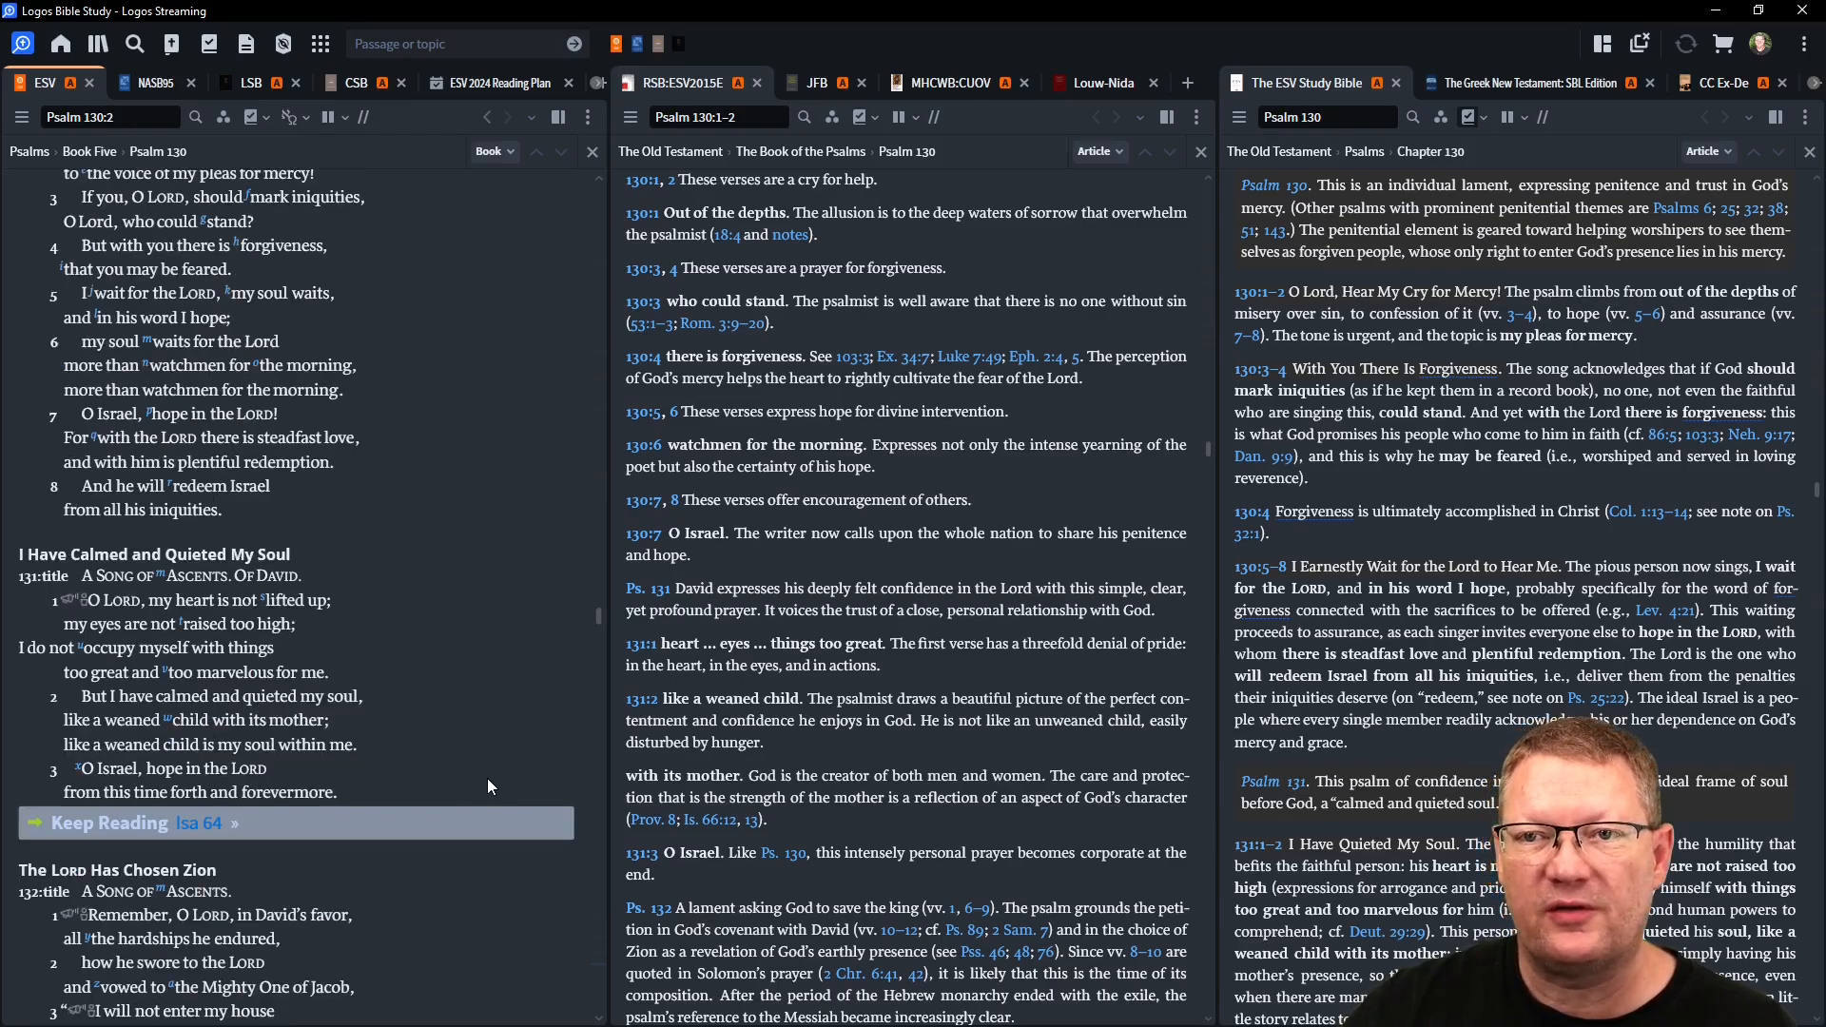
scroll("down", 3)
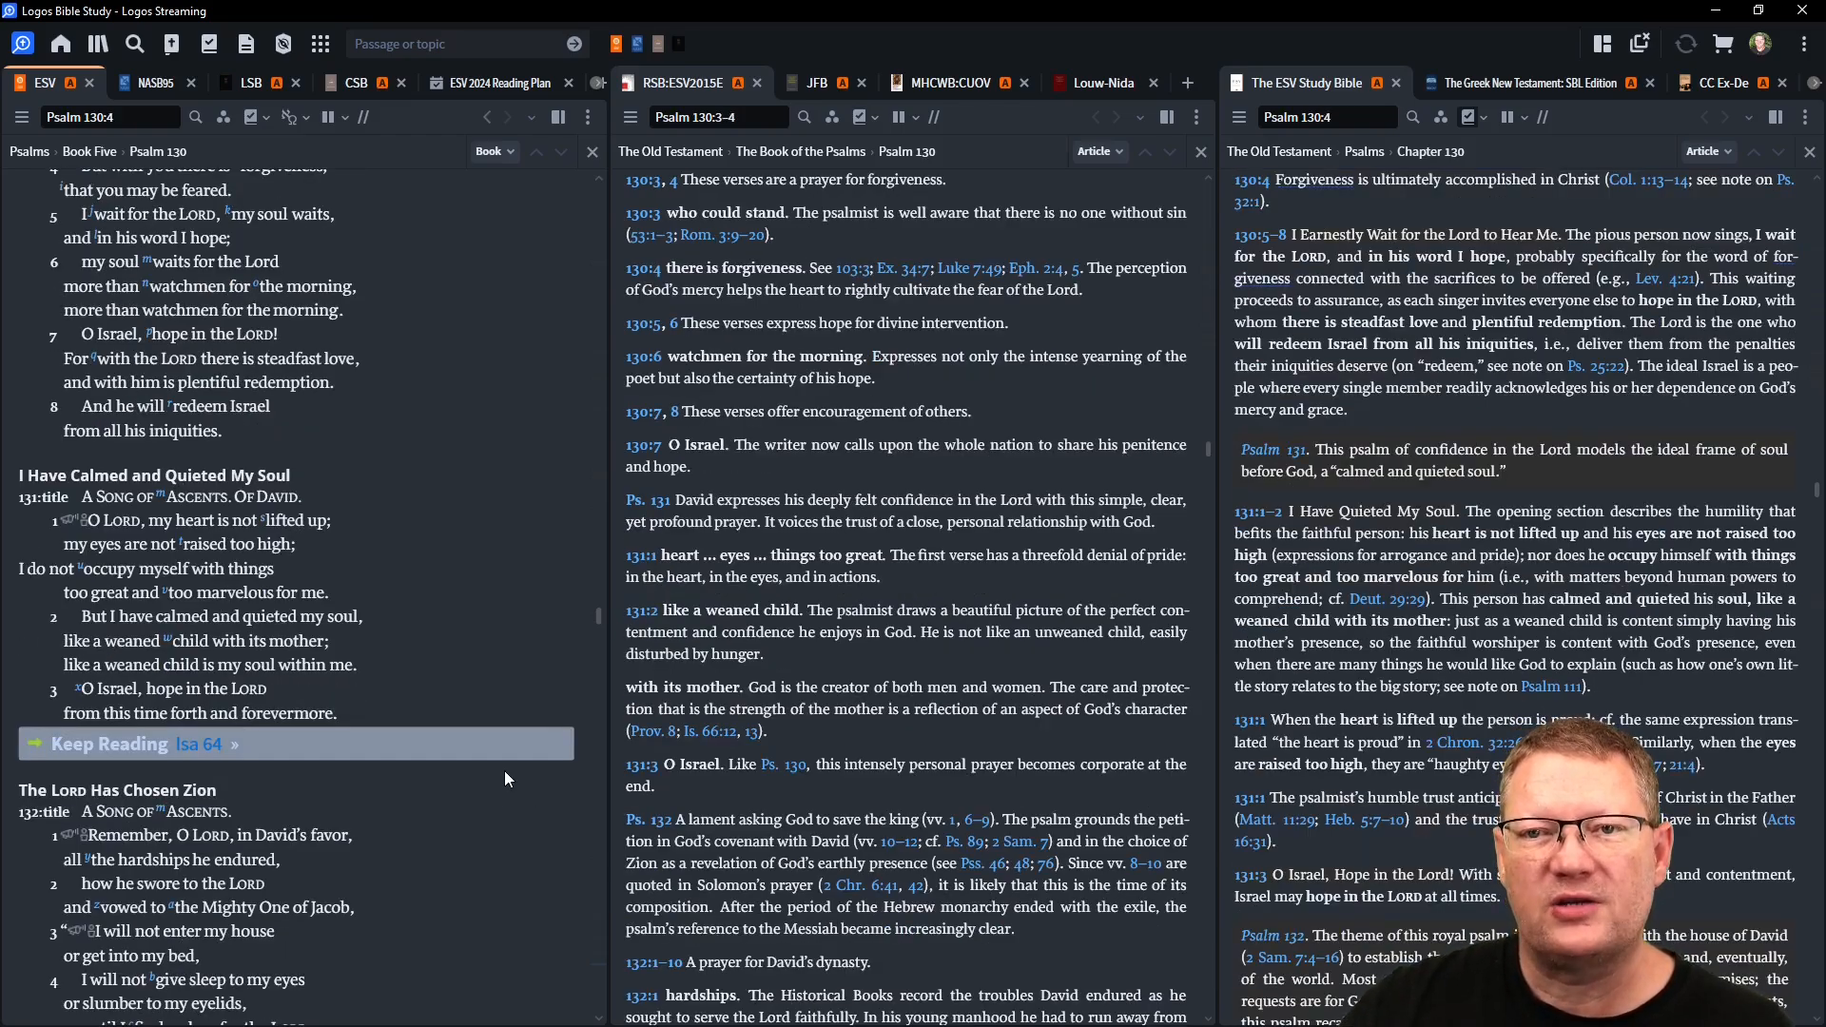
mouse_move(473, 864)
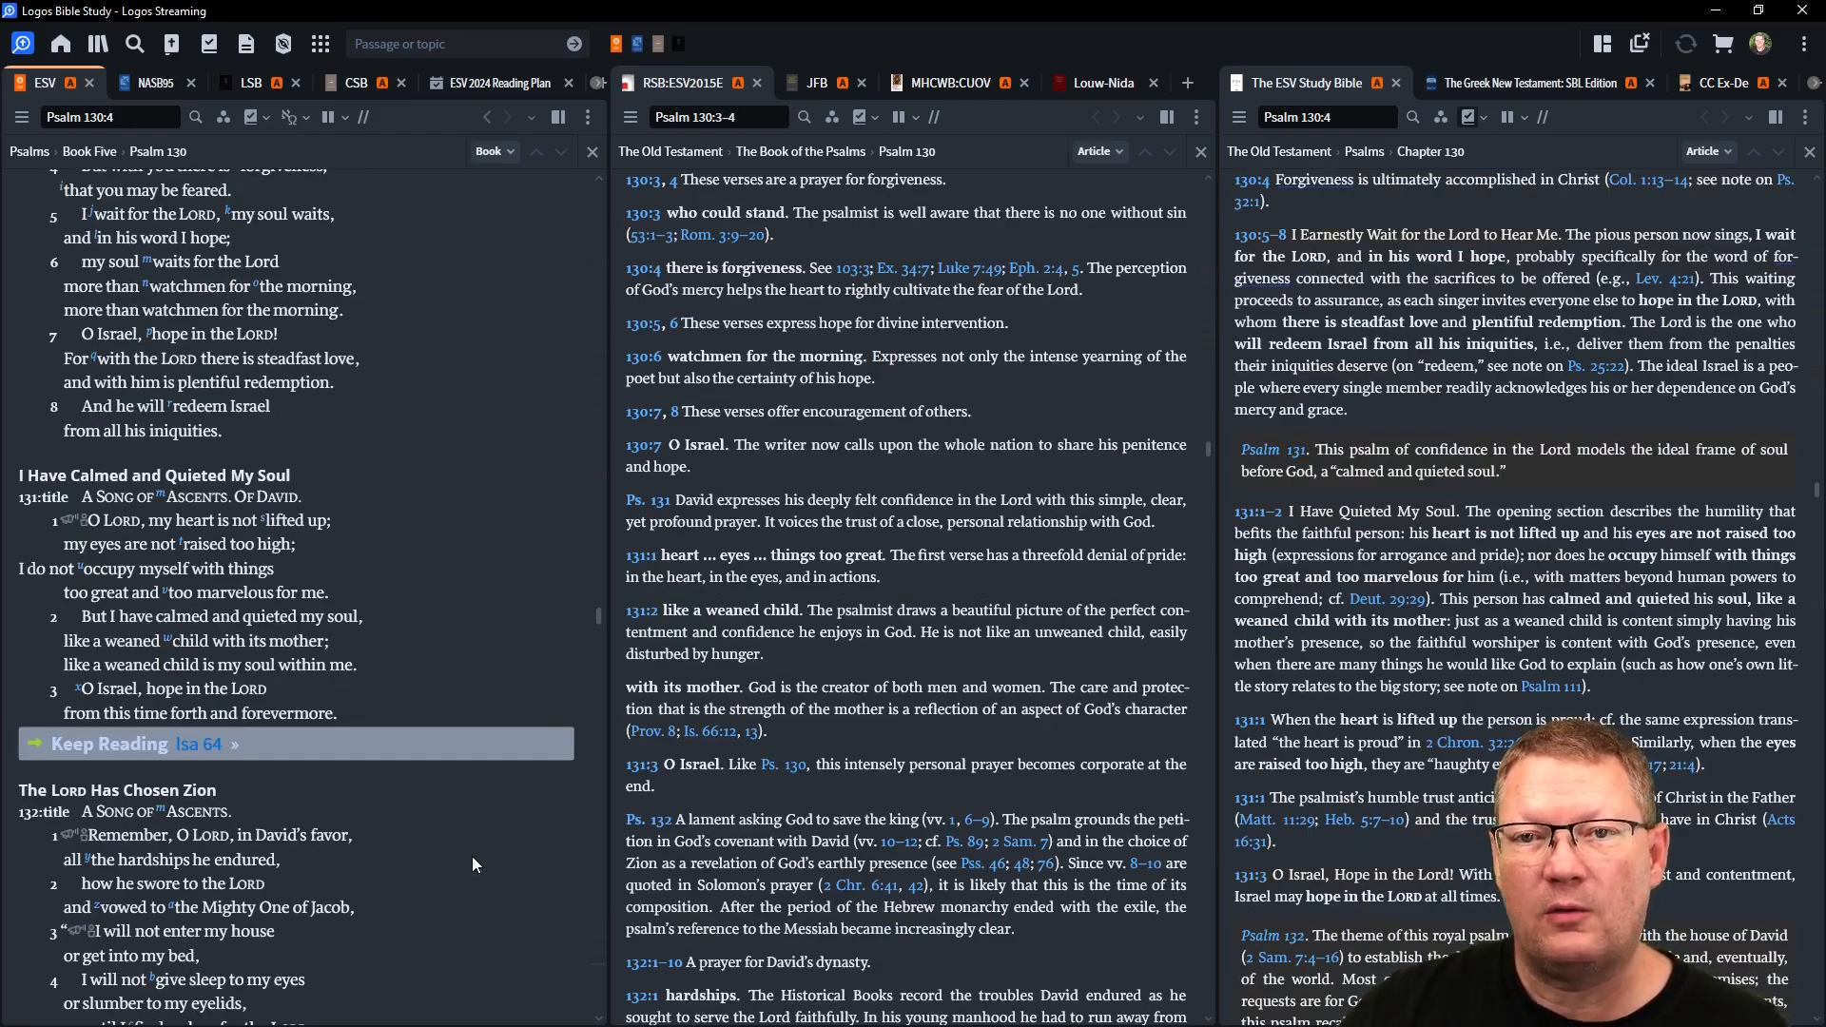
scroll("down", 3)
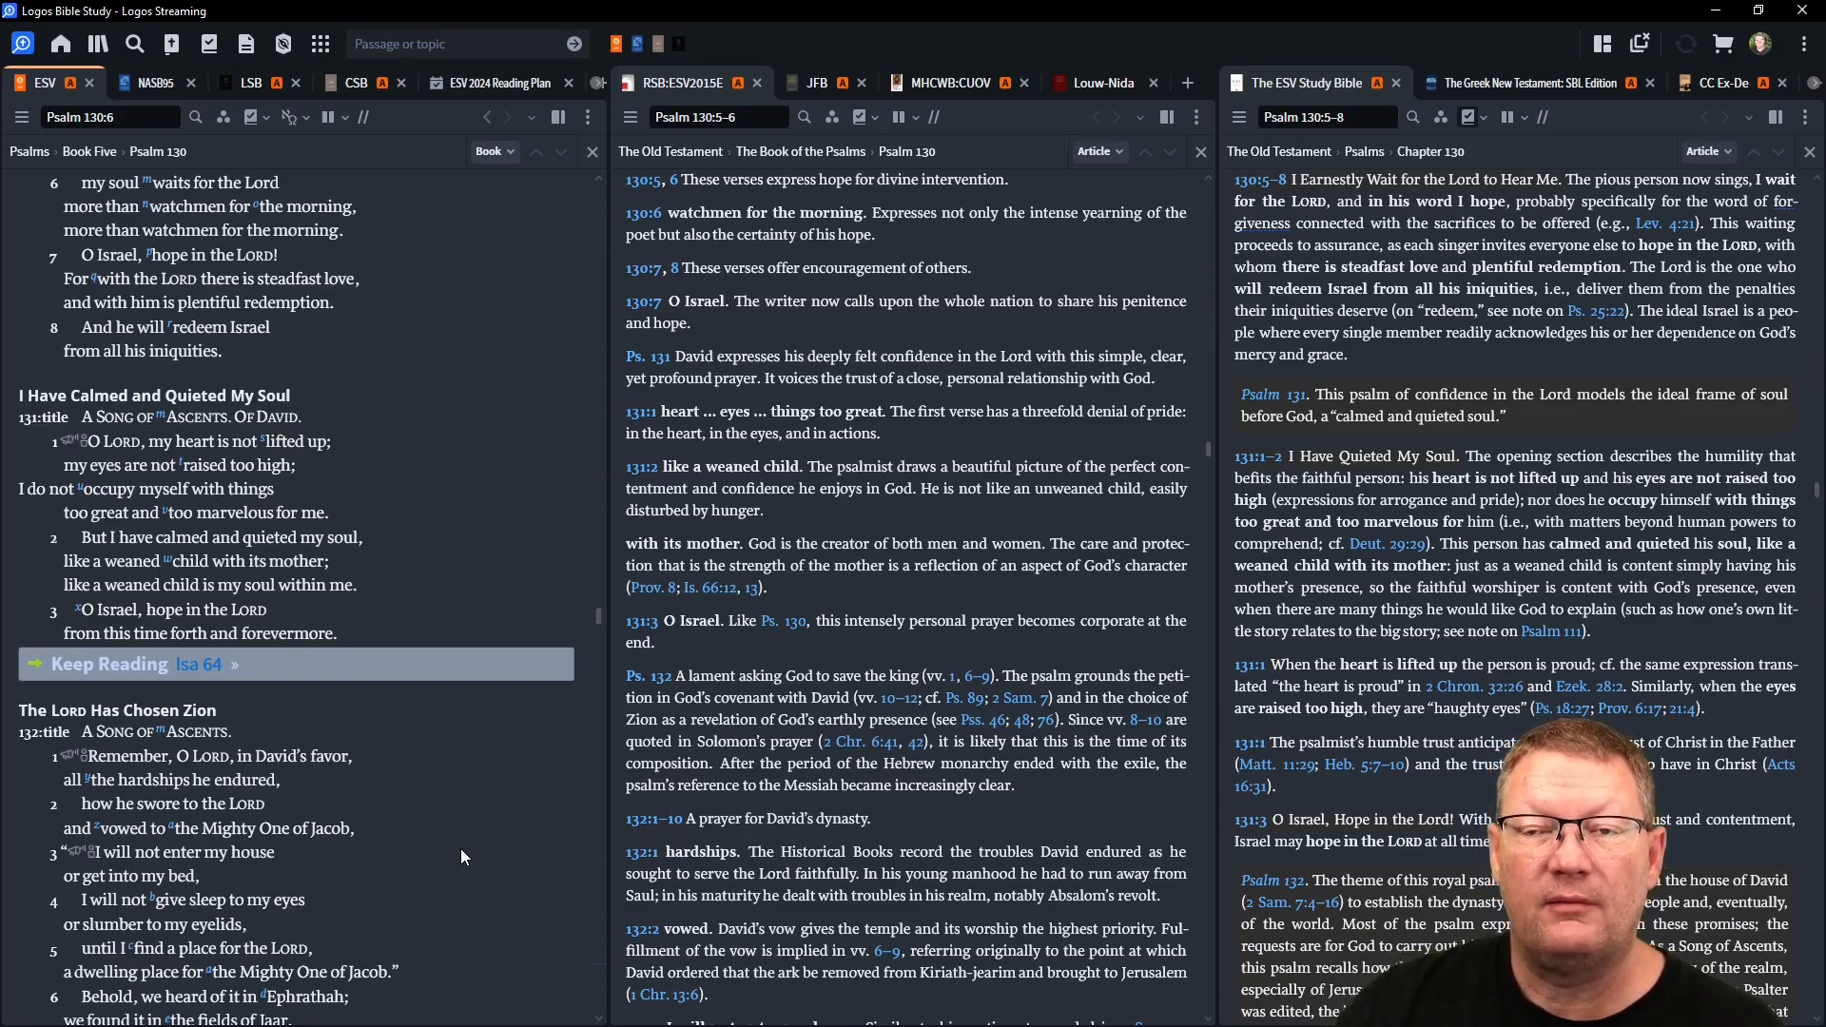
scroll("down", 3)
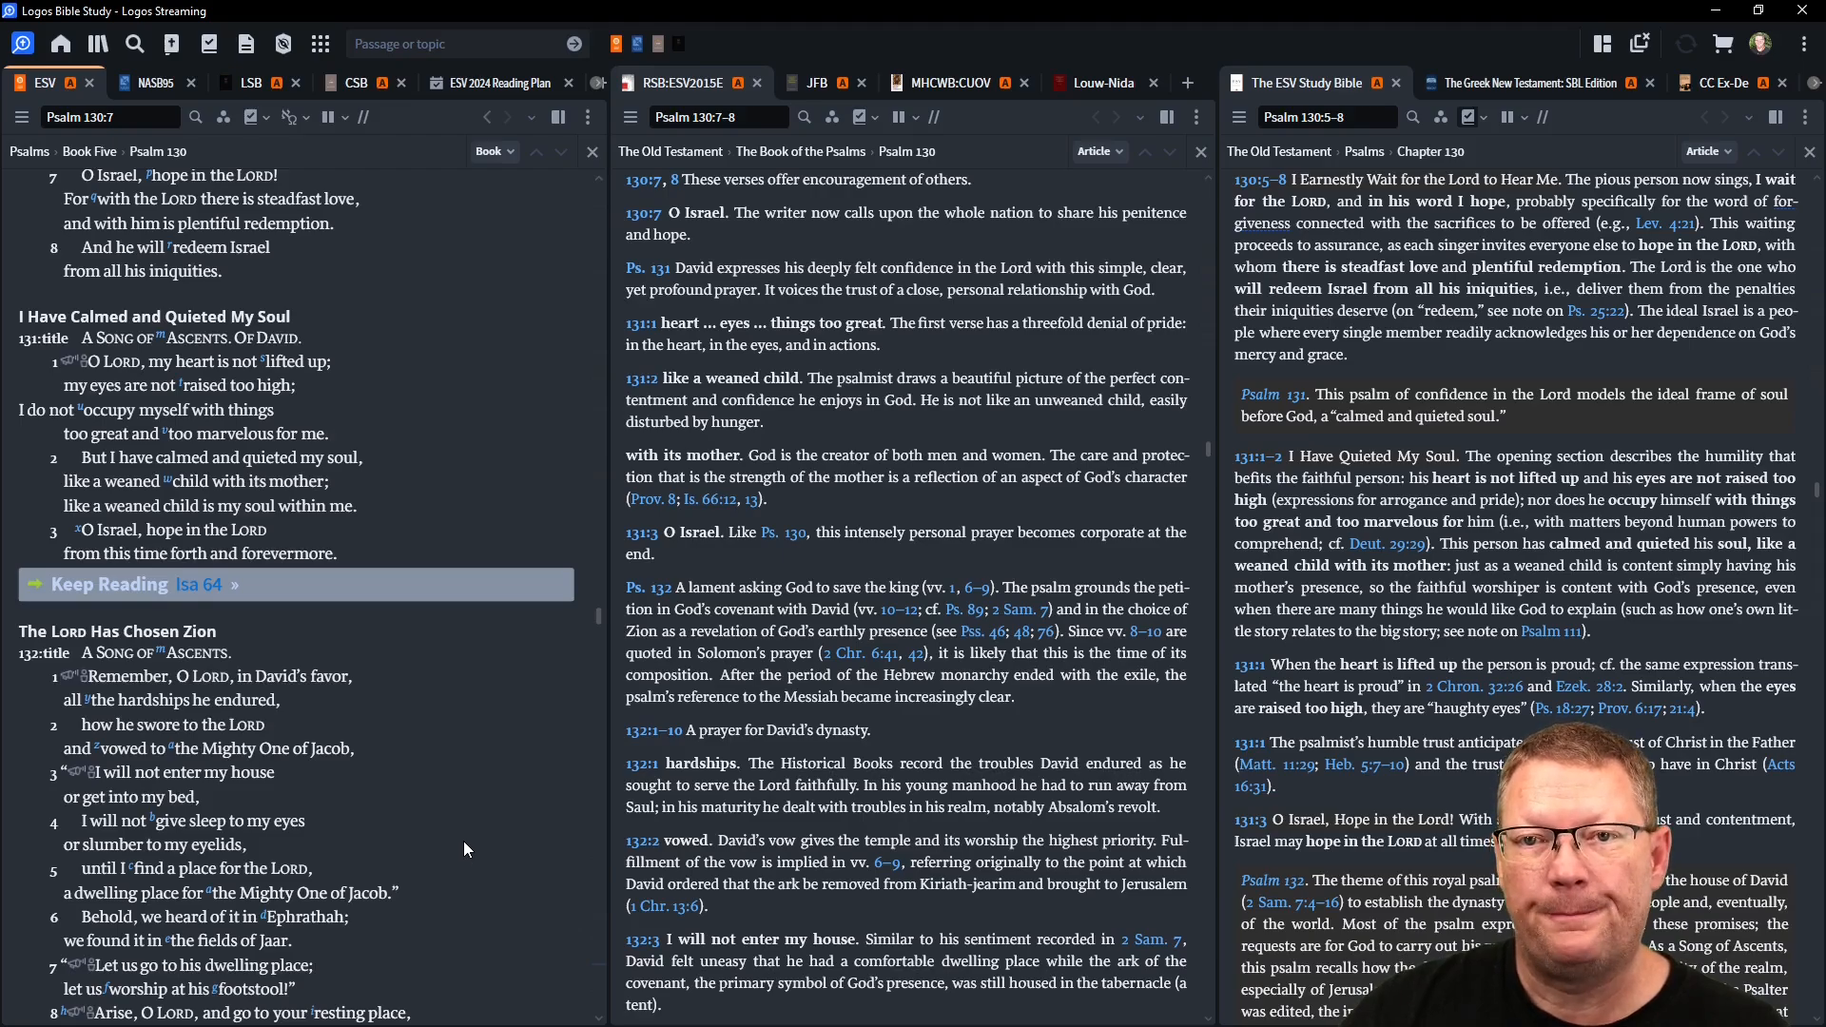
scroll("down", 3)
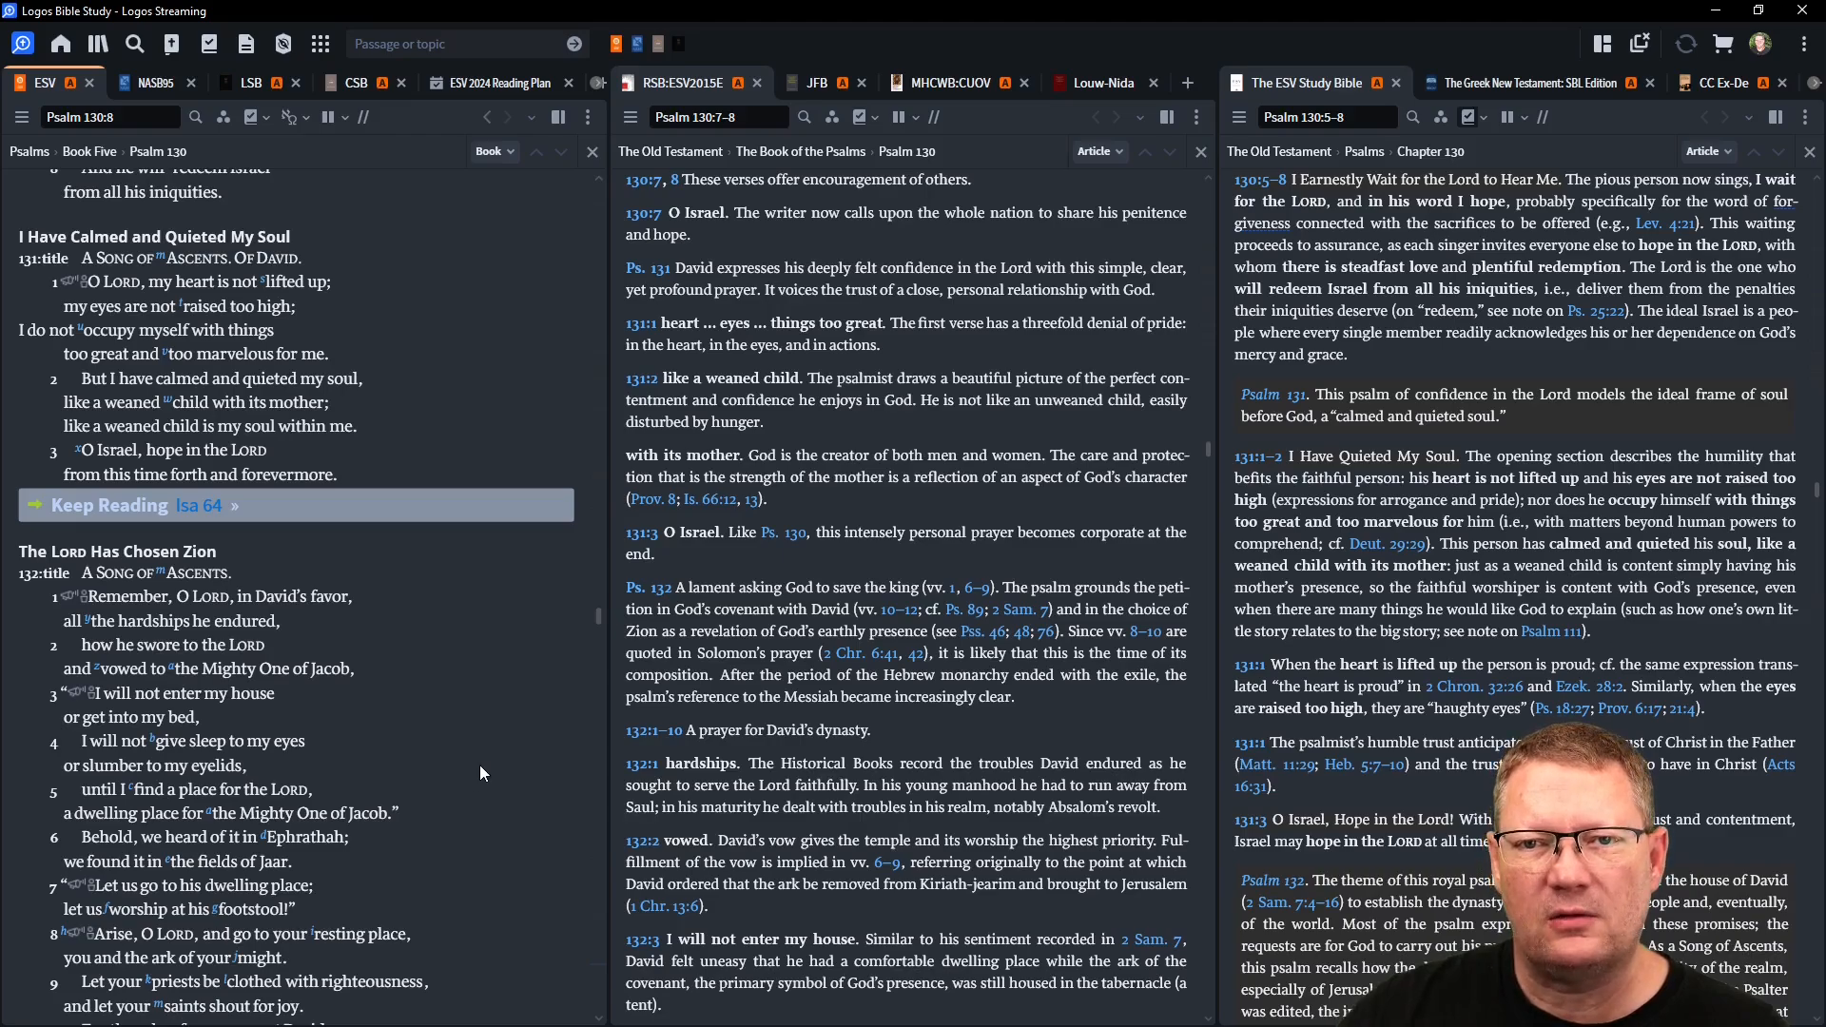
scroll("down", 3)
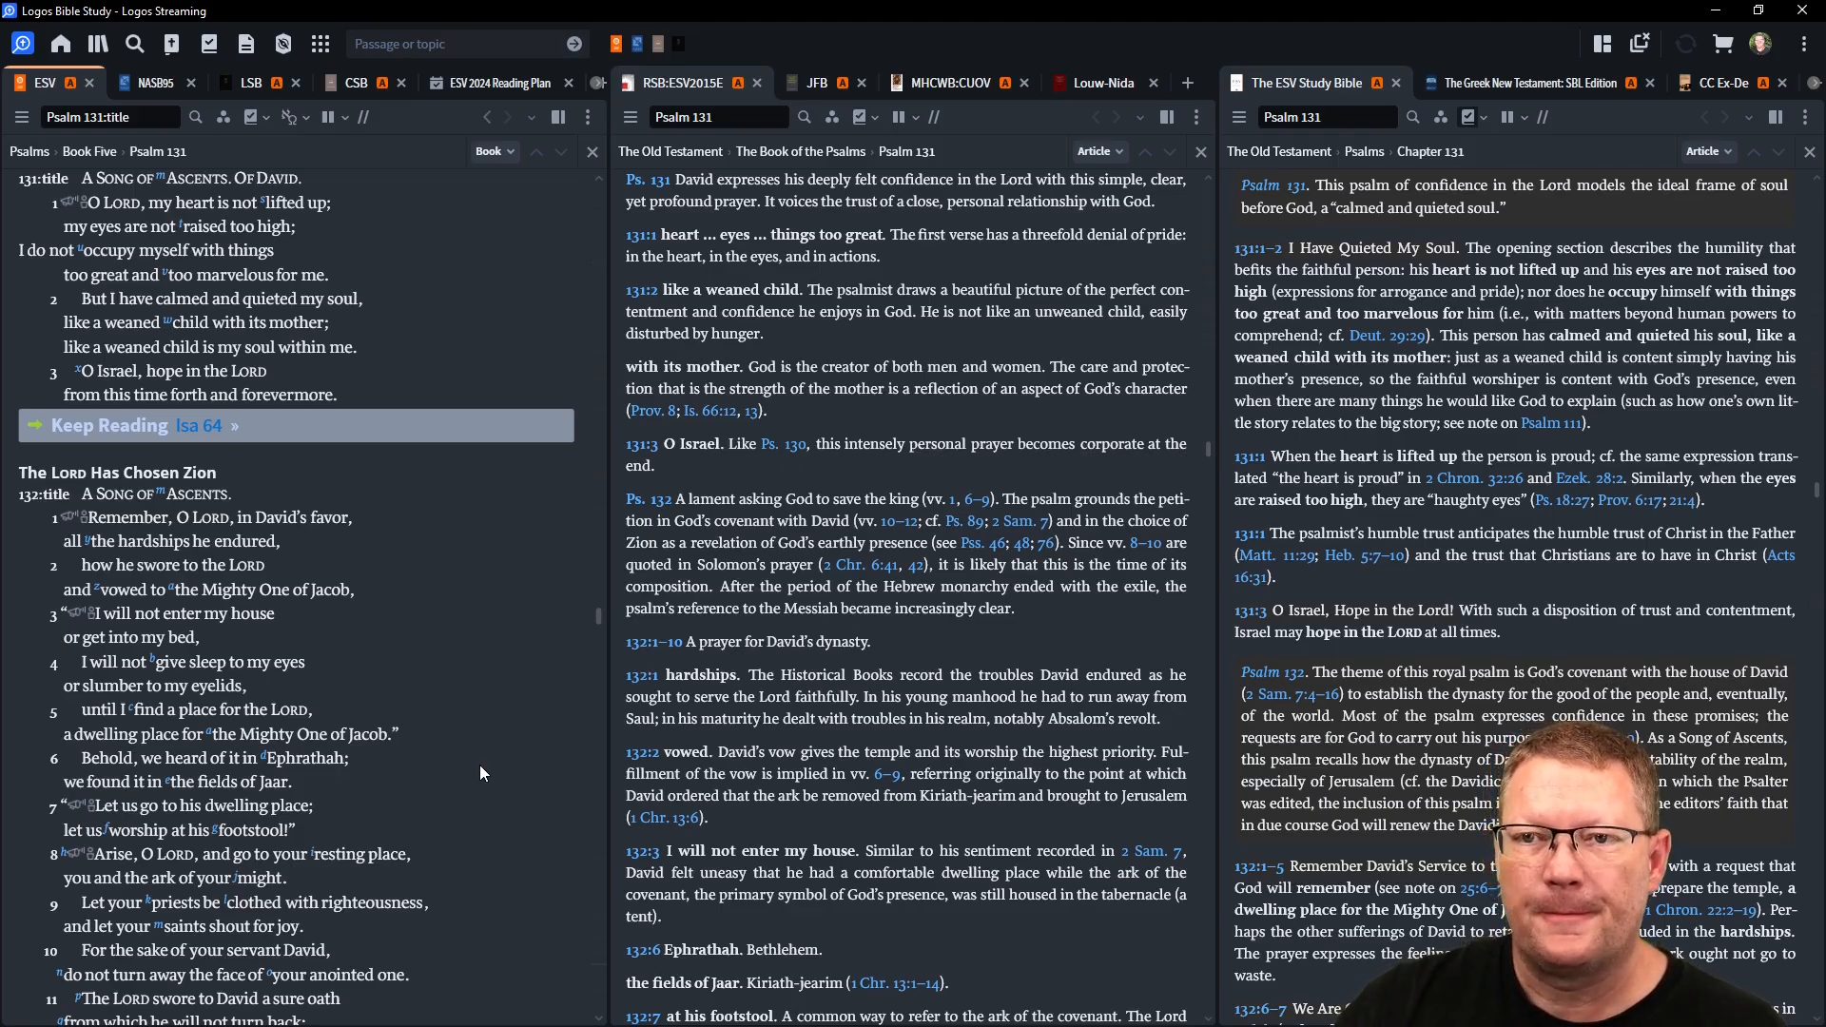
scroll("down", 3)
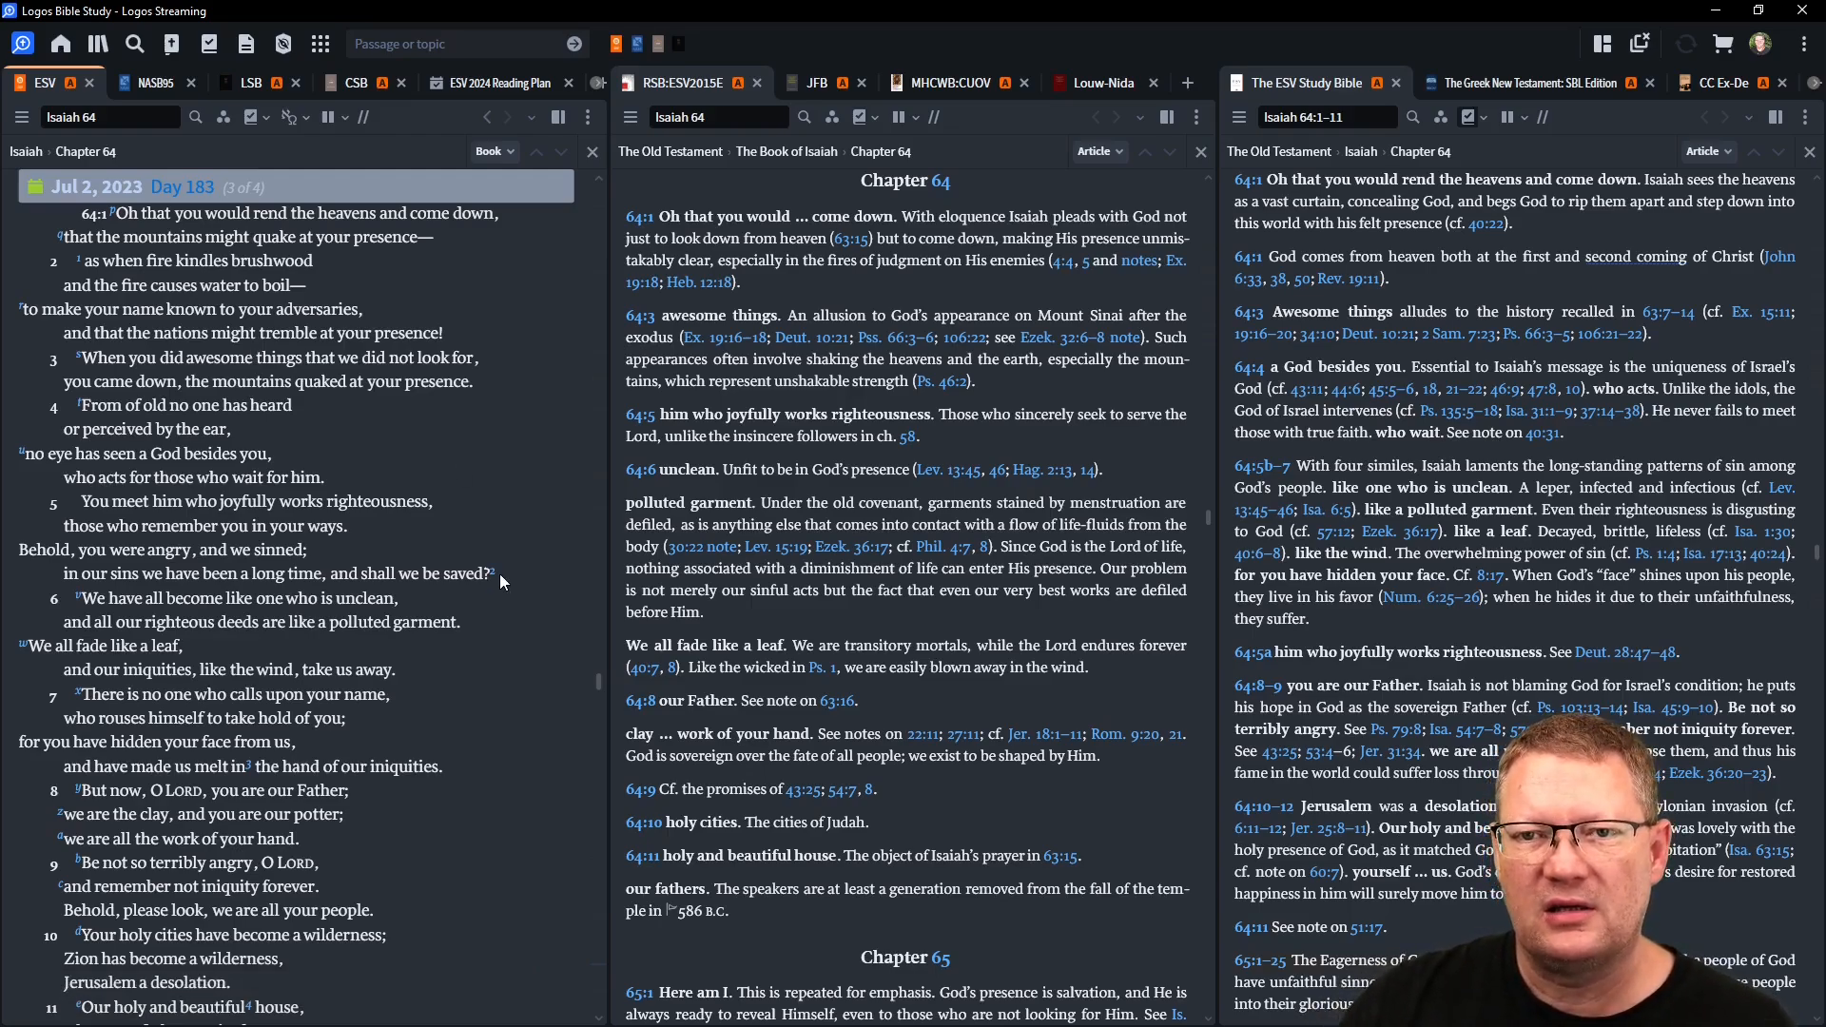
mouse_move(509, 602)
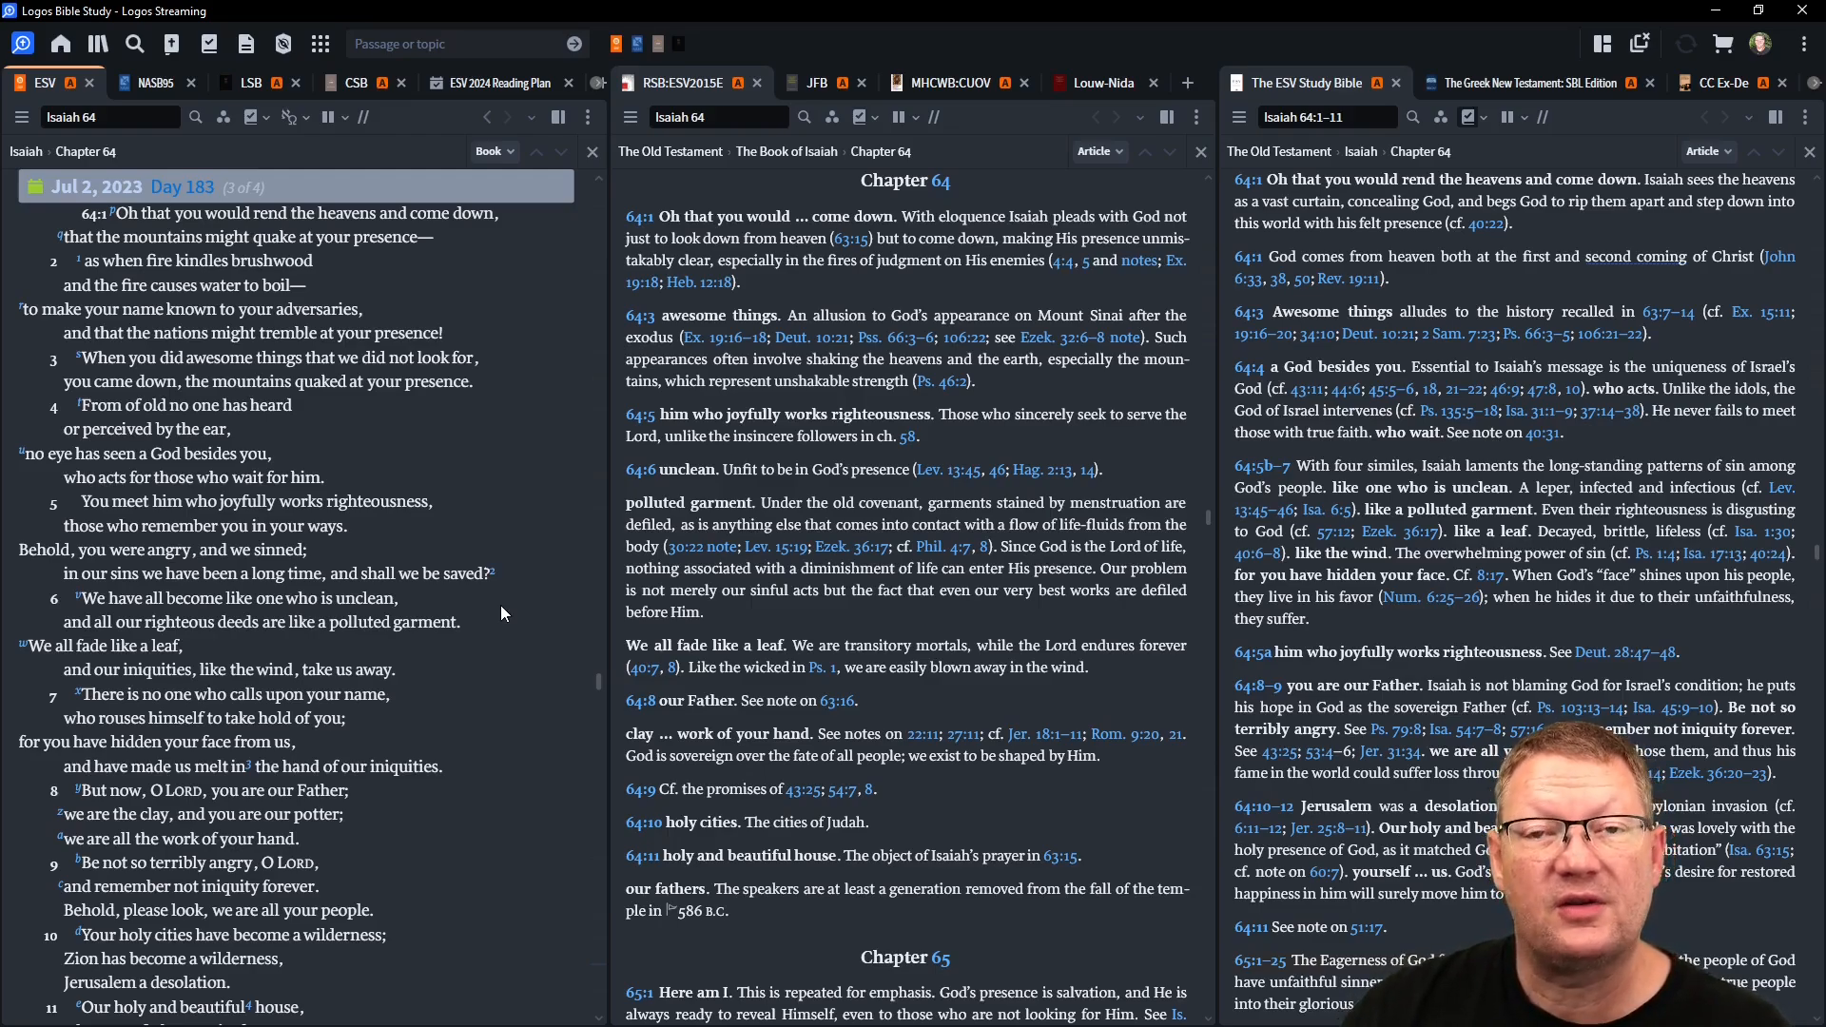
mouse_move(523, 689)
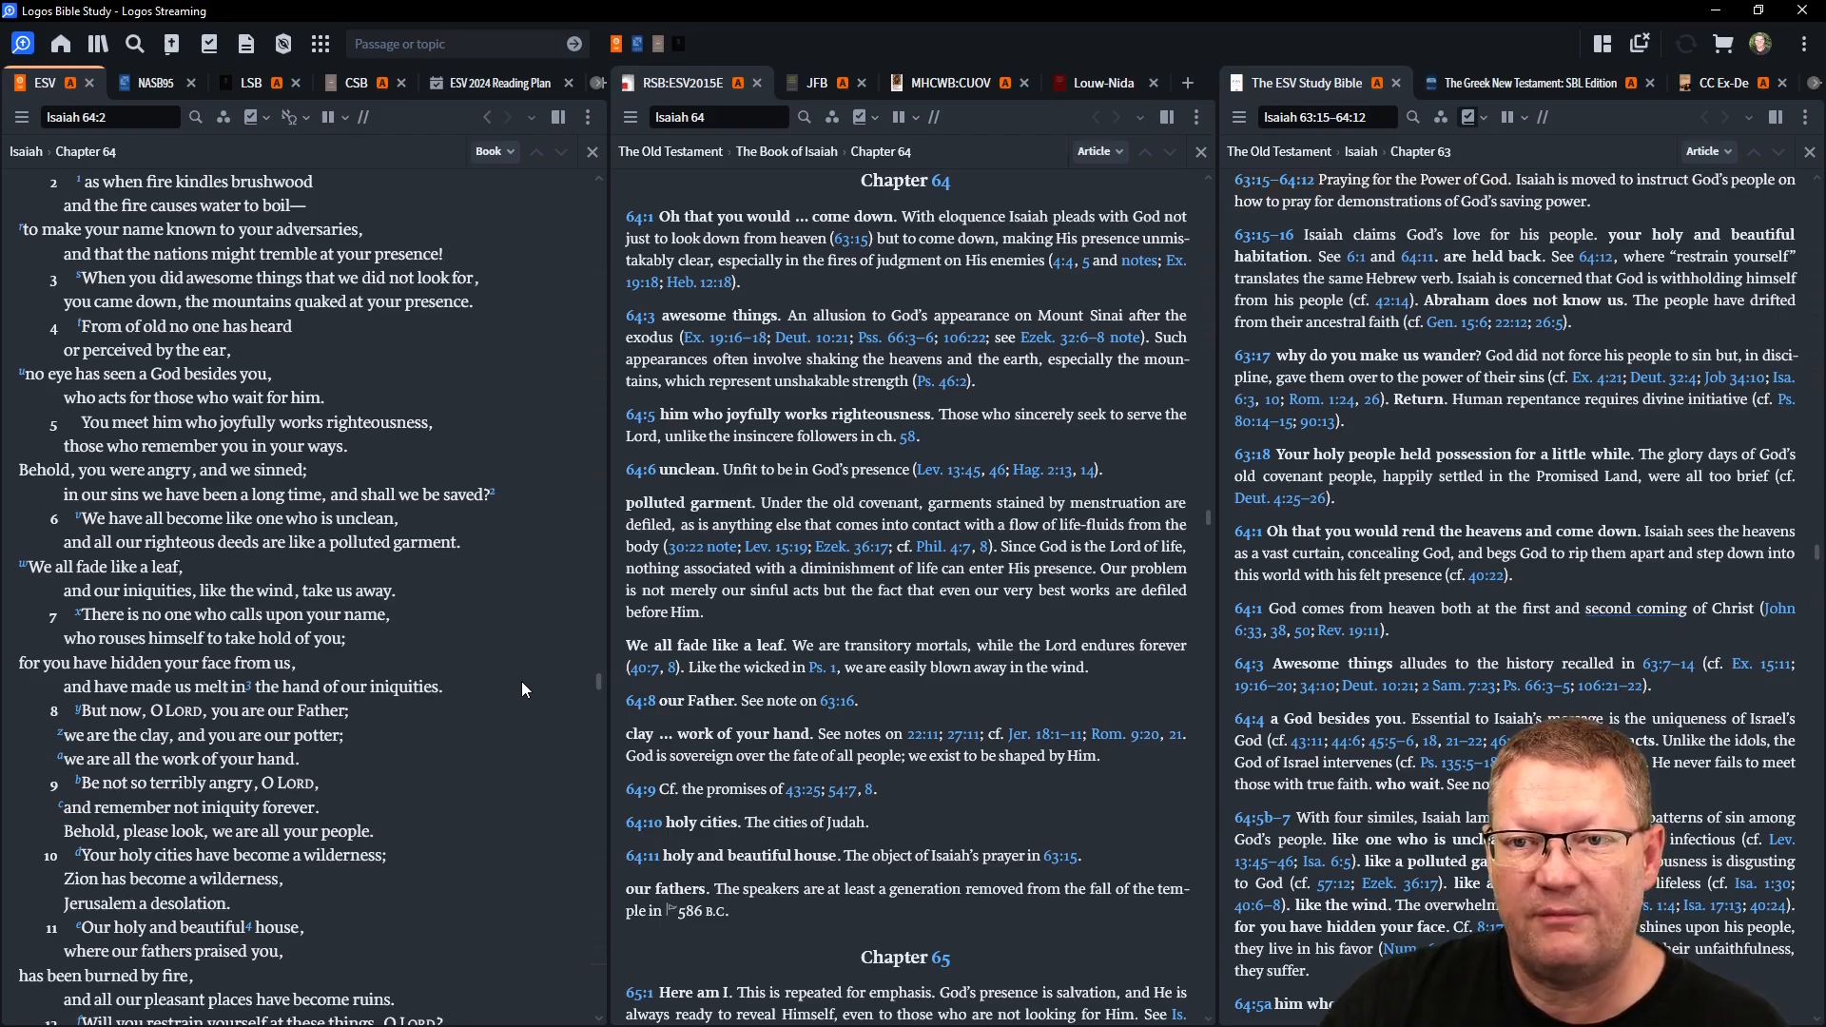
mouse_move(537, 735)
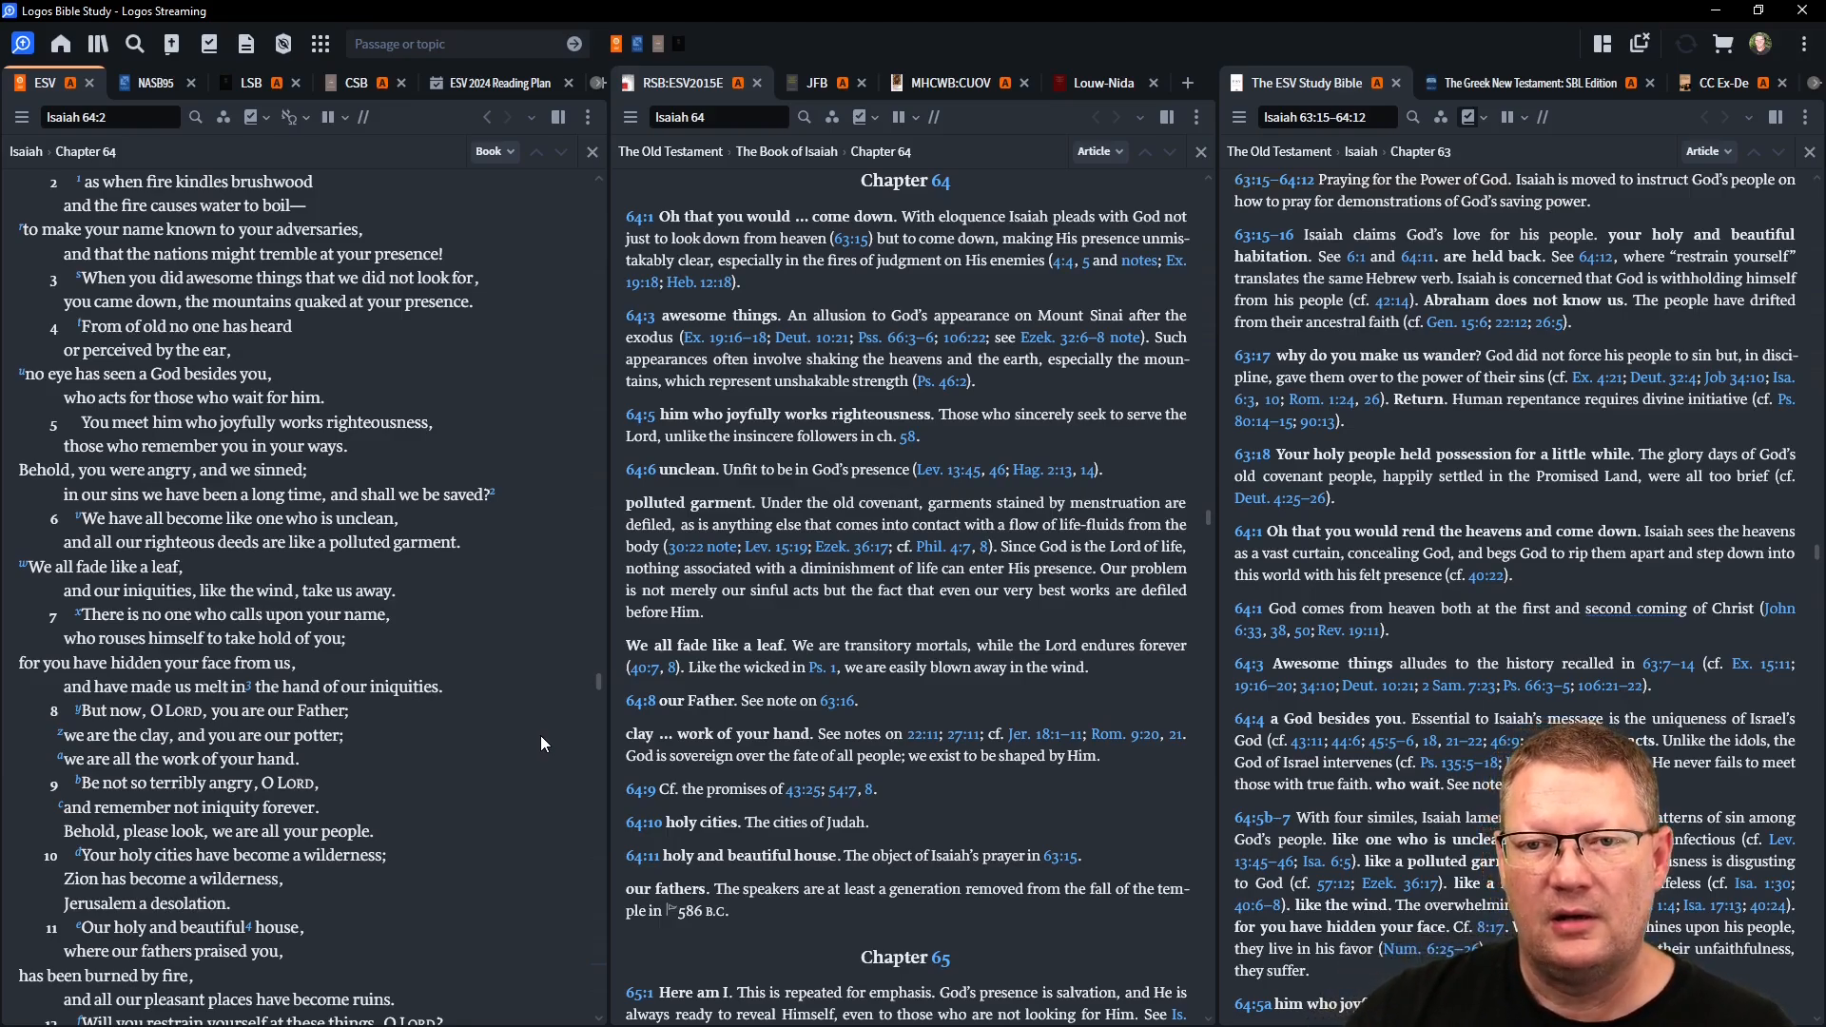
mouse_move(550, 732)
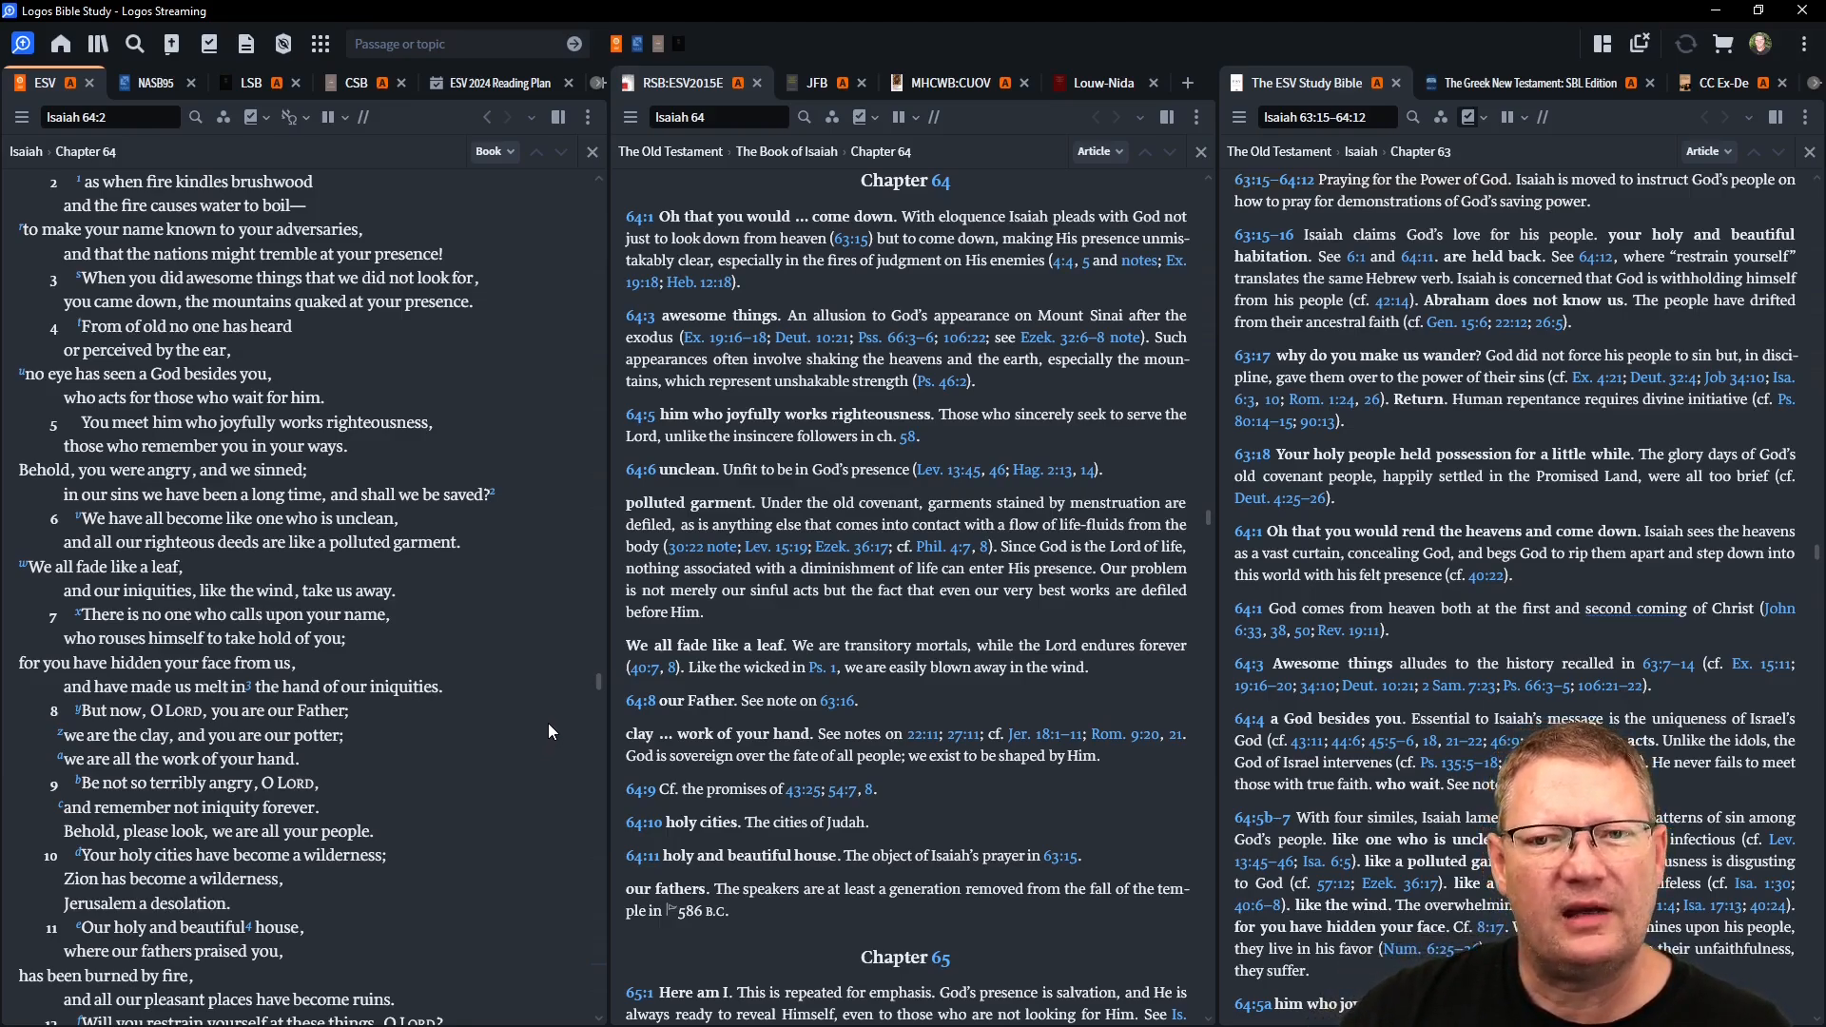
- Scroll through Isaiah 64 to verse 12, arriving at Matthew 12
scroll("down", 3)
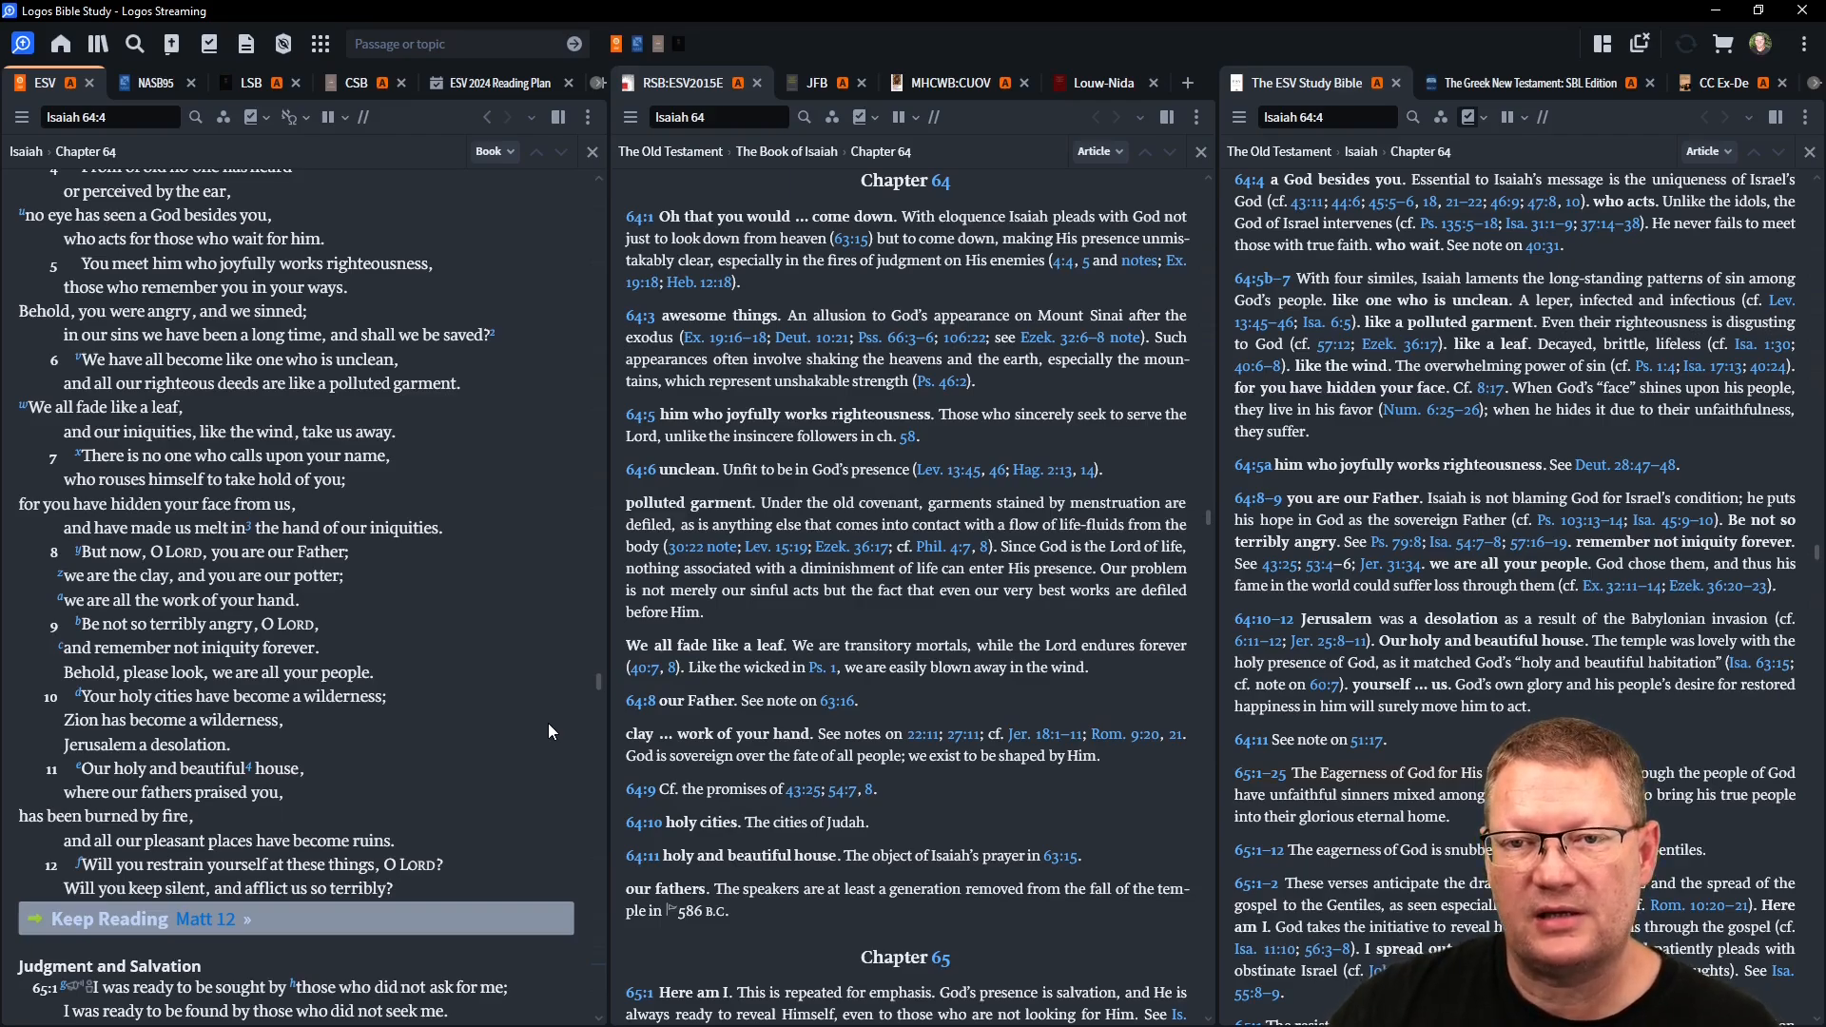
mouse_move(550, 723)
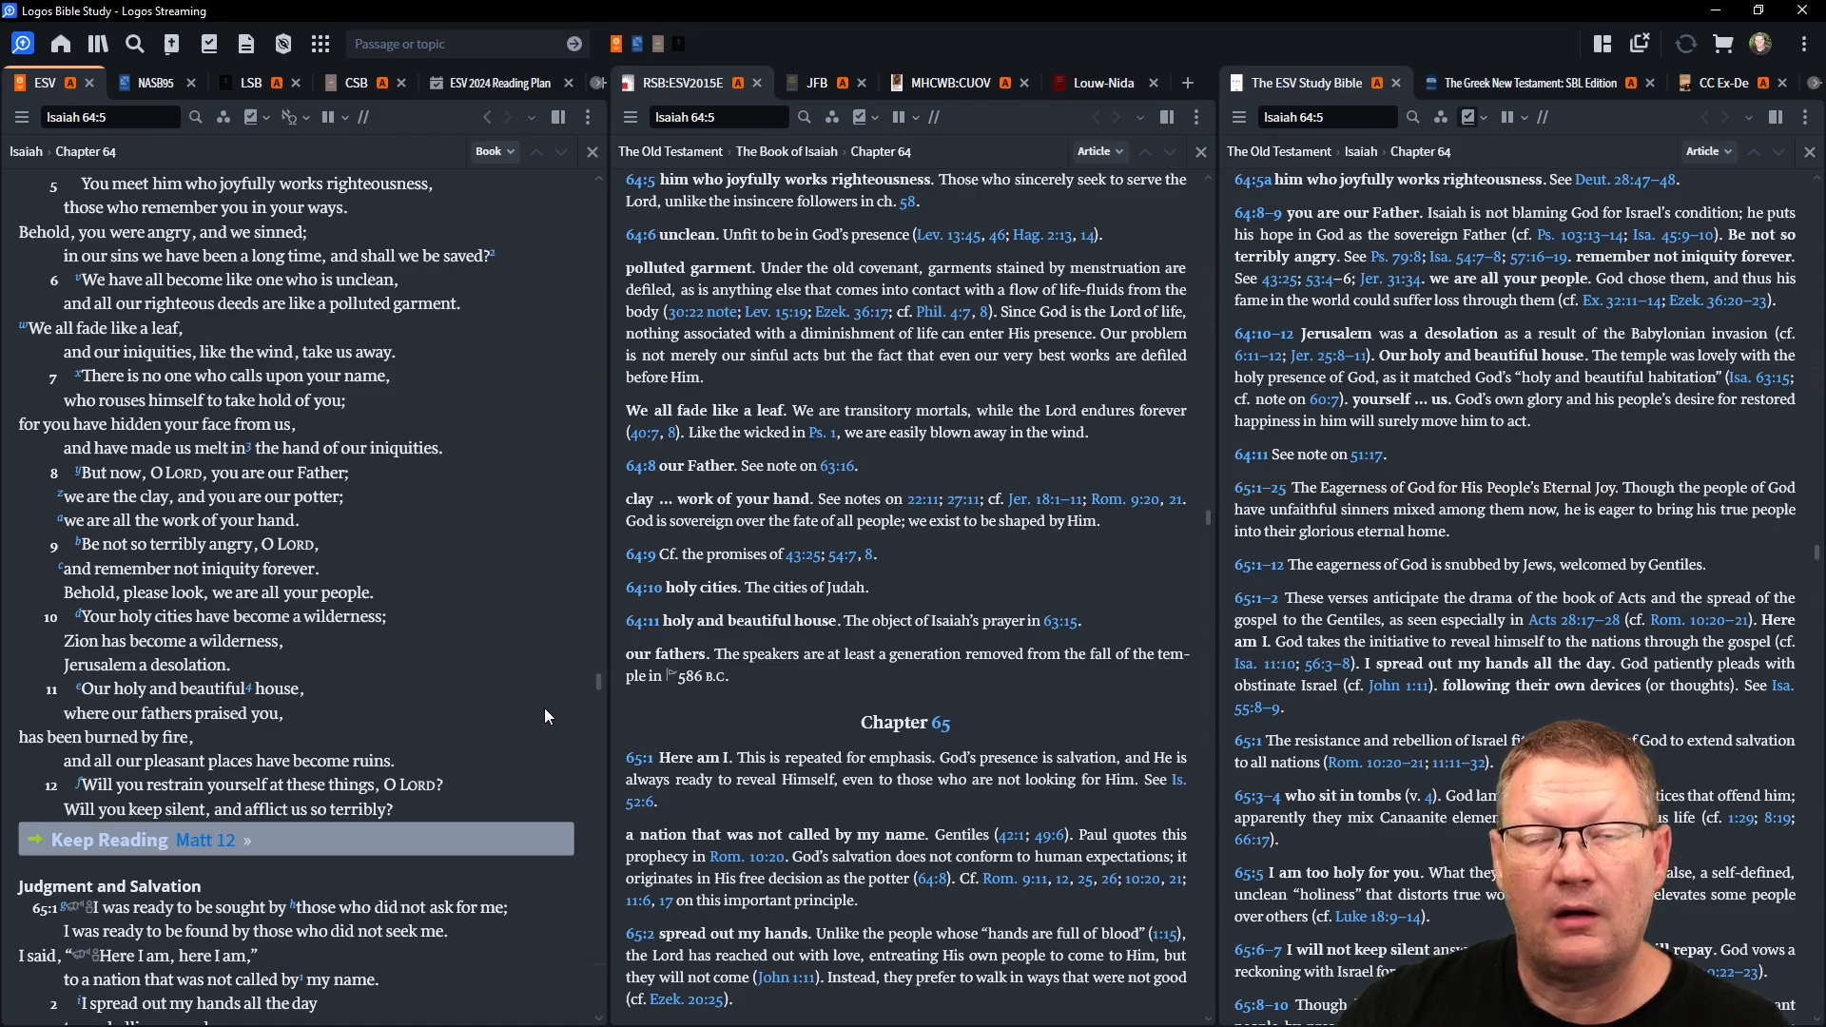
scroll("down", 3)
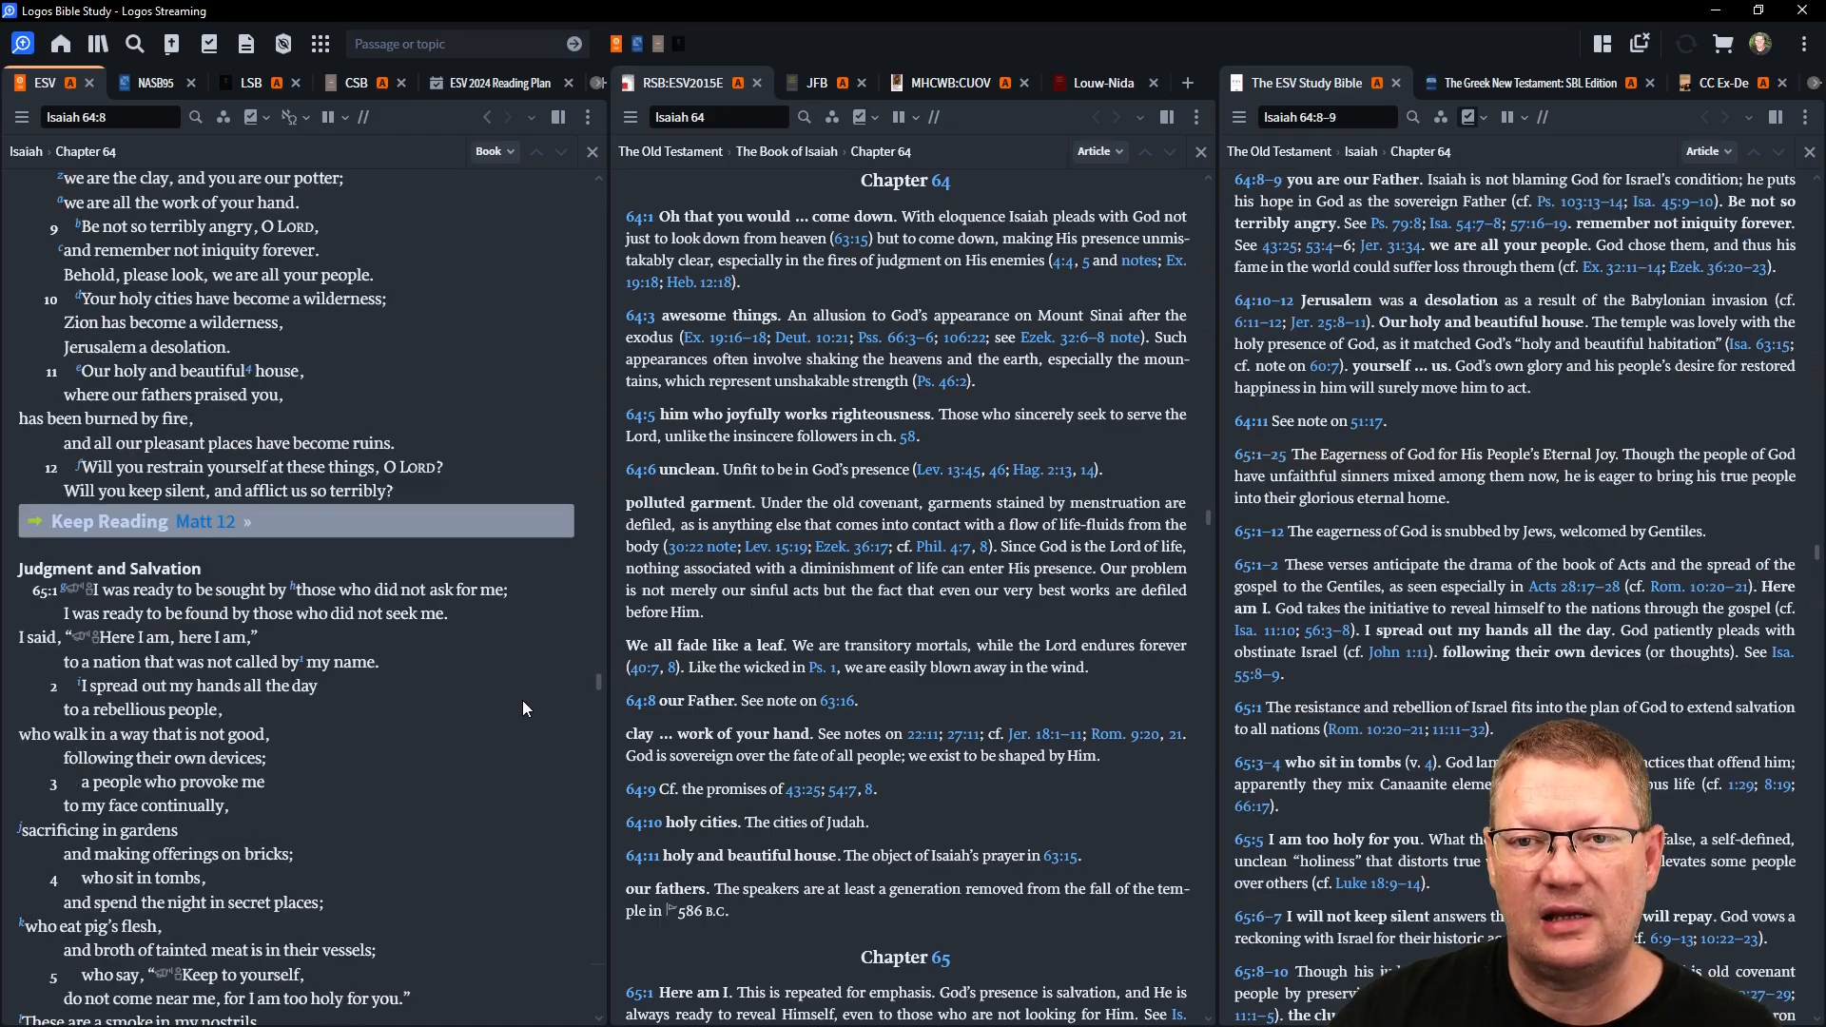
scroll("down", 3)
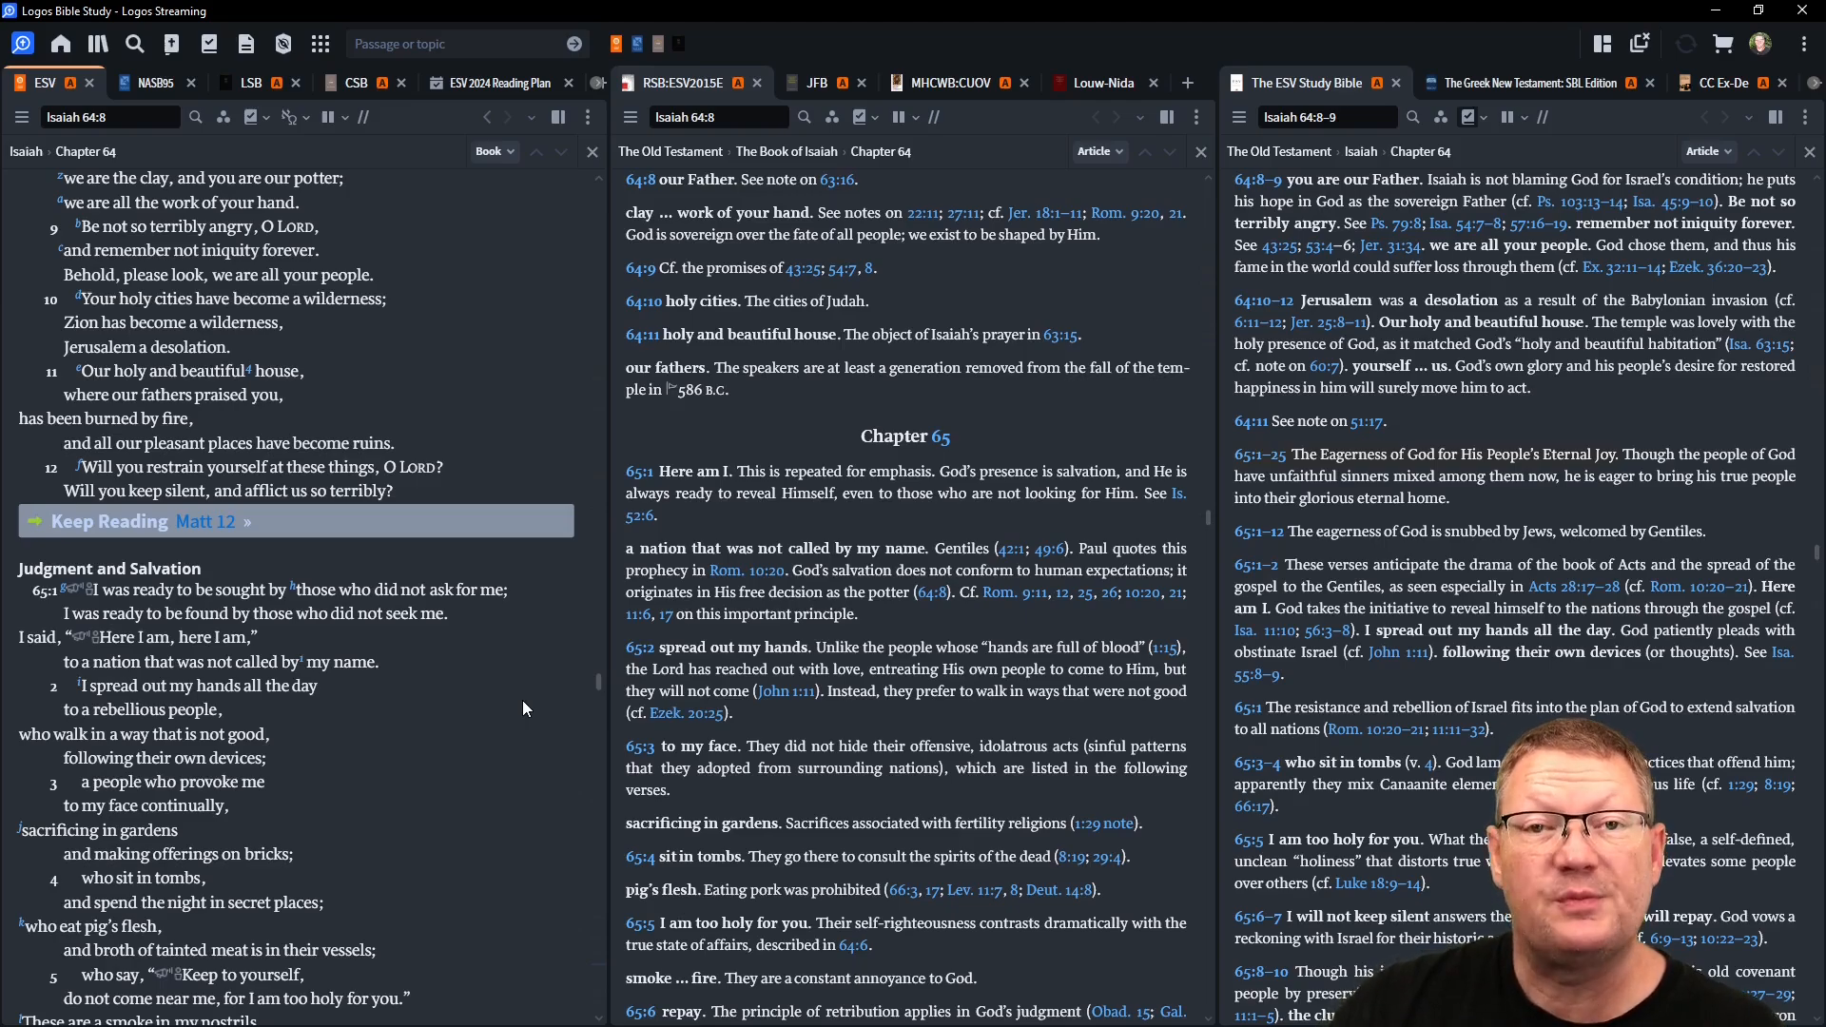
scroll("down", 3)
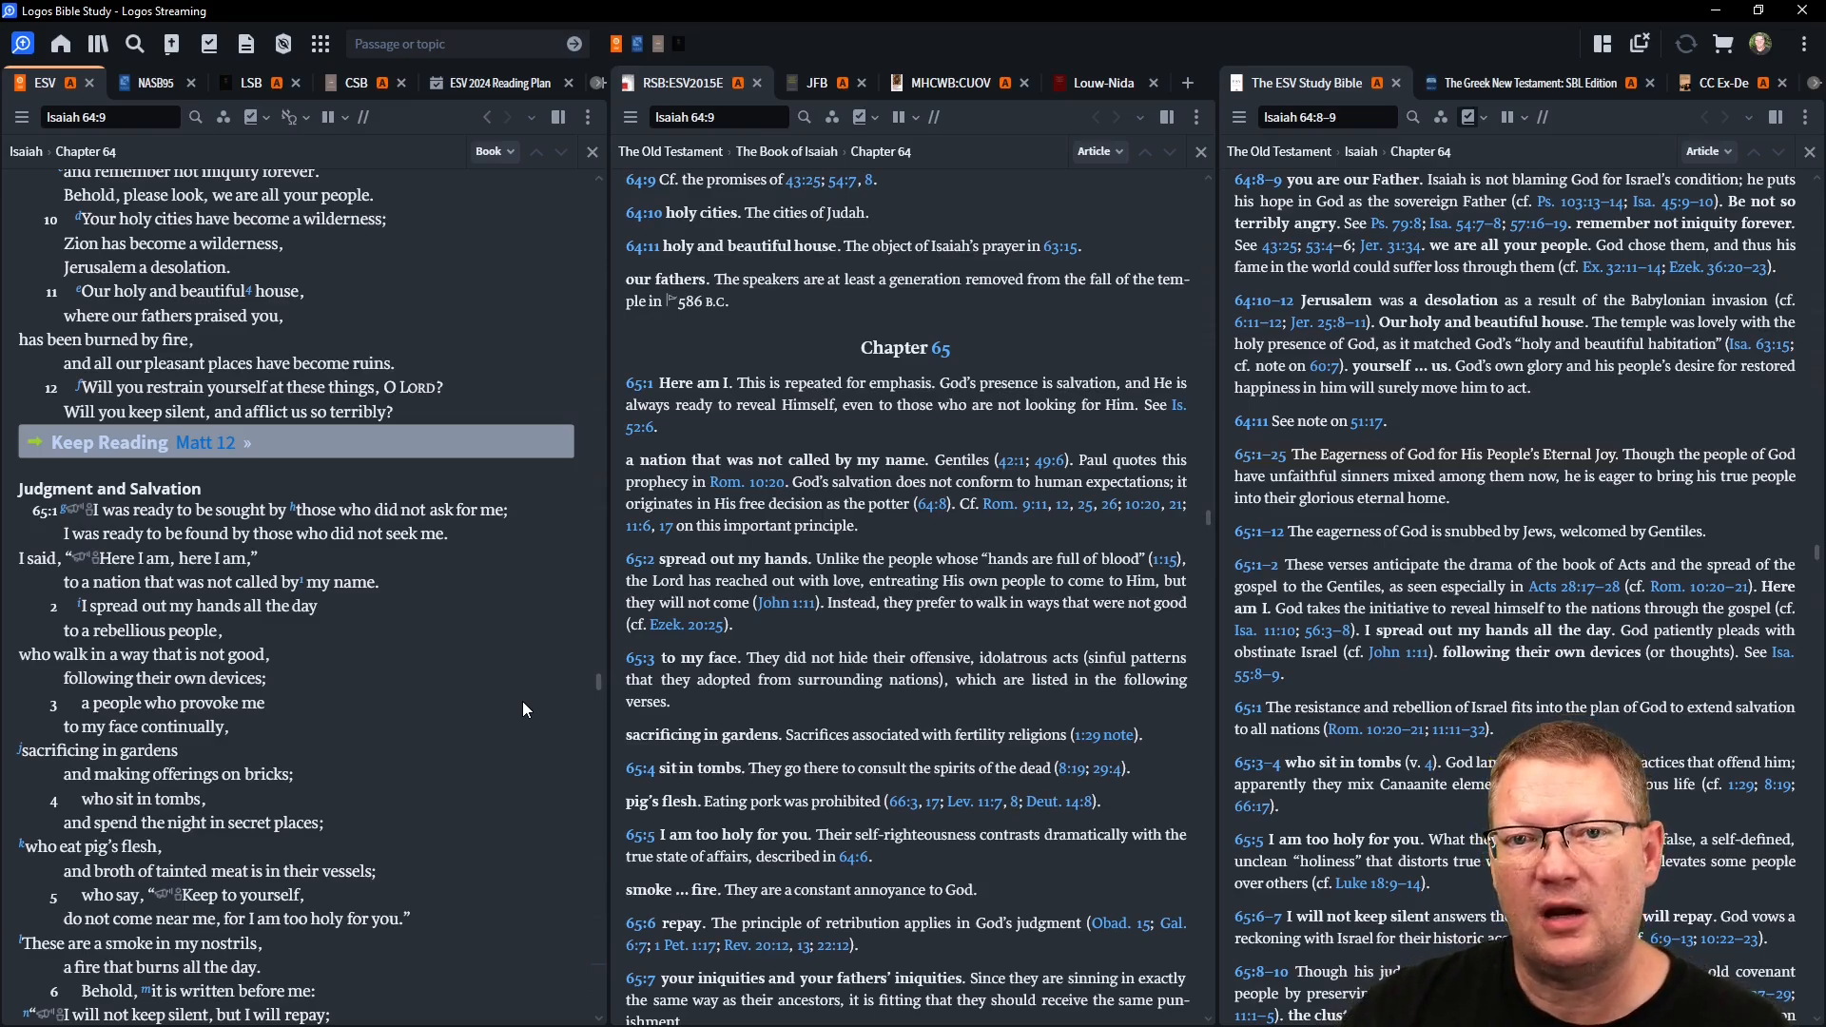
scroll("down", 3)
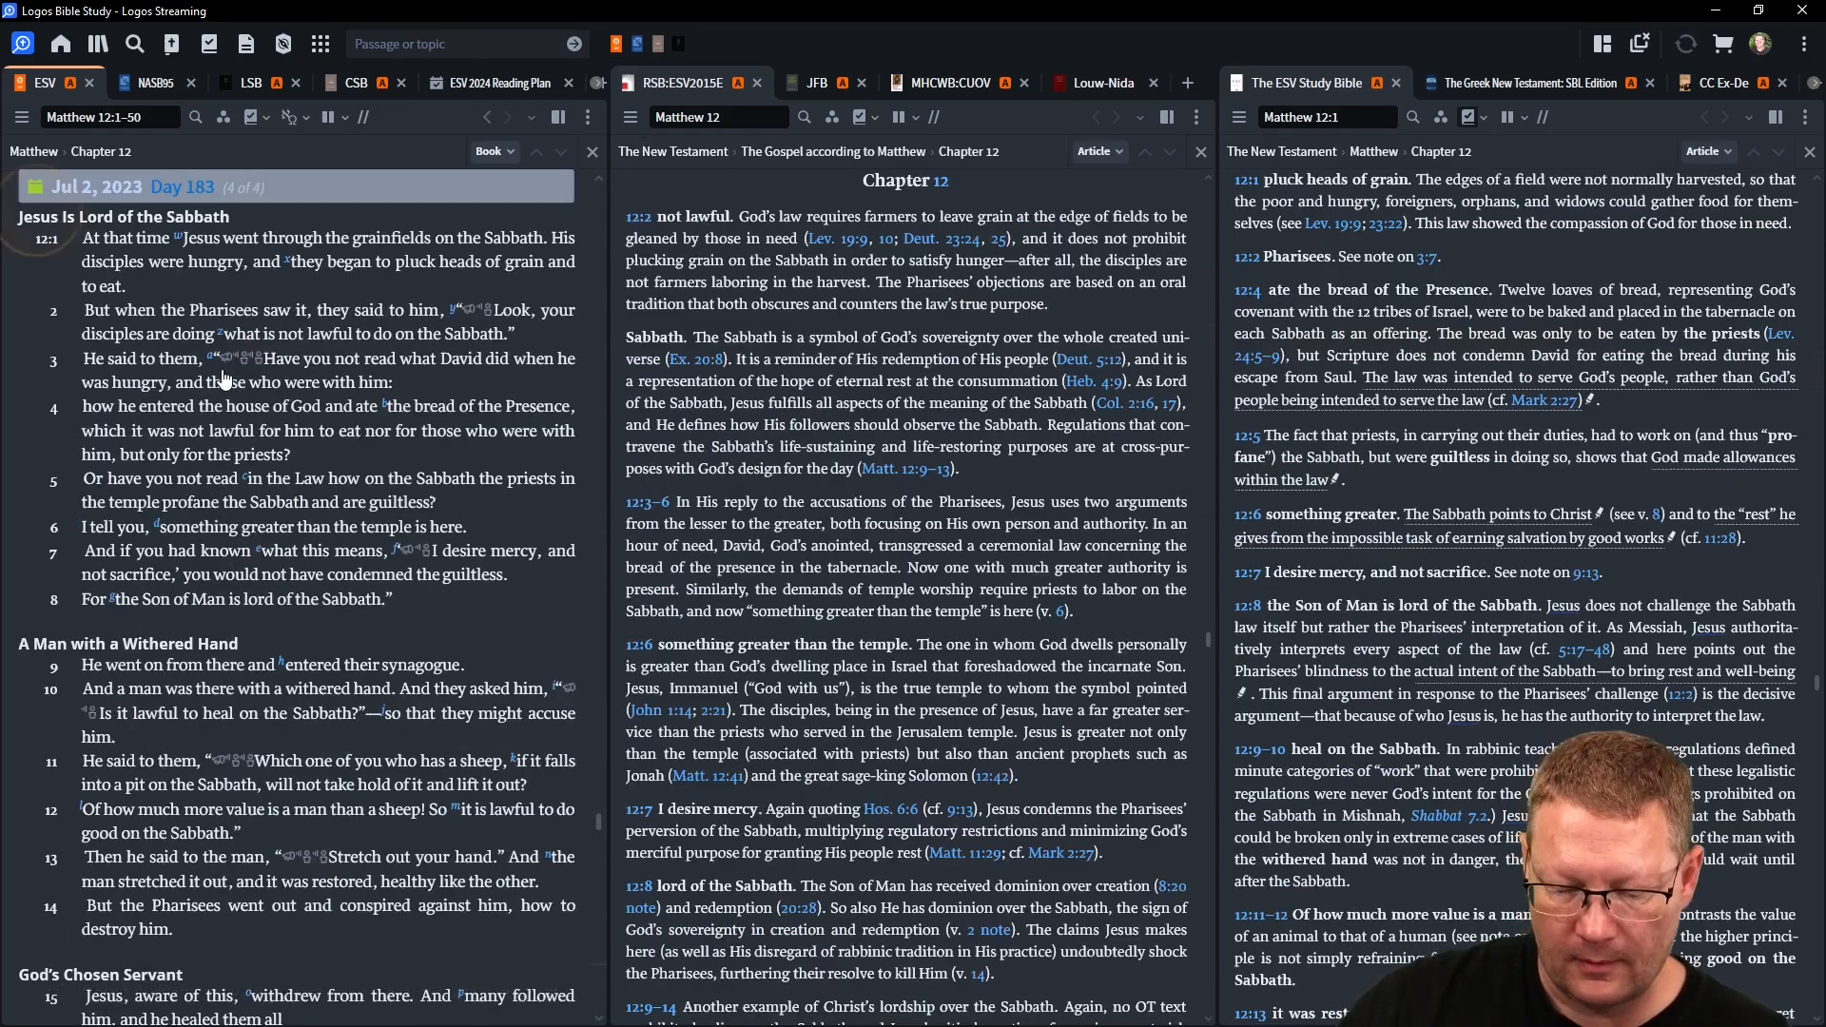
mouse_move(239, 405)
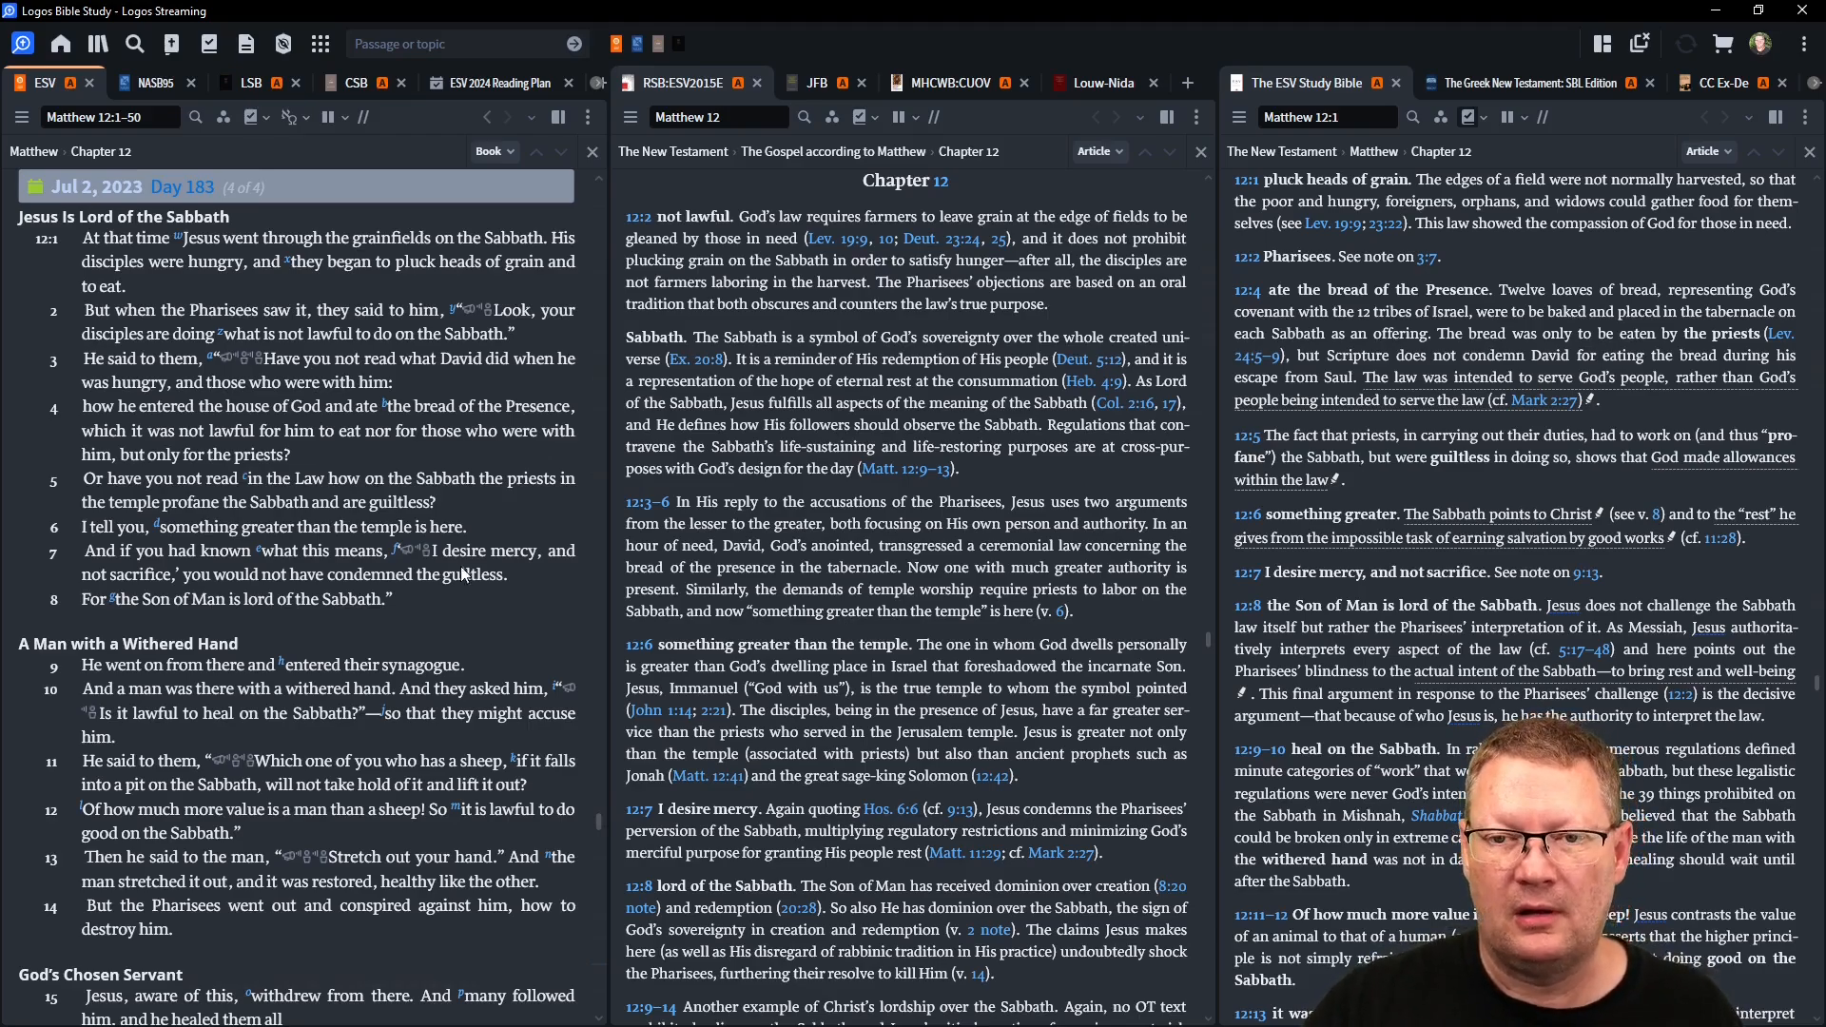
- Scroll Matthew 12 from verse 2 to about verse 18, notes keeping pace
scroll("down", 3)
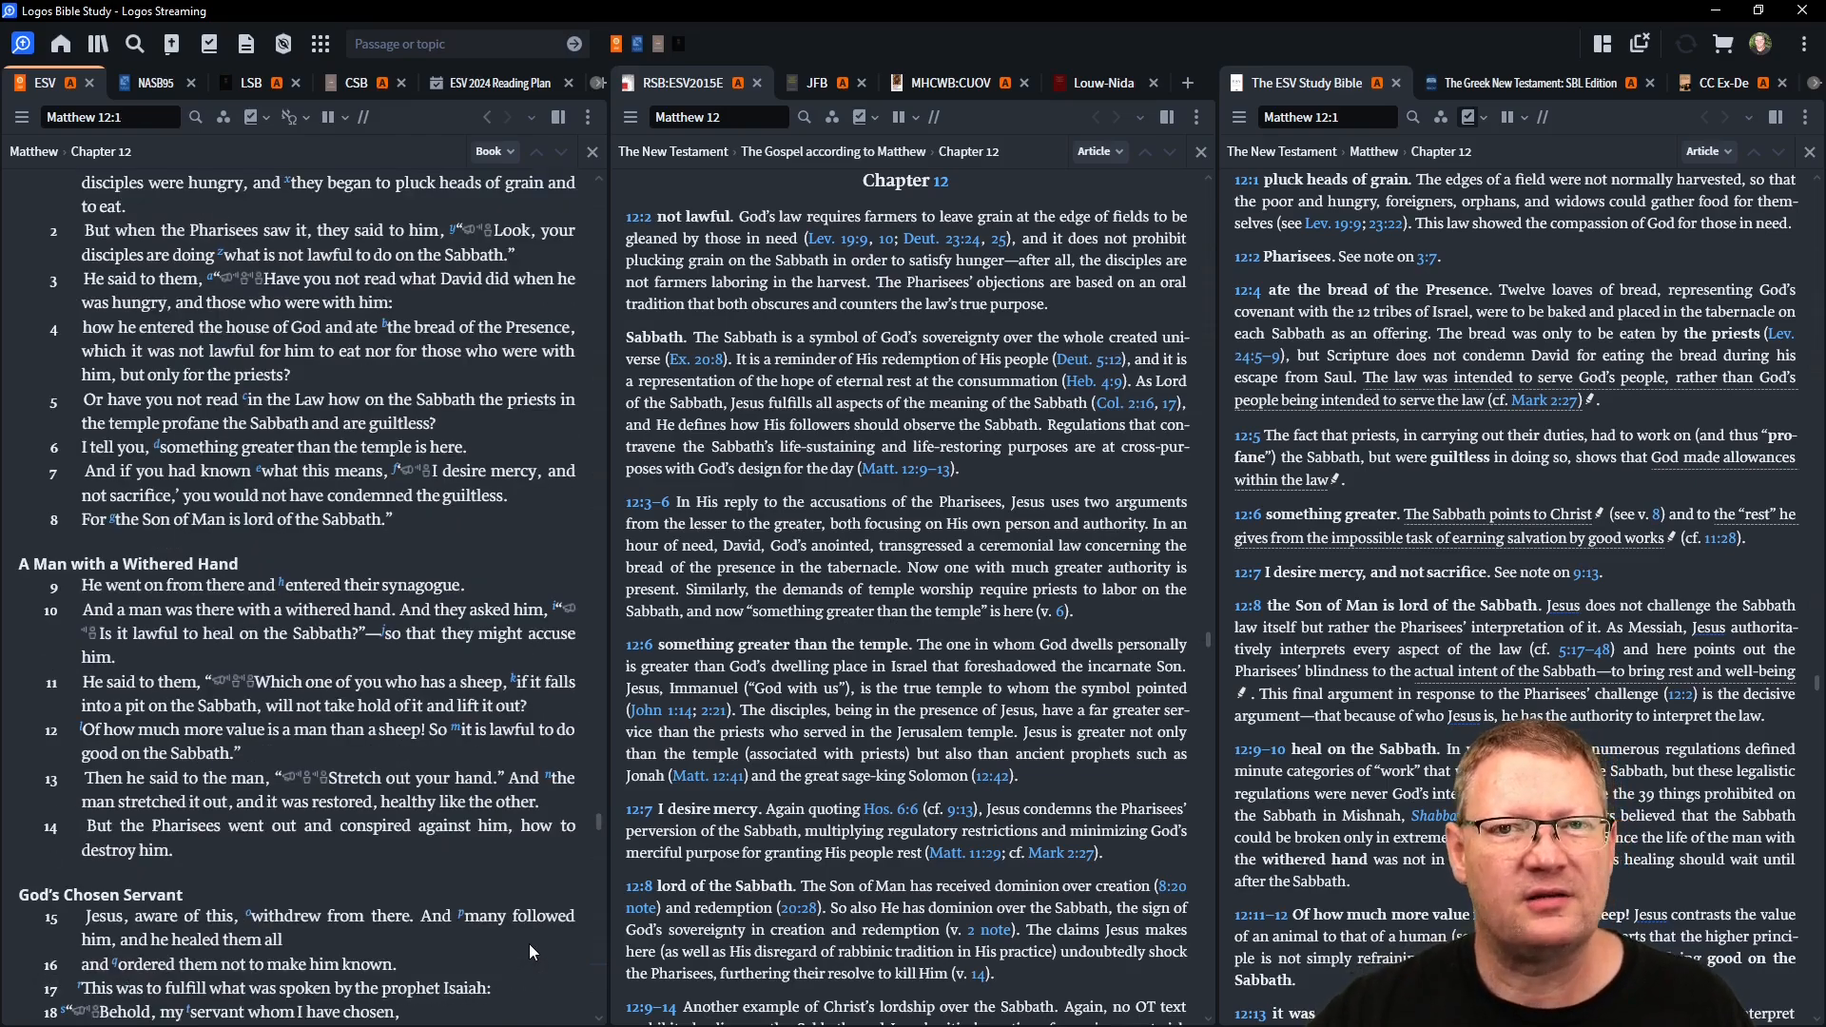
scroll("down", 3)
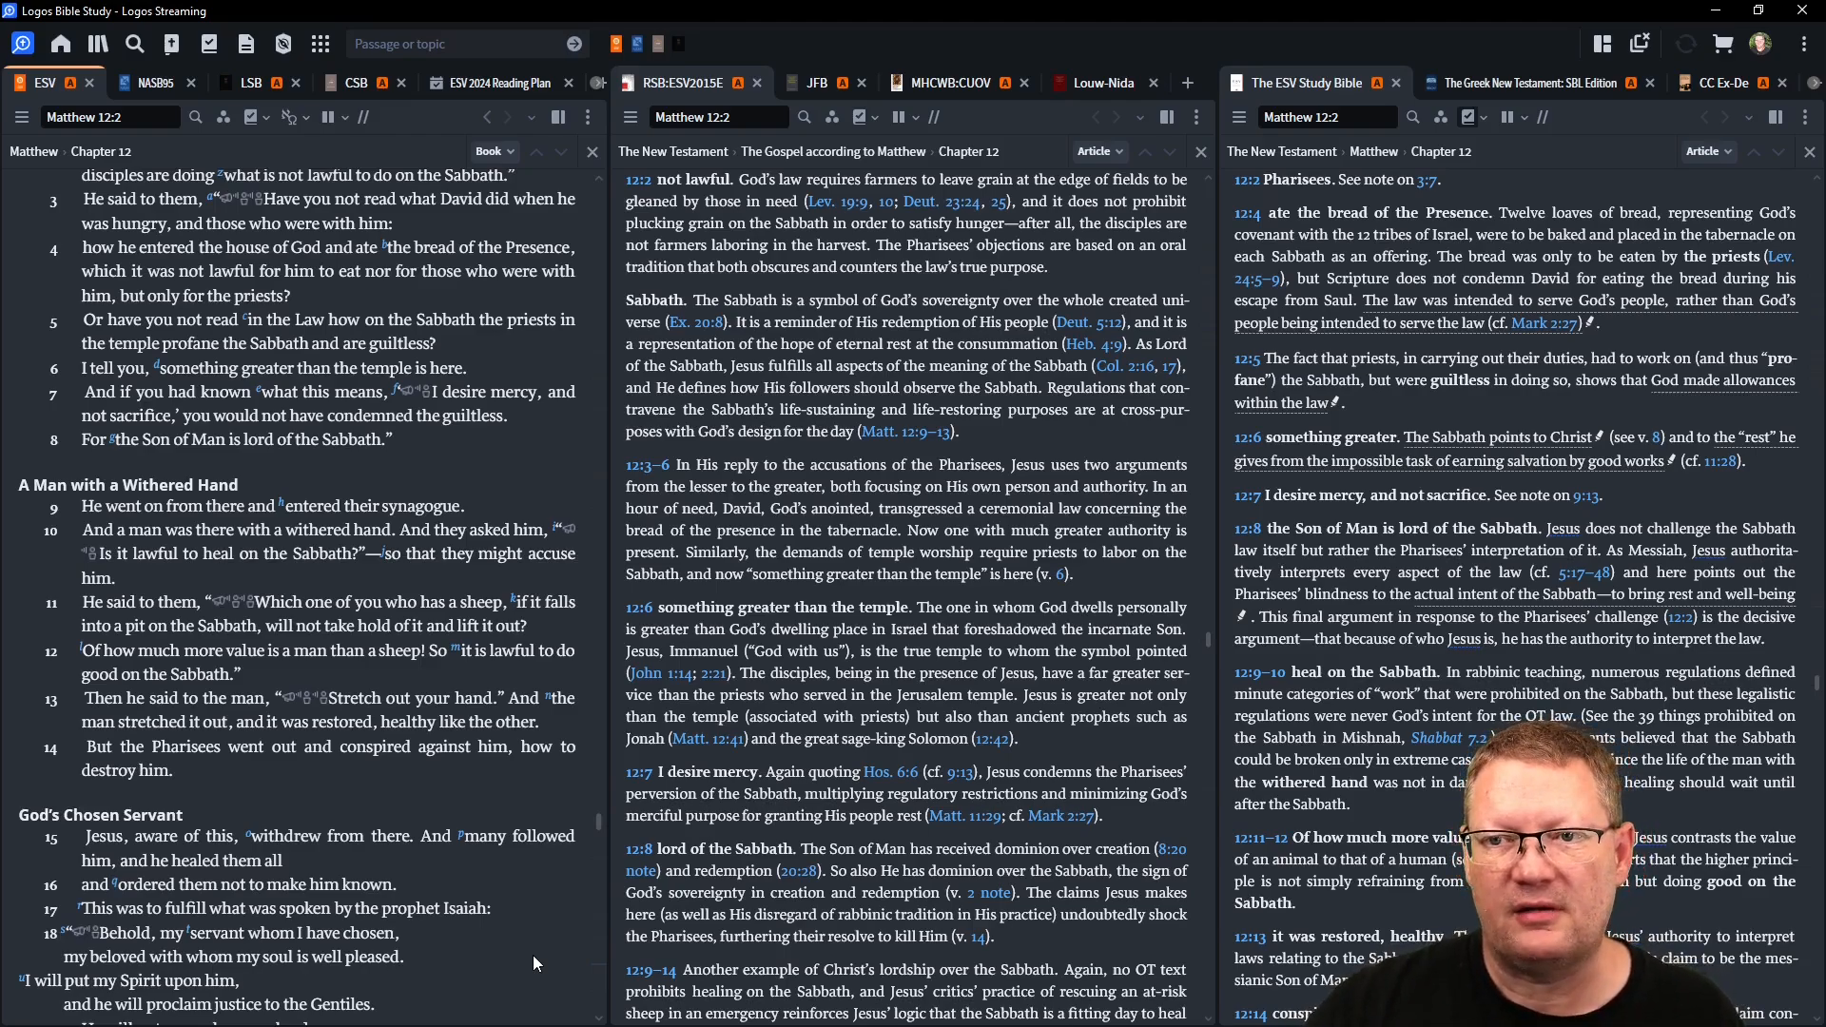
scroll("down", 3)
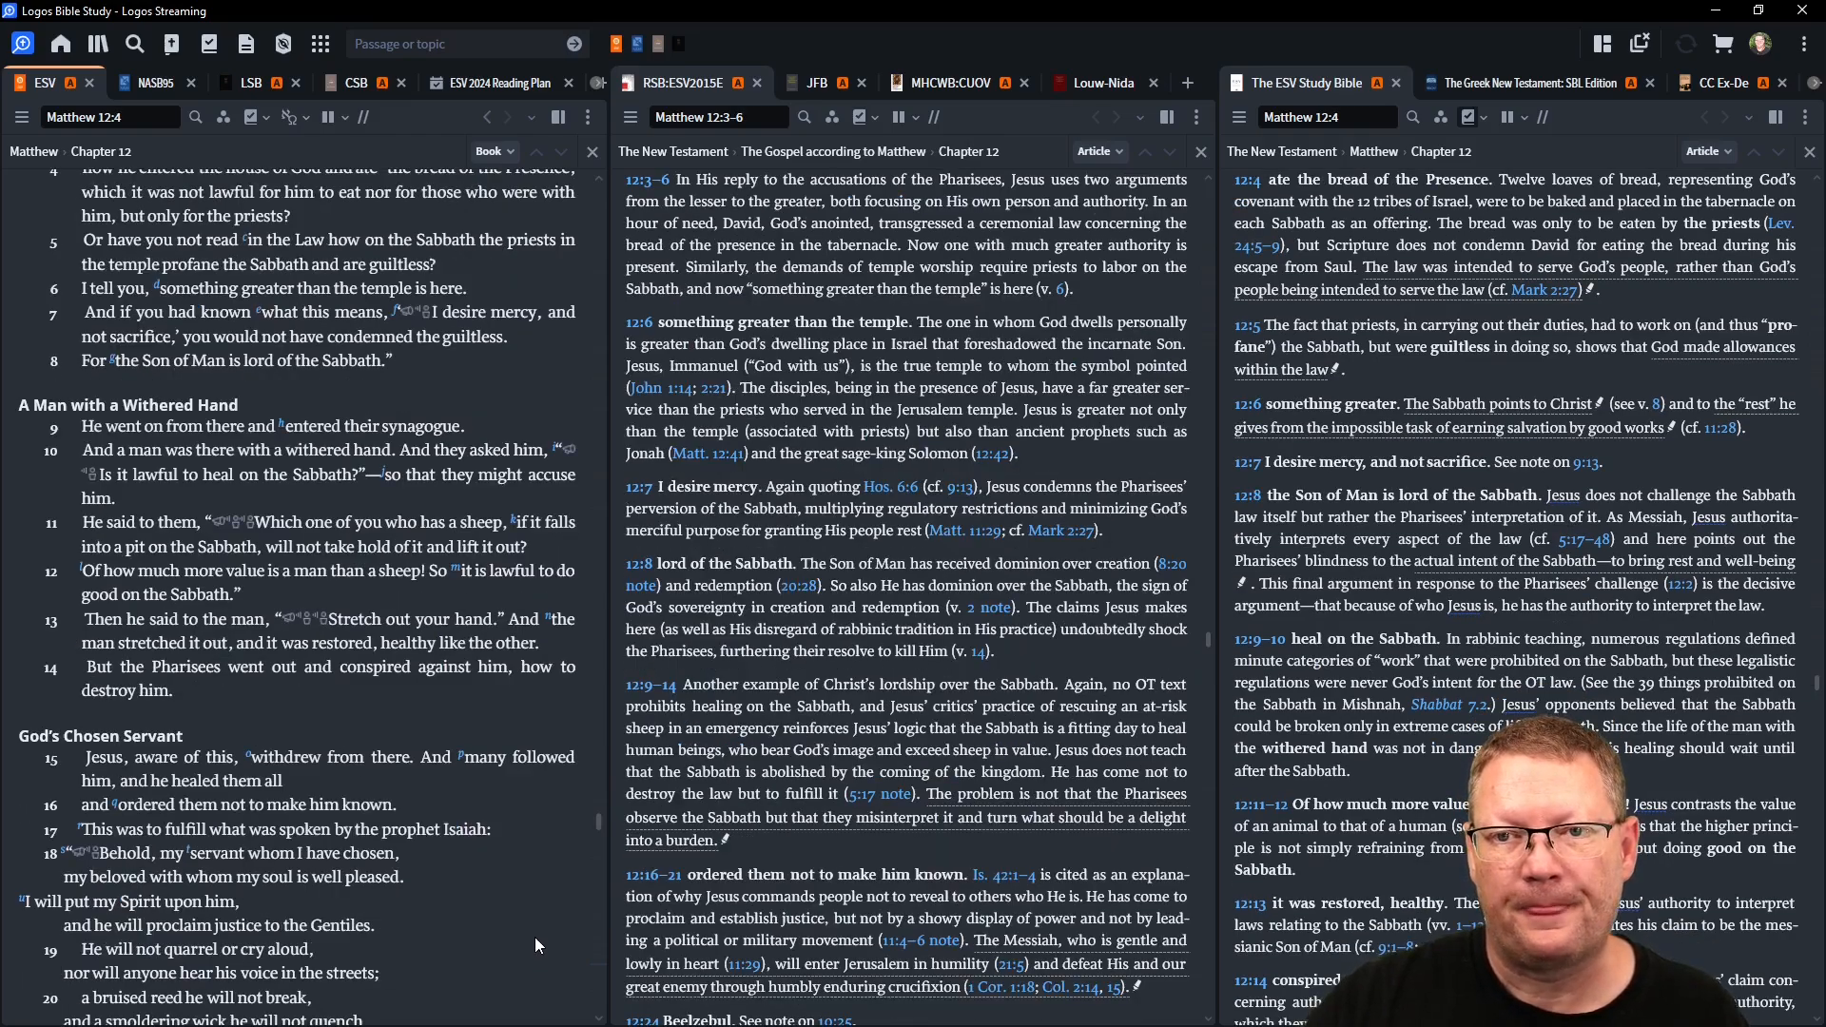
scroll("down", 3)
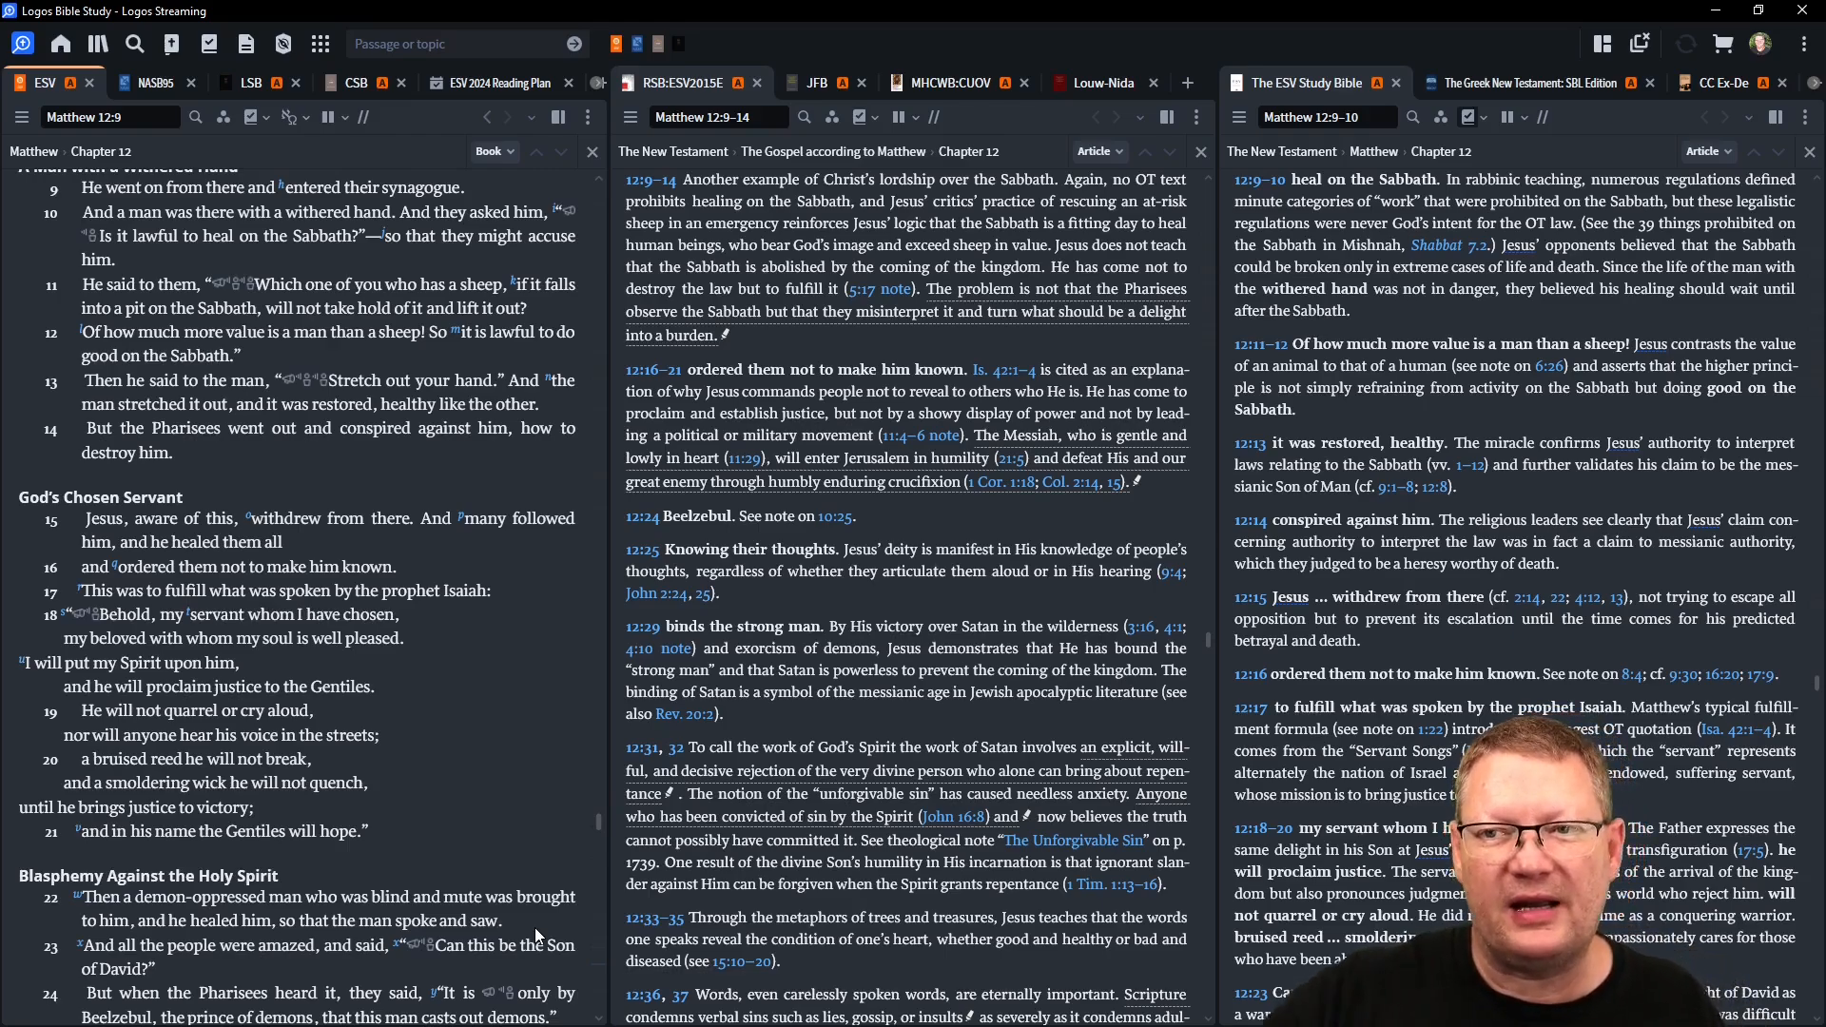
scroll("down", 3)
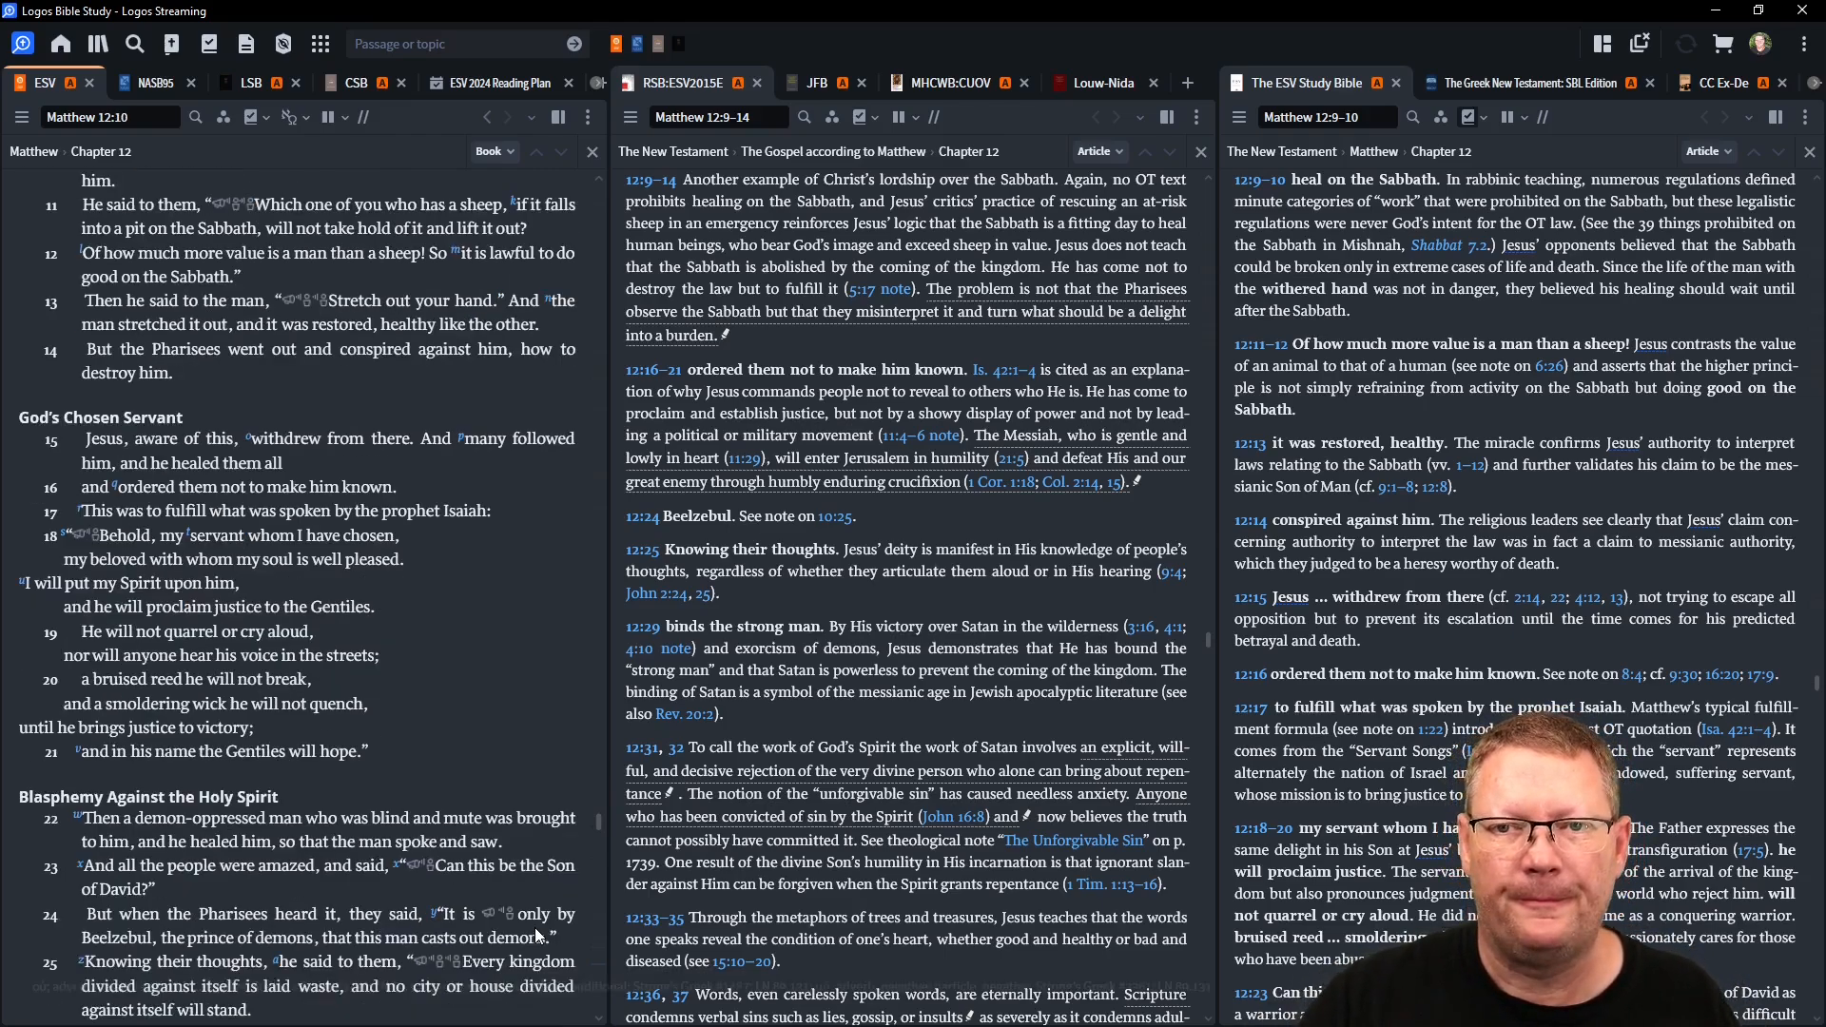
scroll("down", 3)
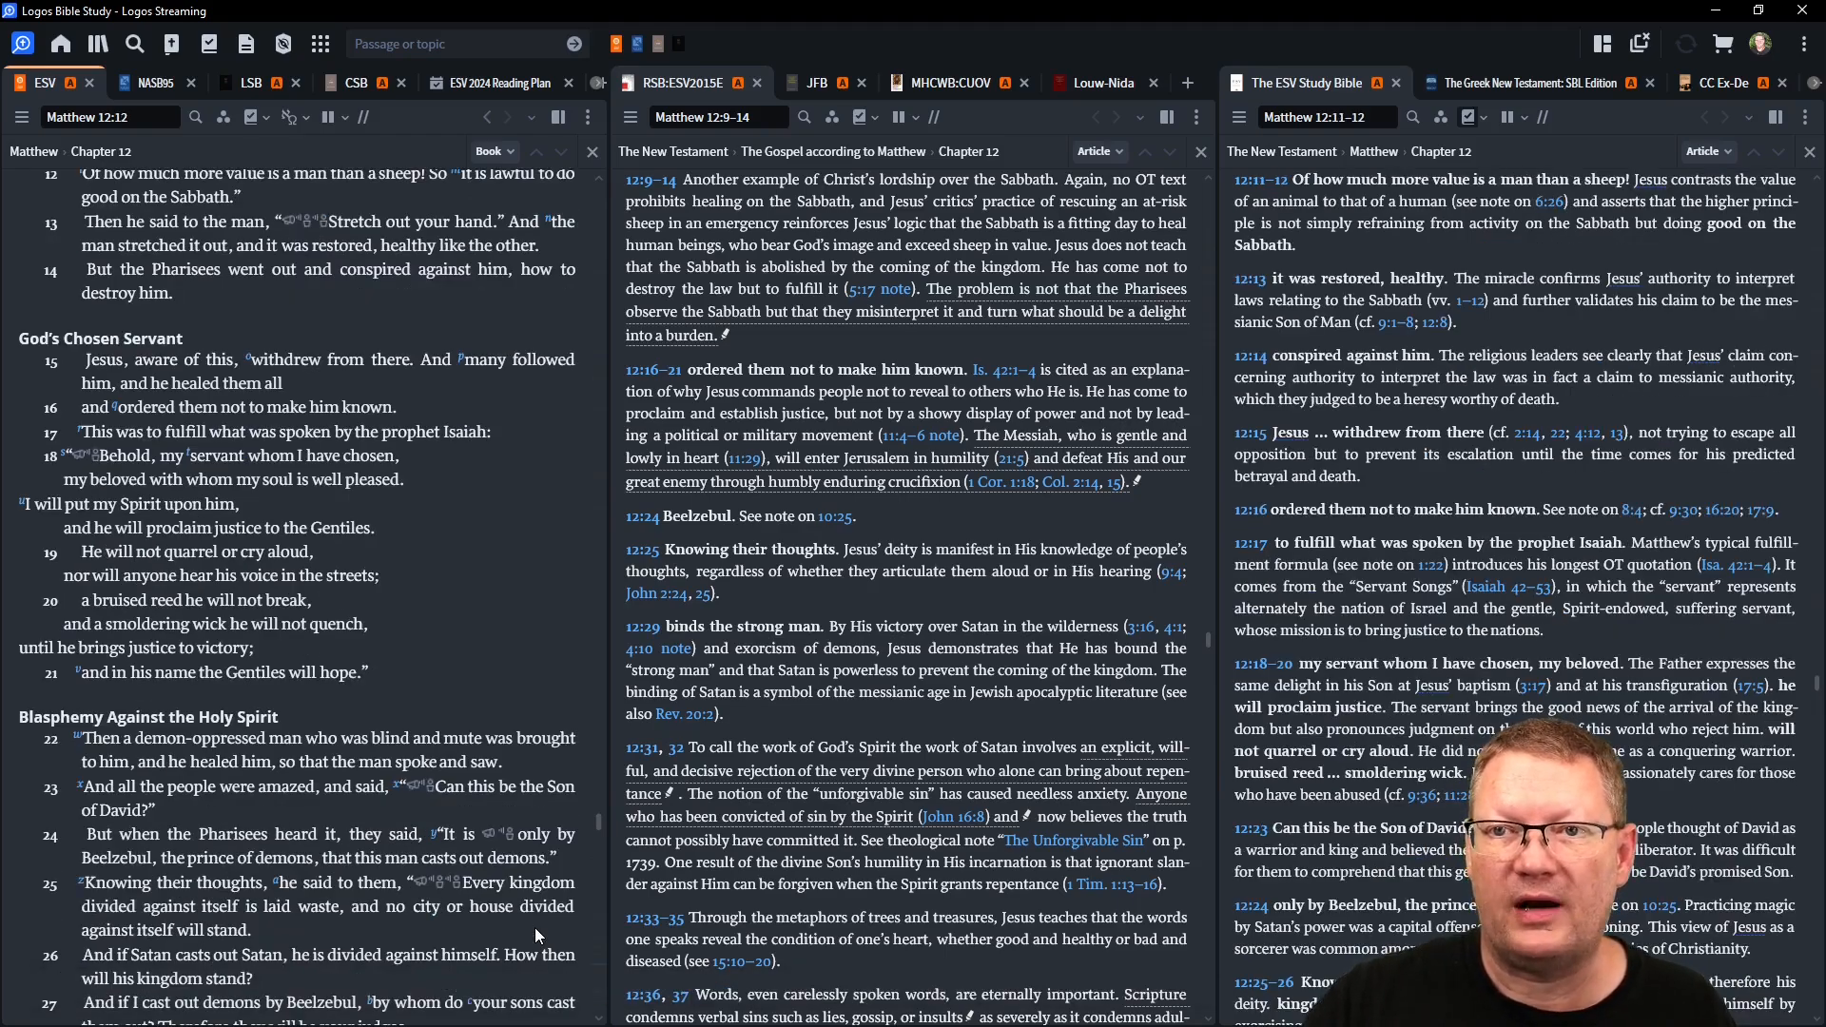
scroll("down", 3)
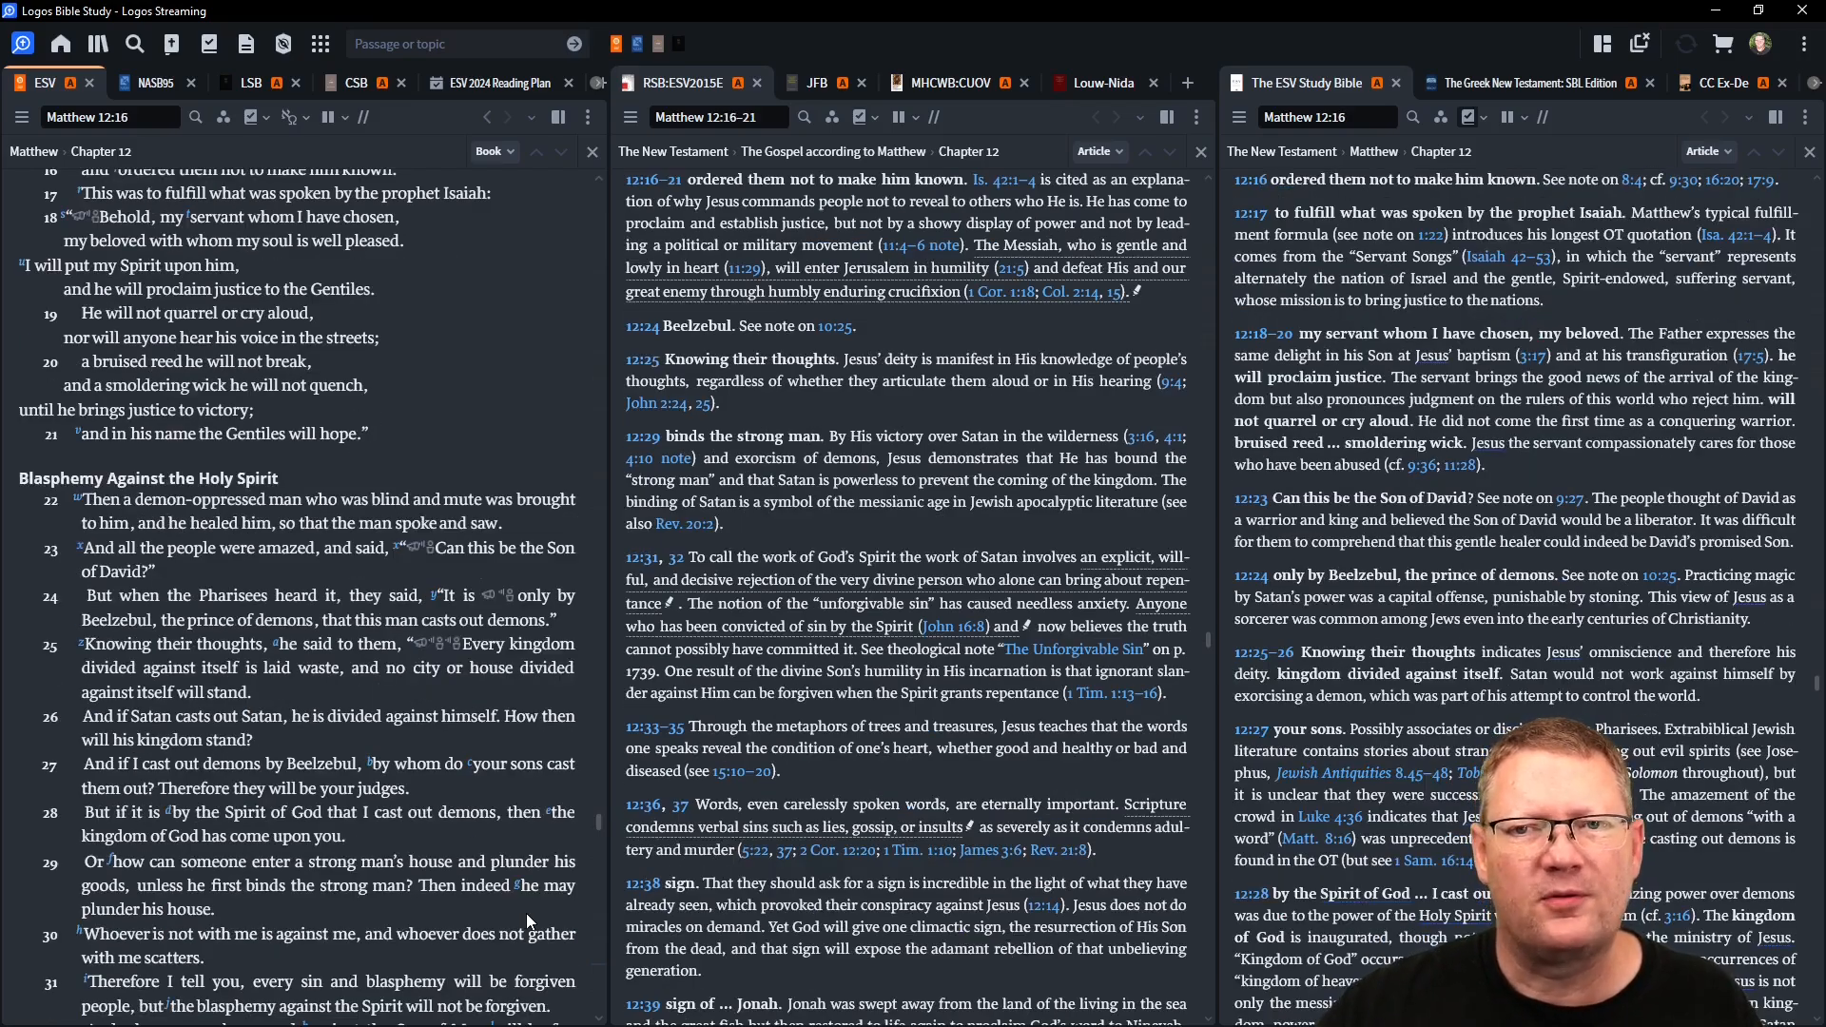
scroll("down", 3)
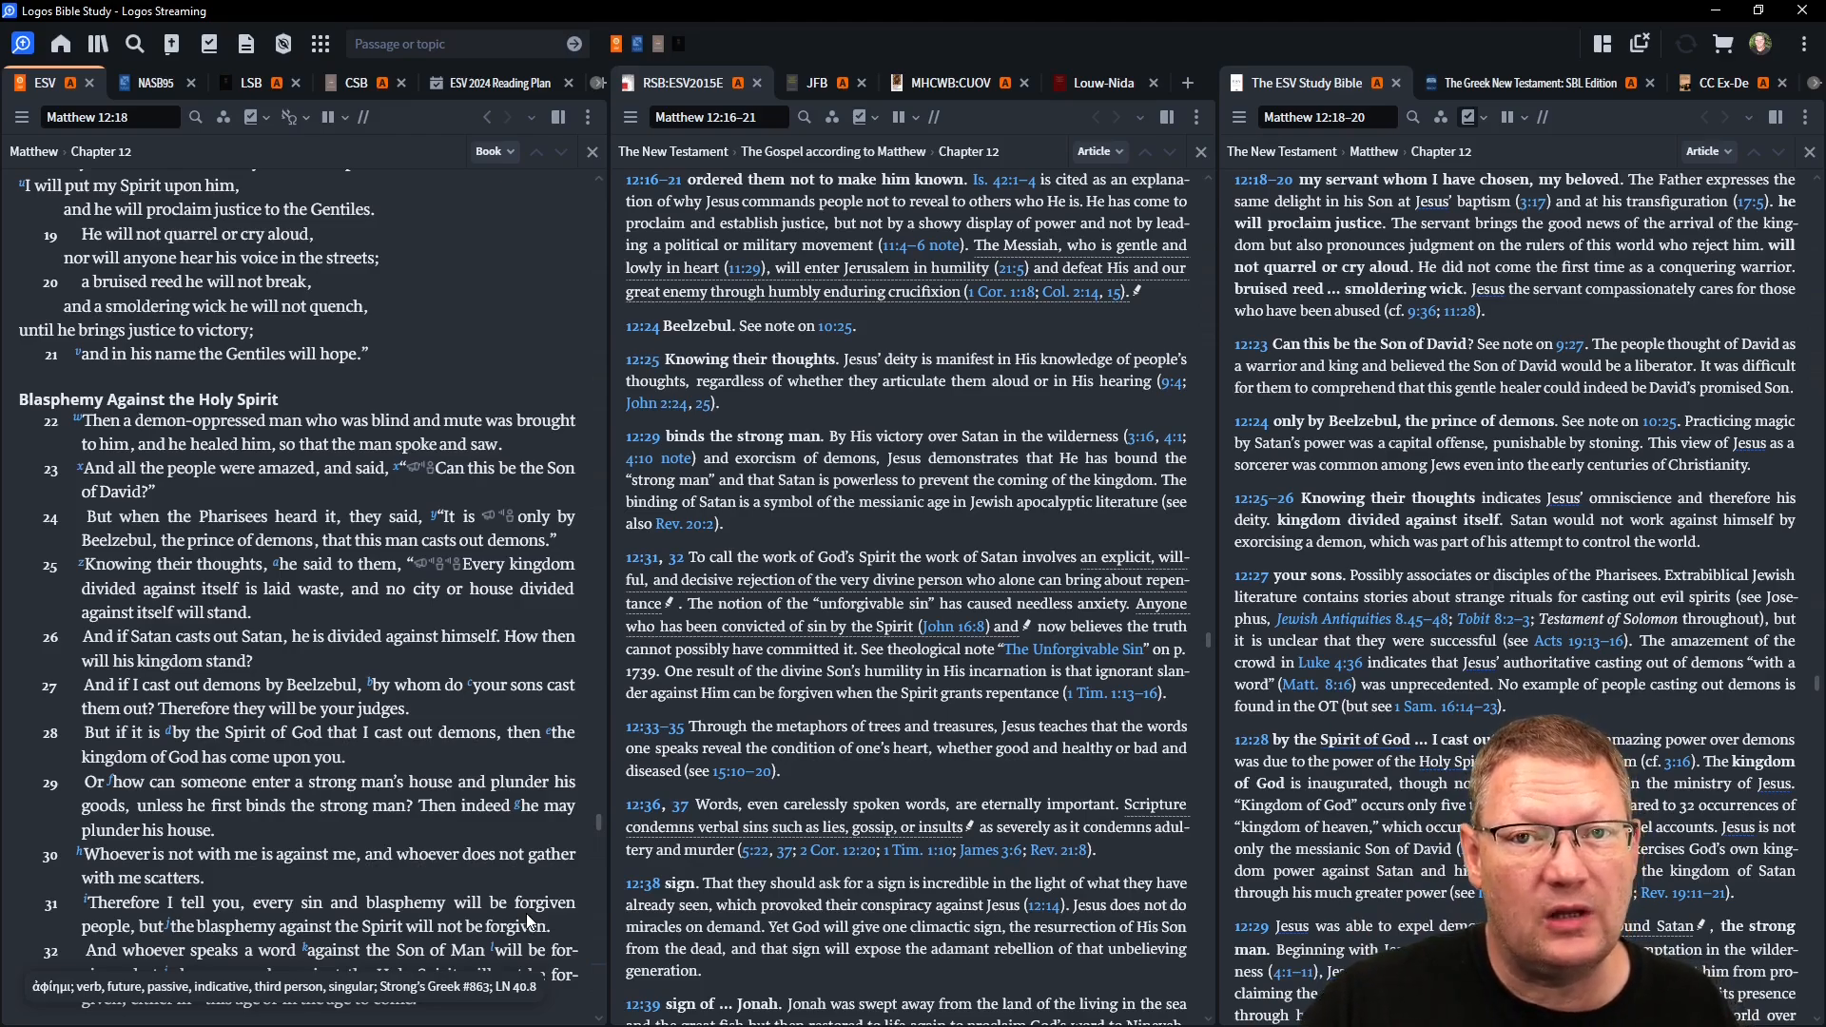
- Scroll Matthew 12 down to about verse 26, with ESV Study Bible notes at 12:25–26
scroll("down", 3)
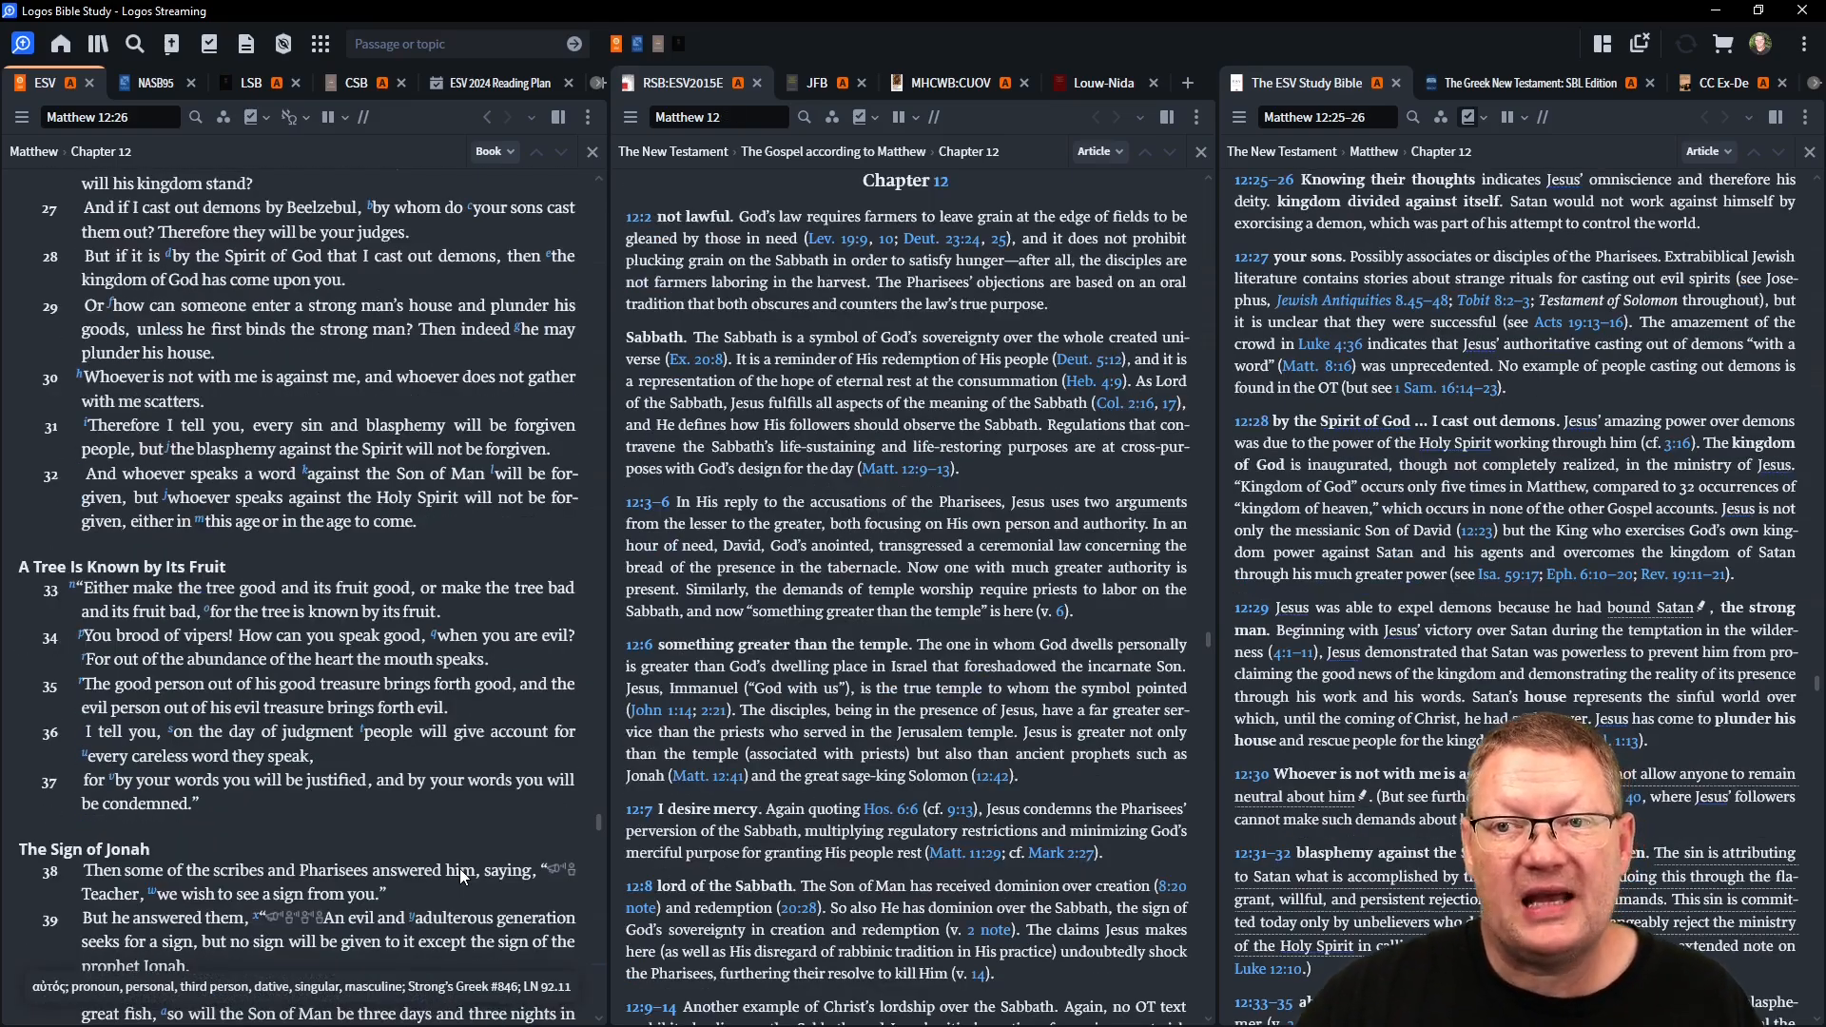
- Scroll Matthew 12 to verse 36, showing the Return of an Unclean Spirit passage
scroll("down", 3)
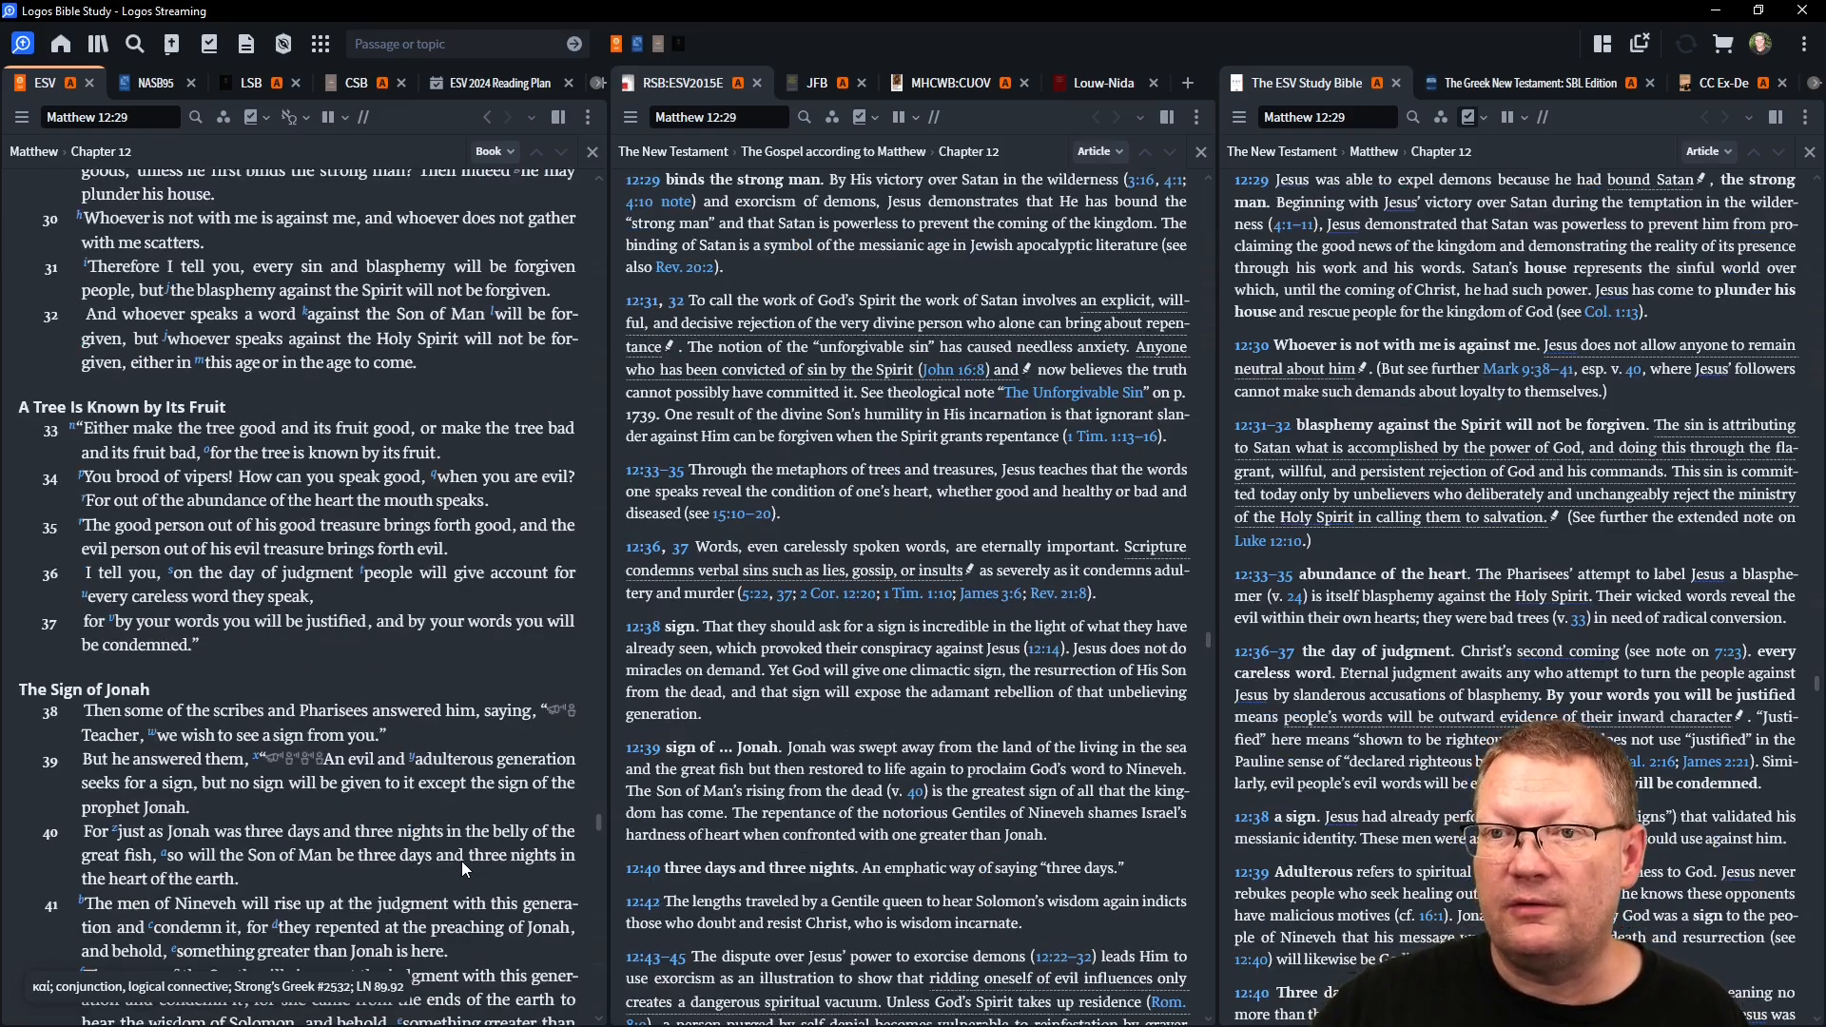
scroll("down", 3)
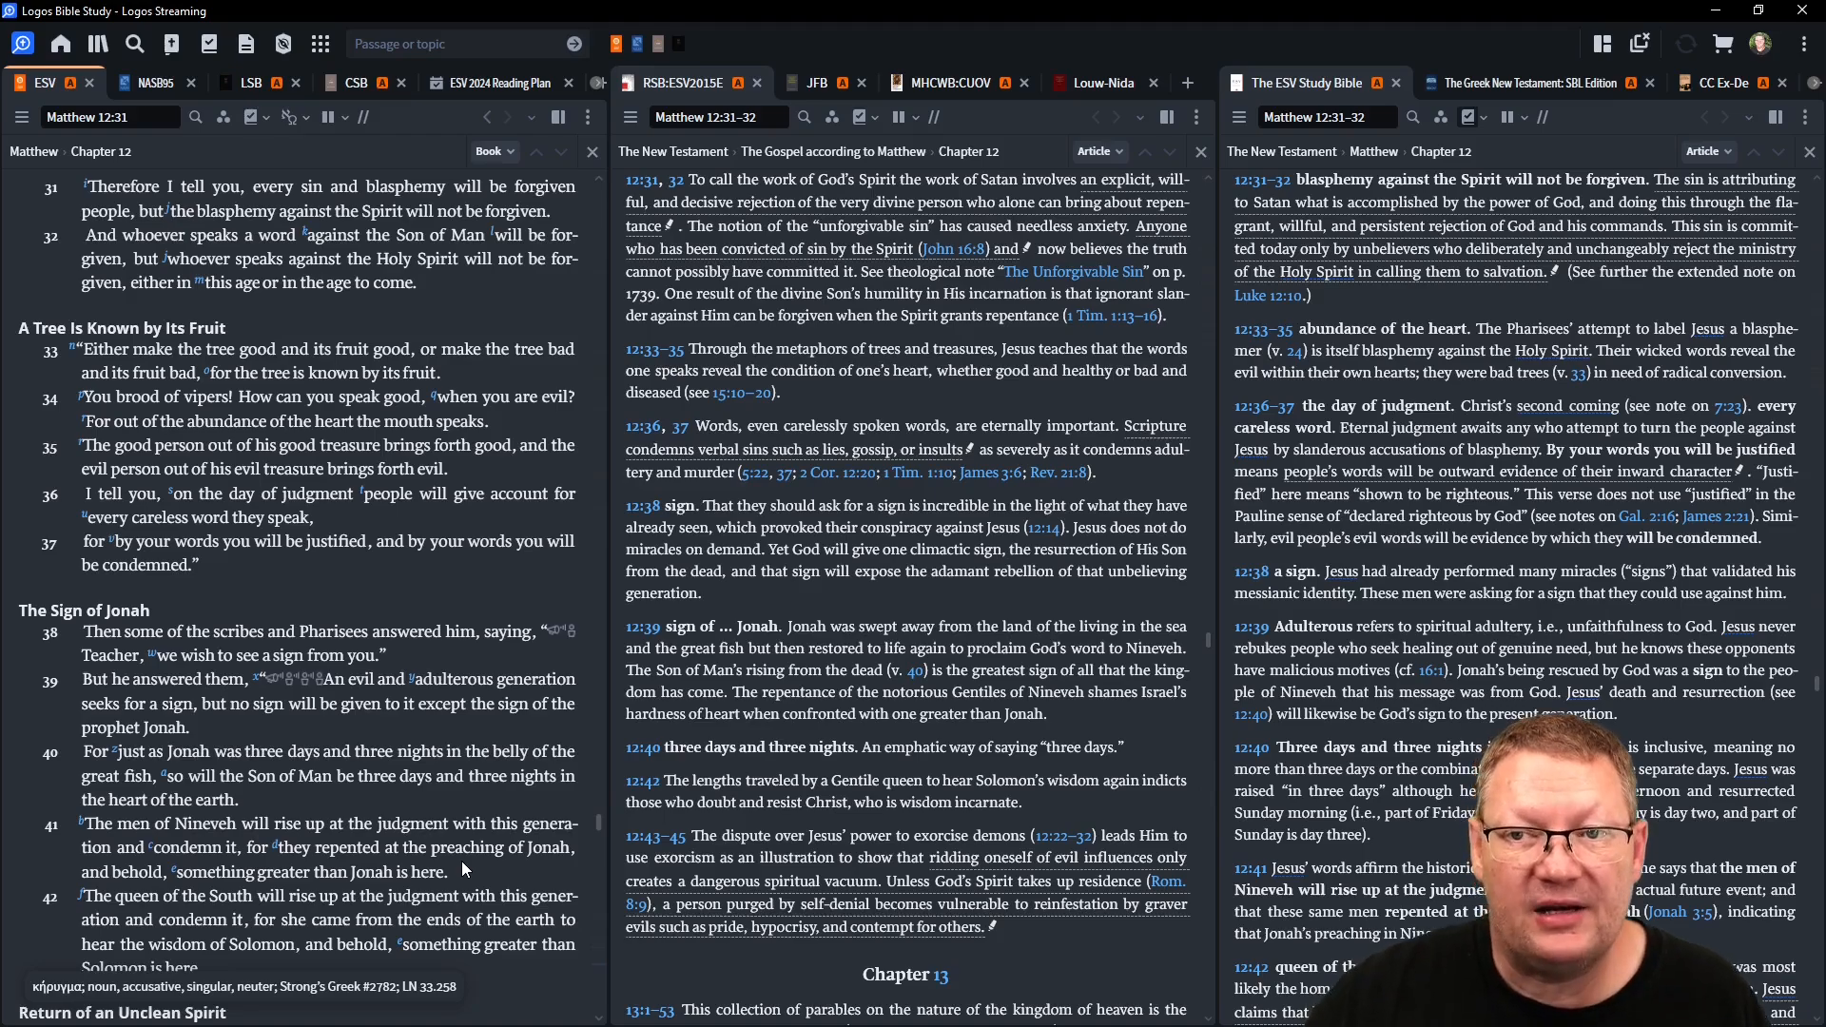
scroll("down", 3)
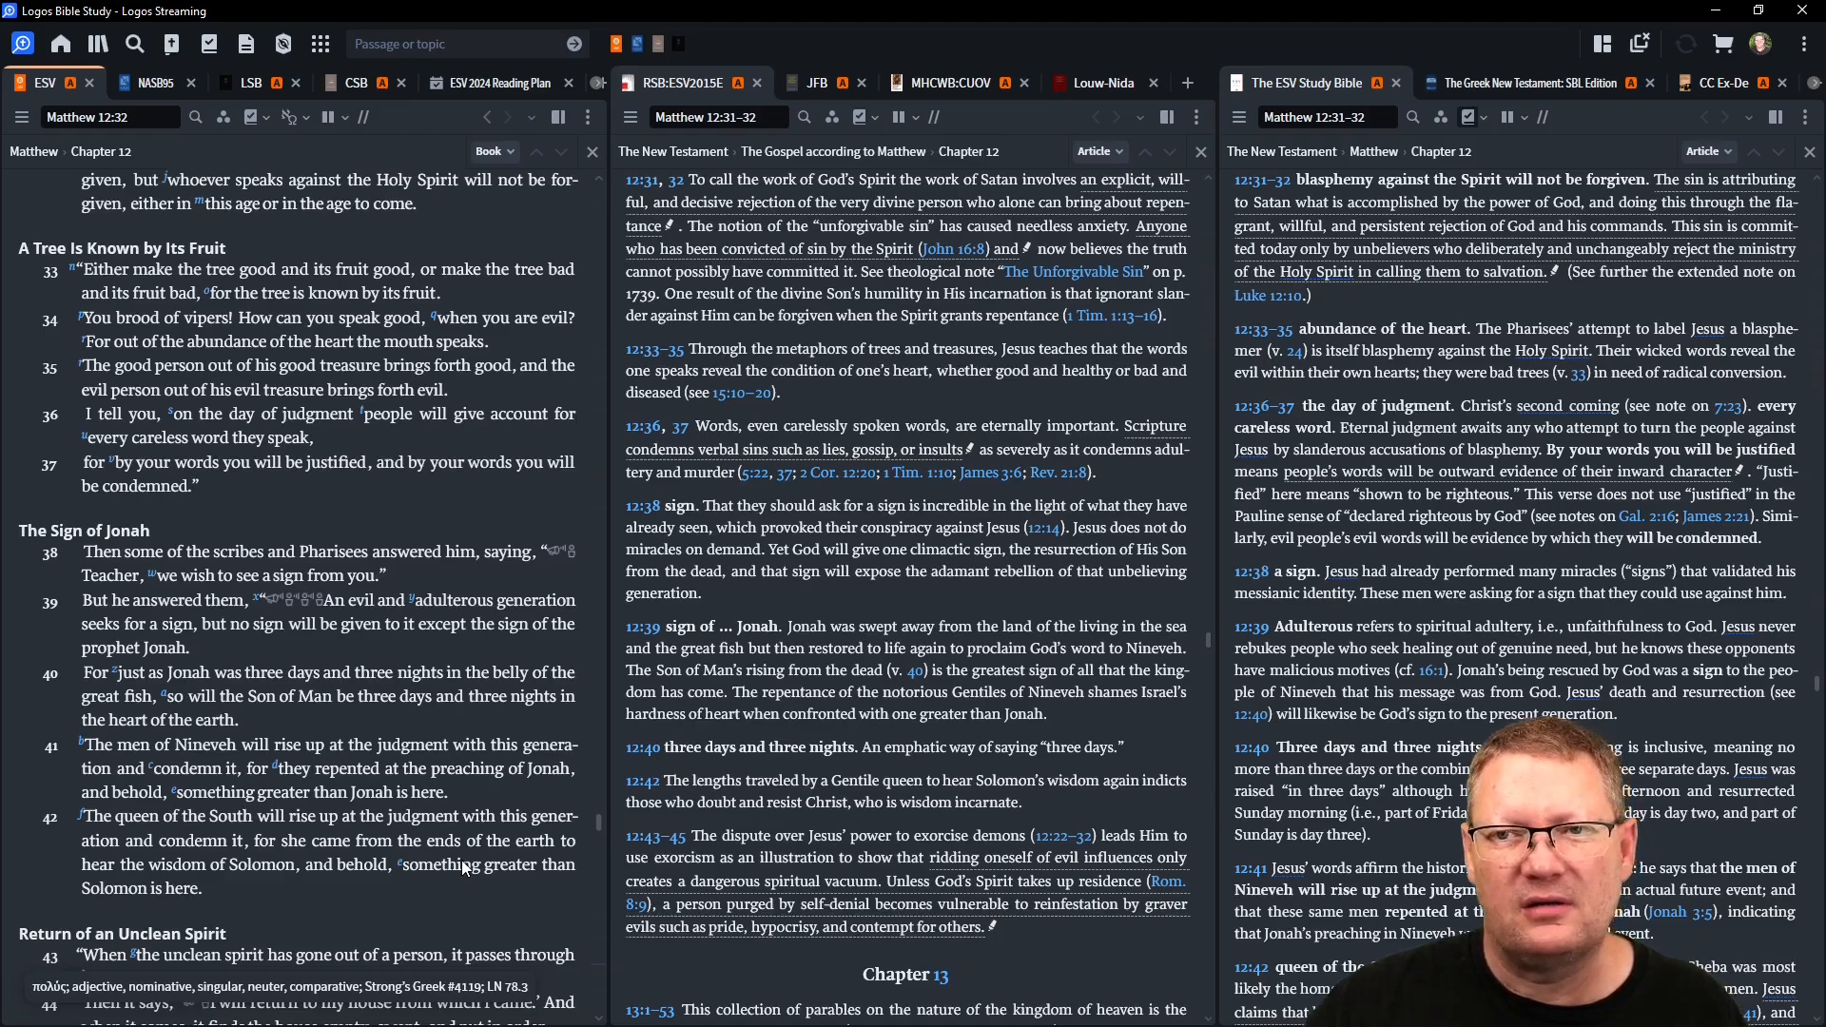
scroll("down", 3)
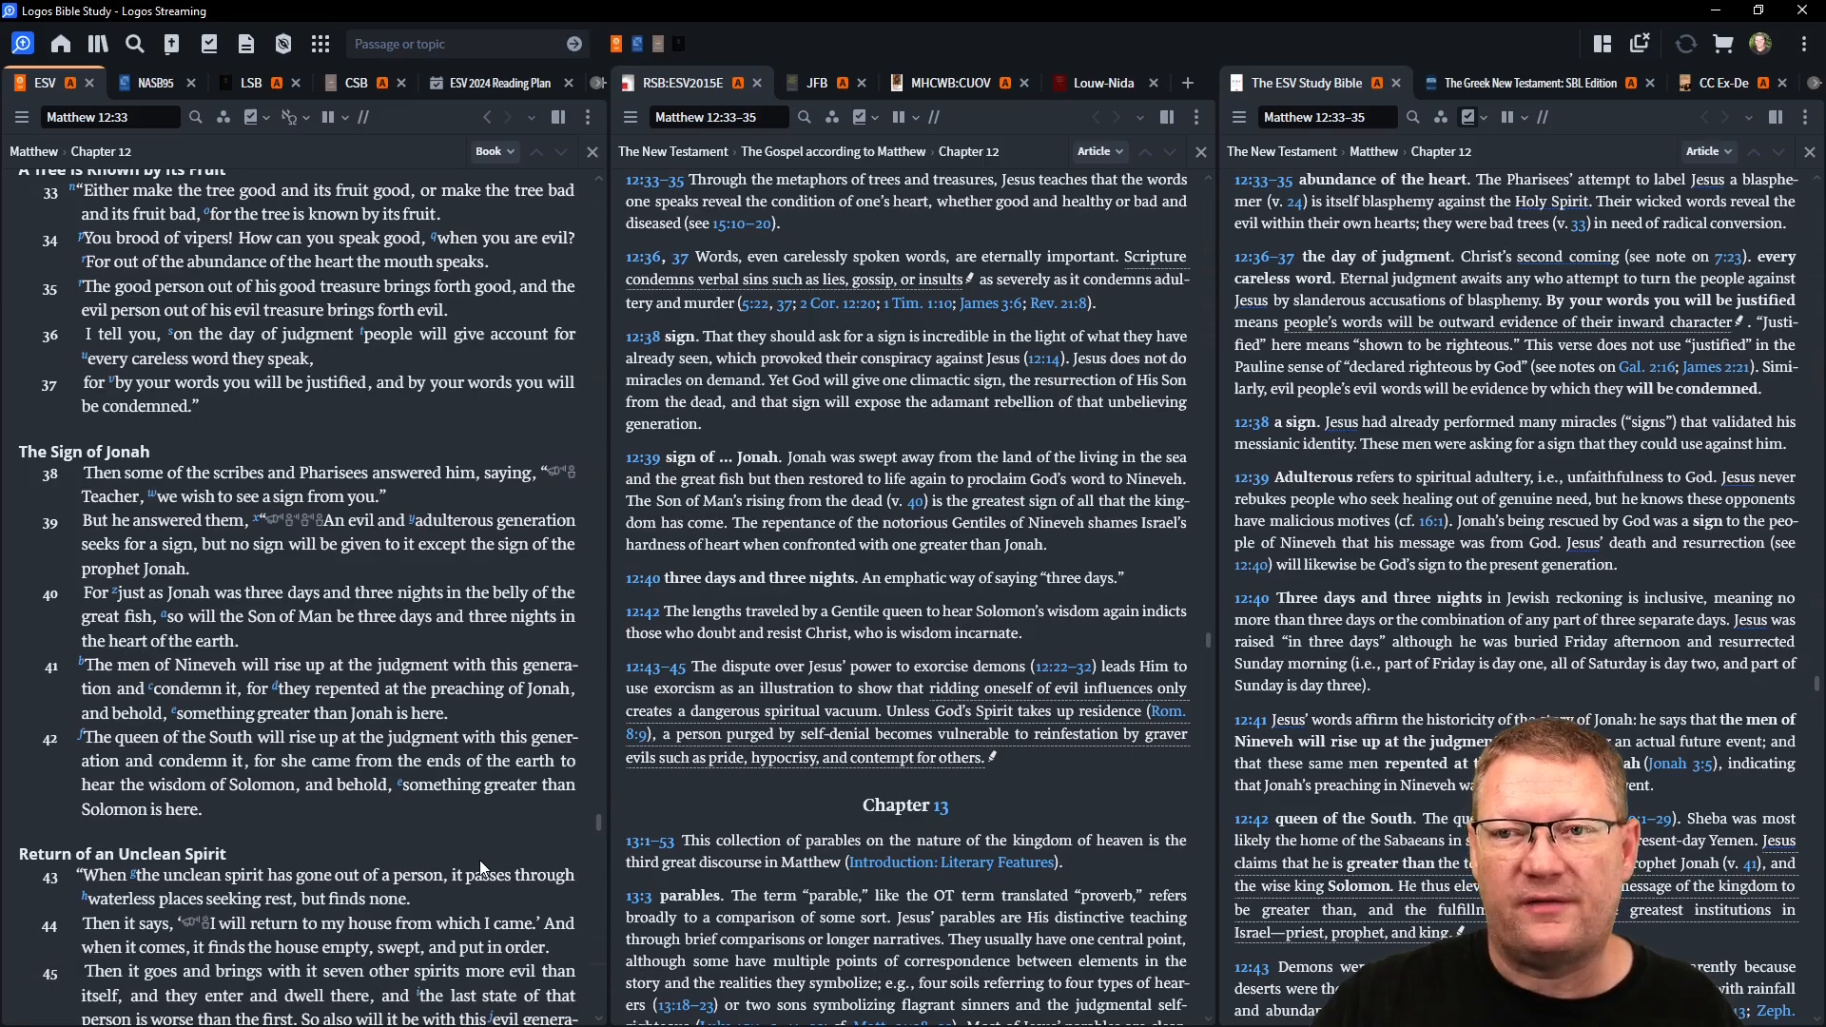
scroll("down", 3)
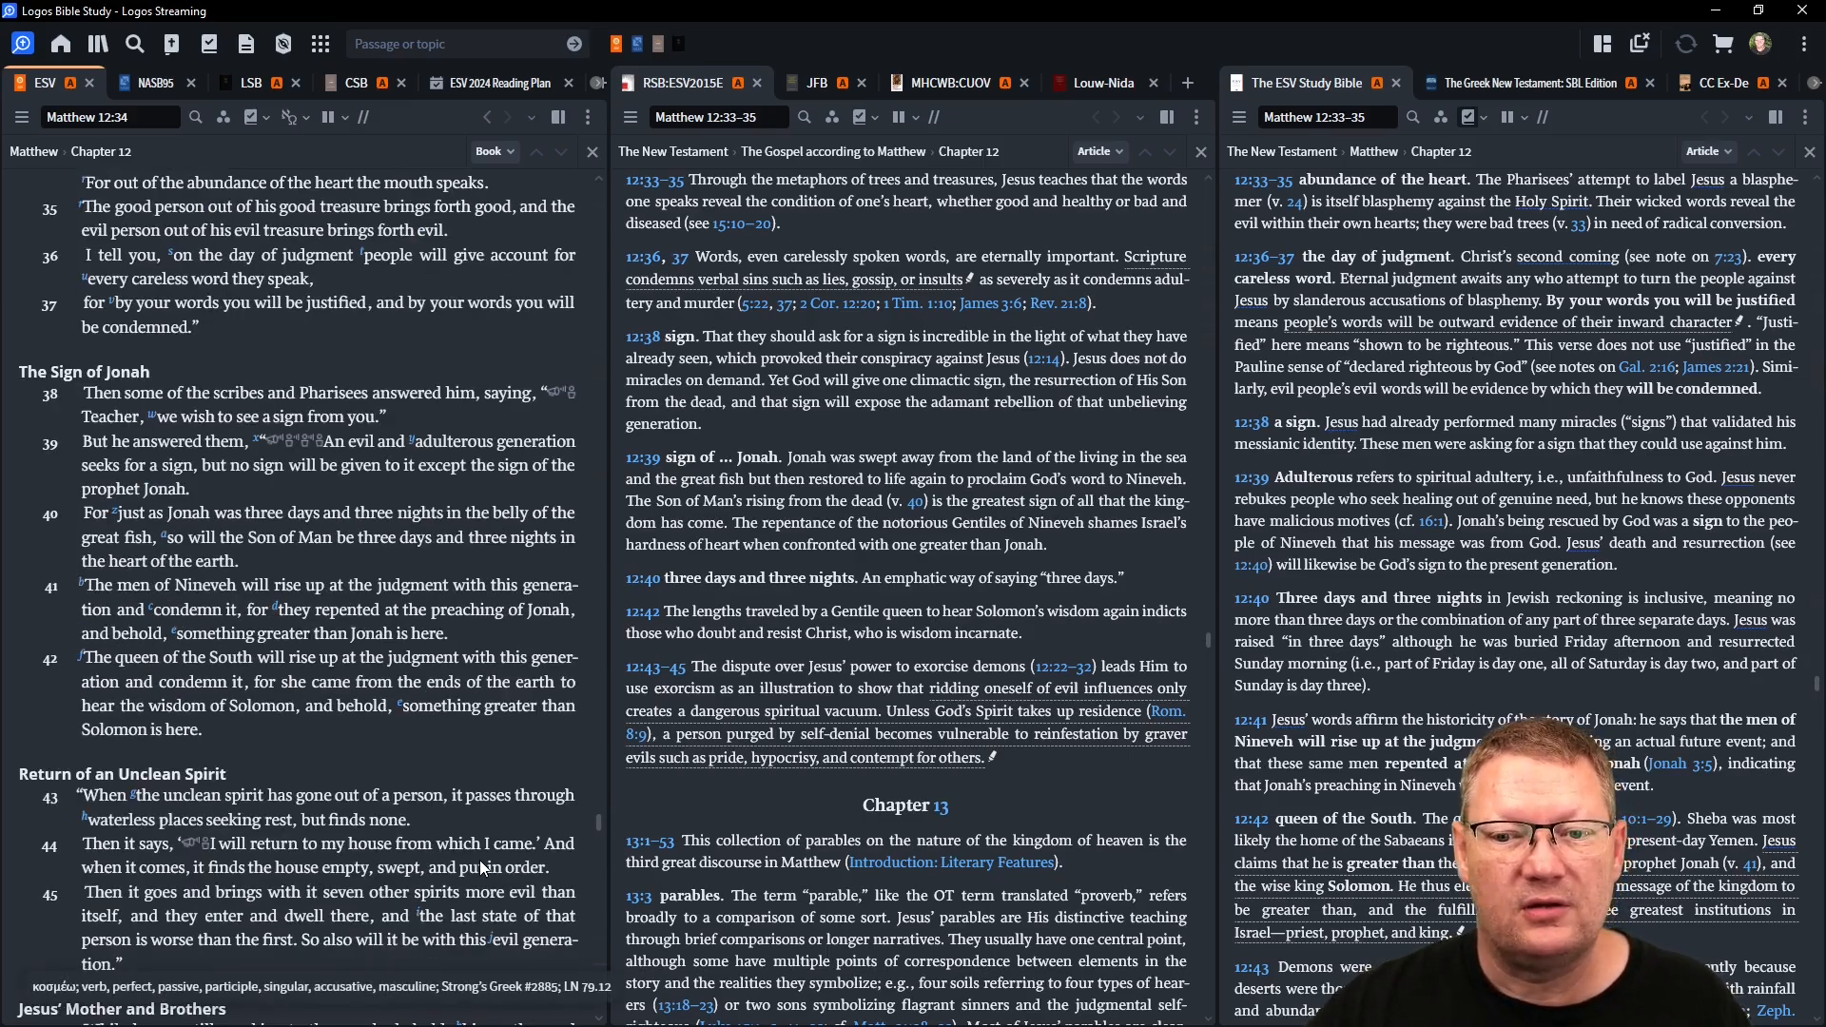
scroll("down", 3)
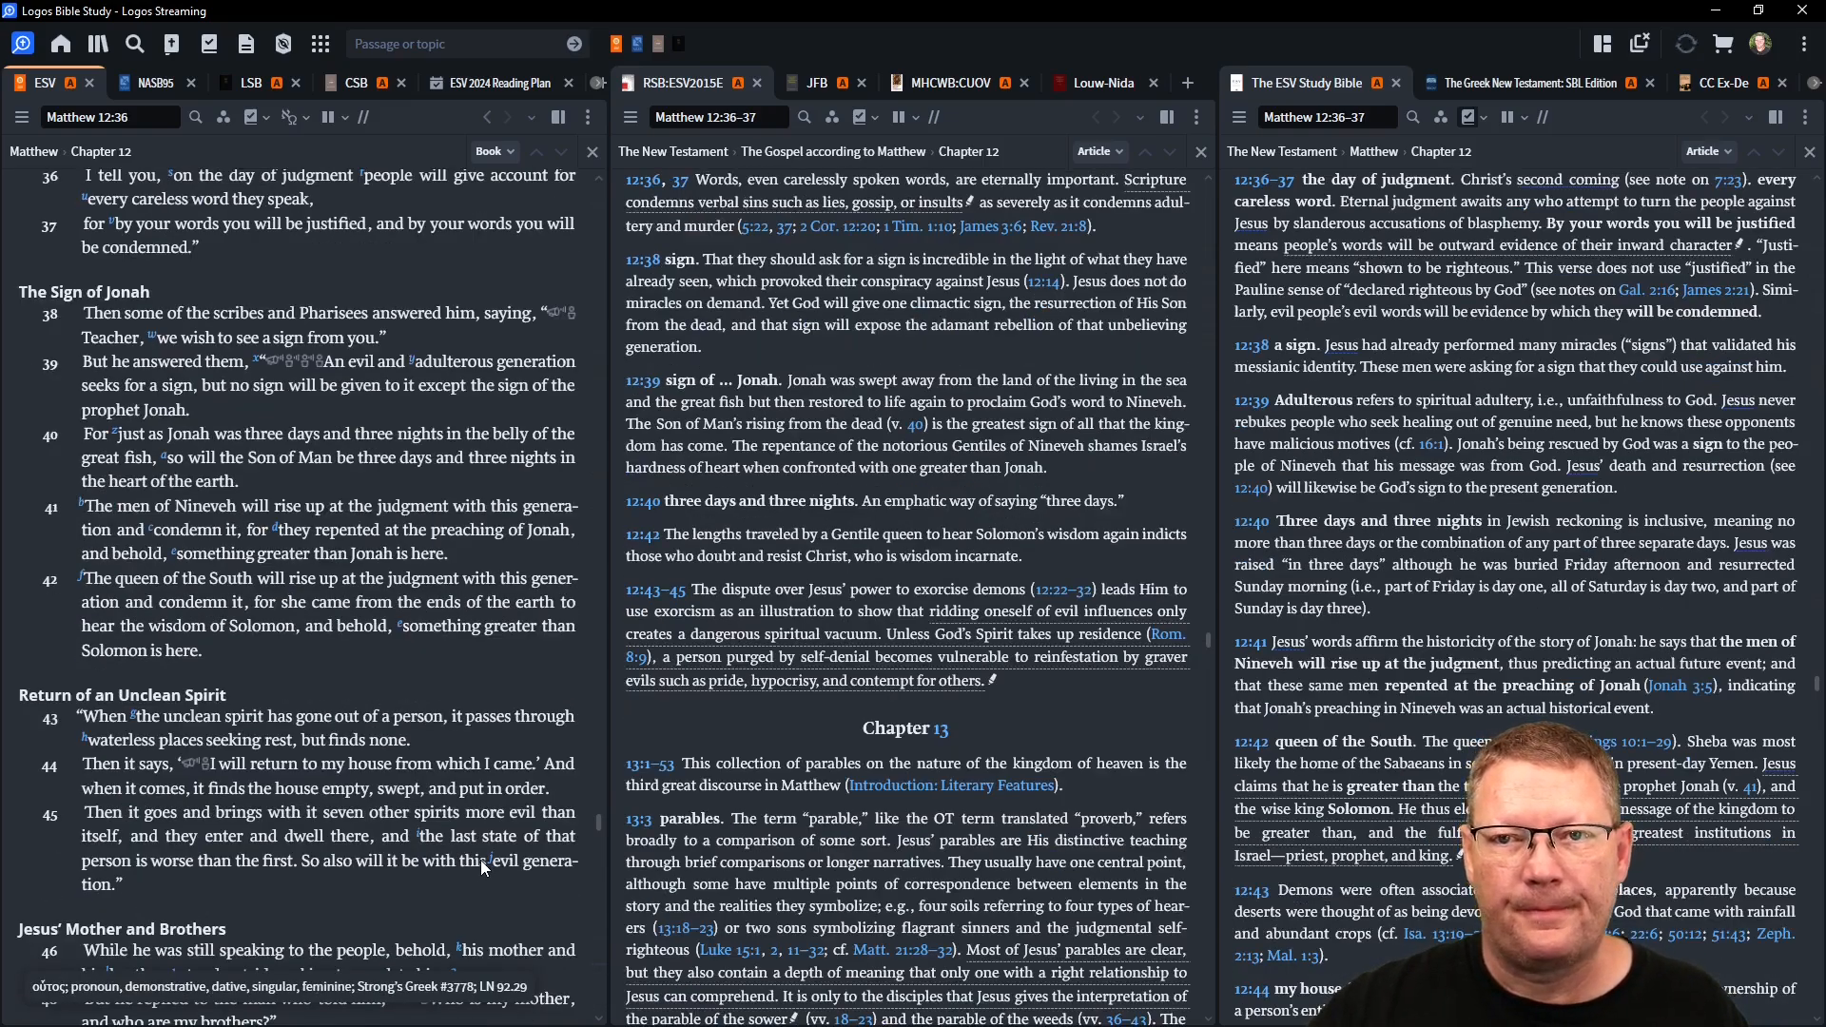
- Scroll past Jesus' Mother and Brothers toward the Mark done marker after 12:50
scroll("down", 3)
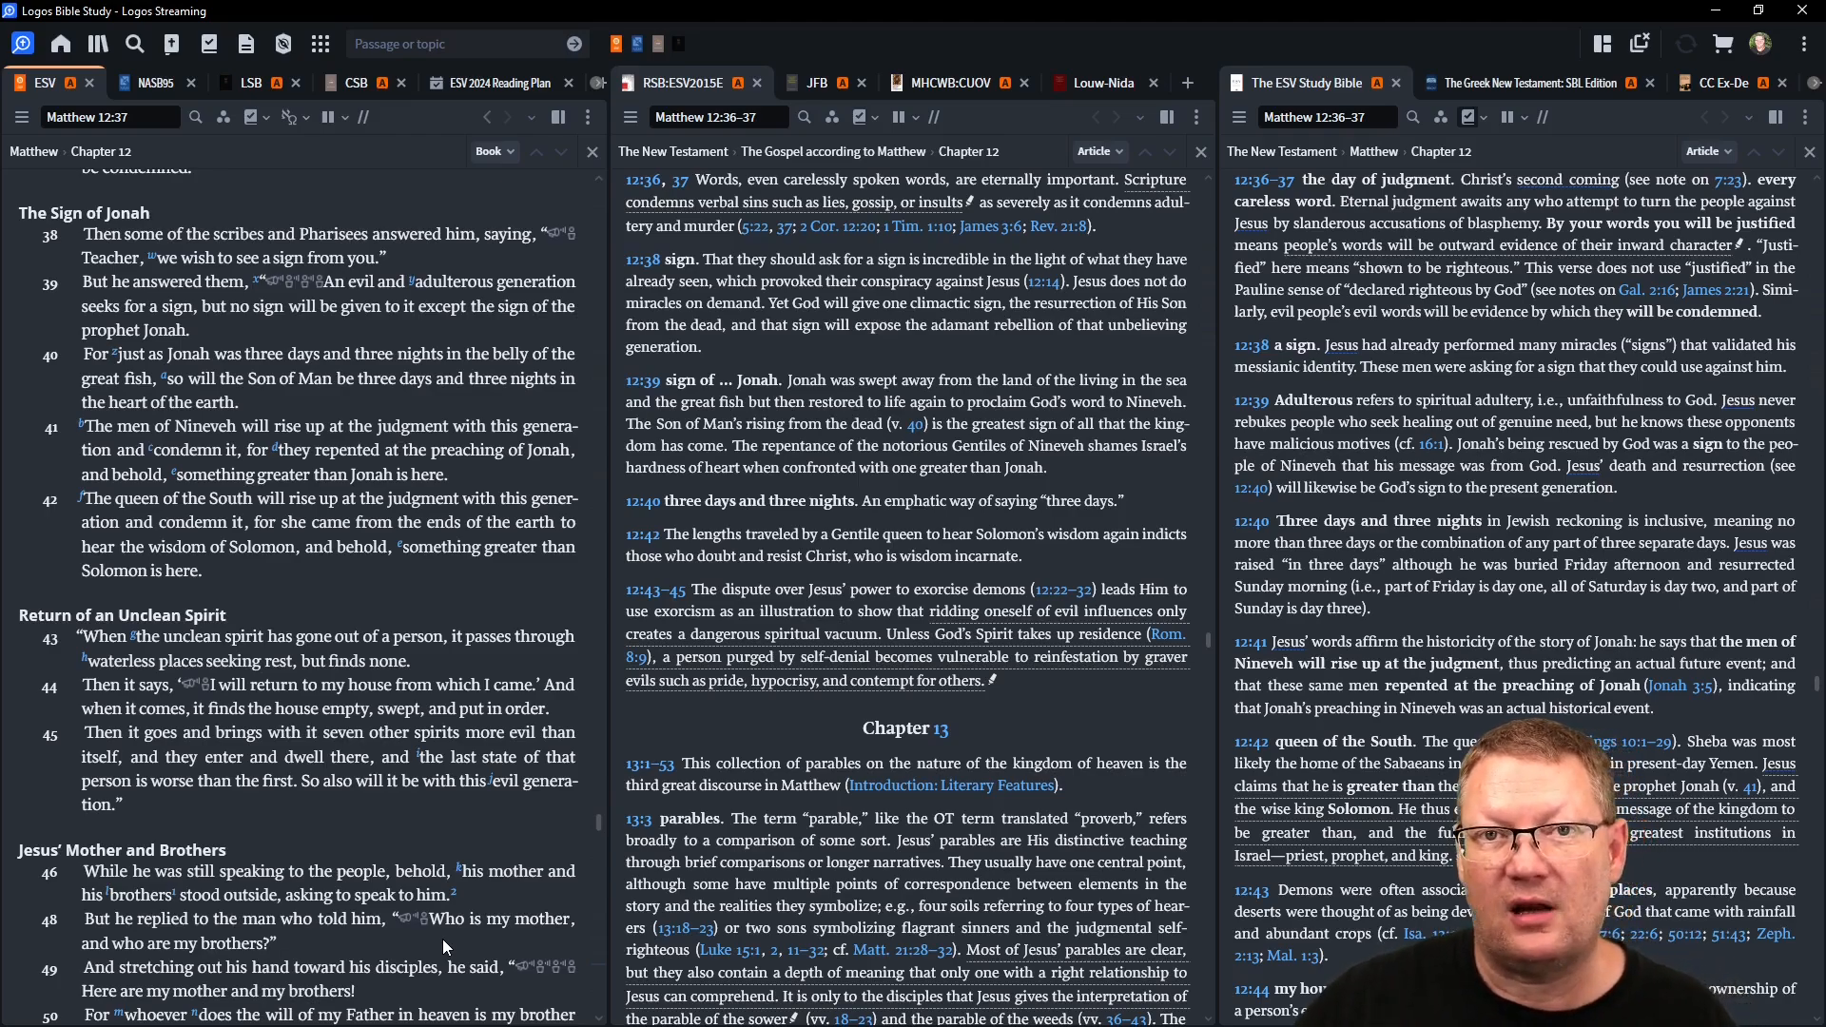
scroll("down", 3)
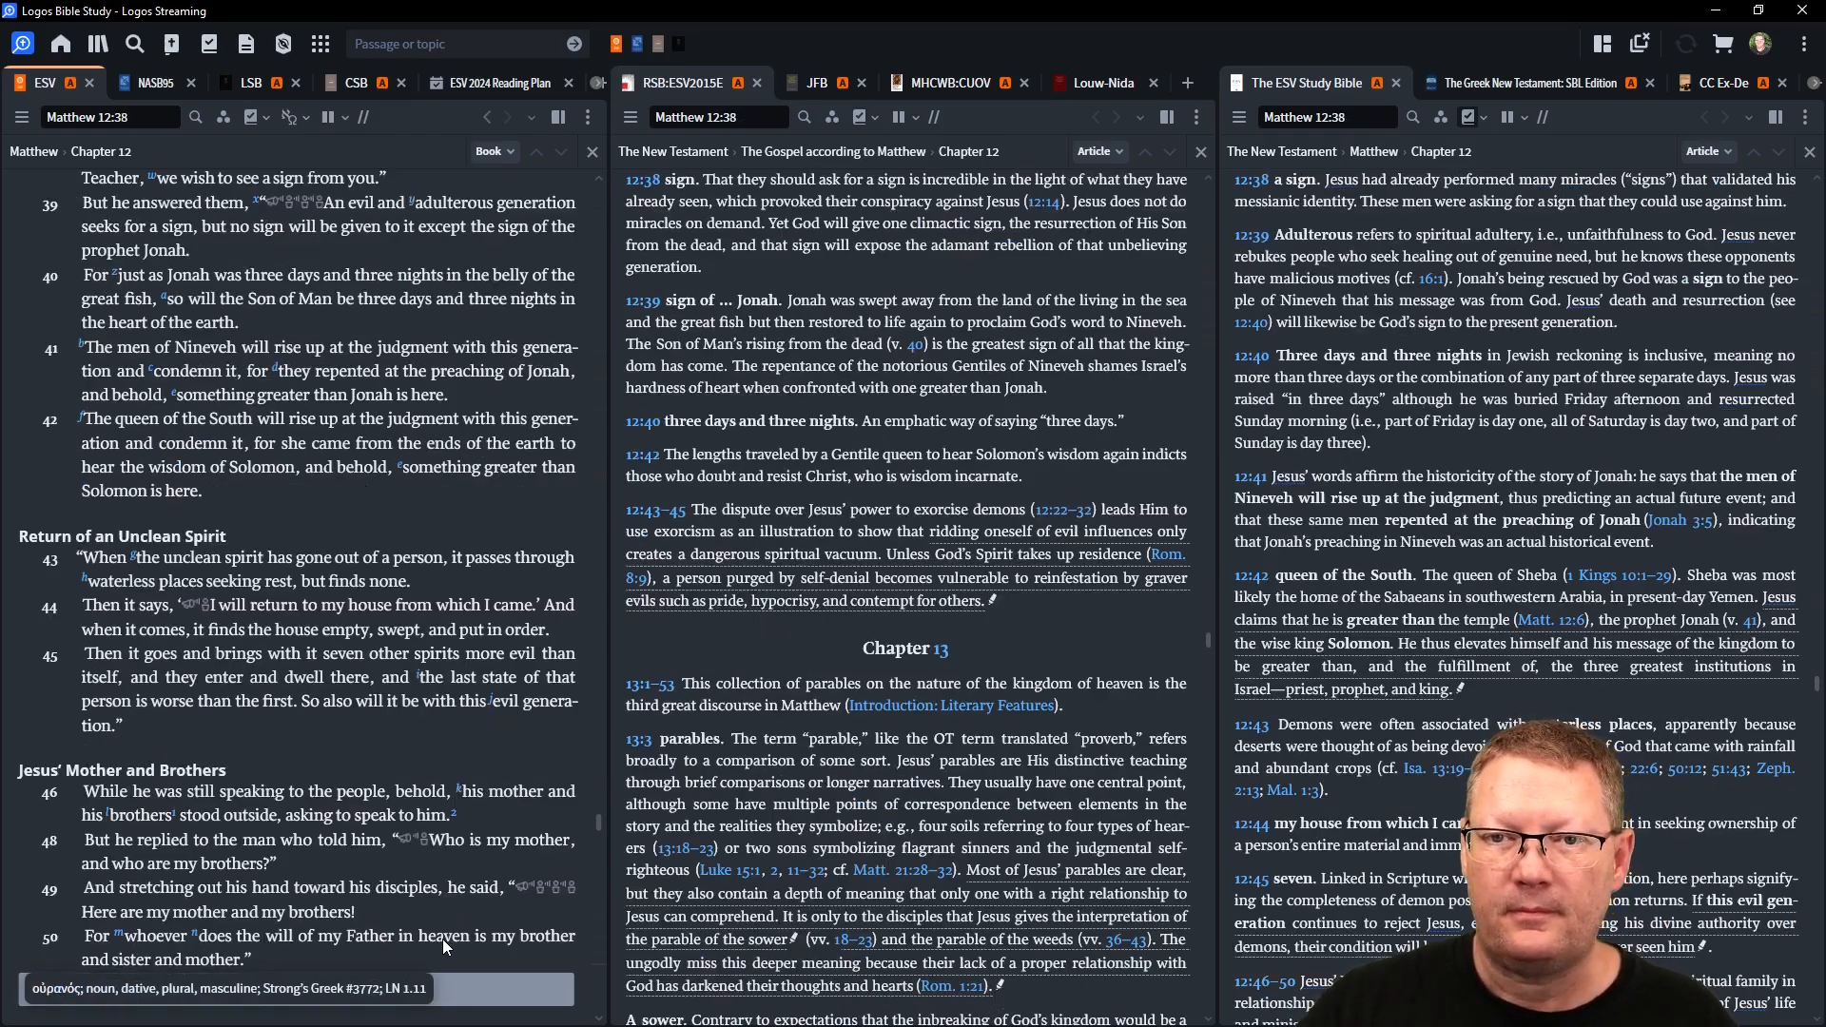
scroll("down", 3)
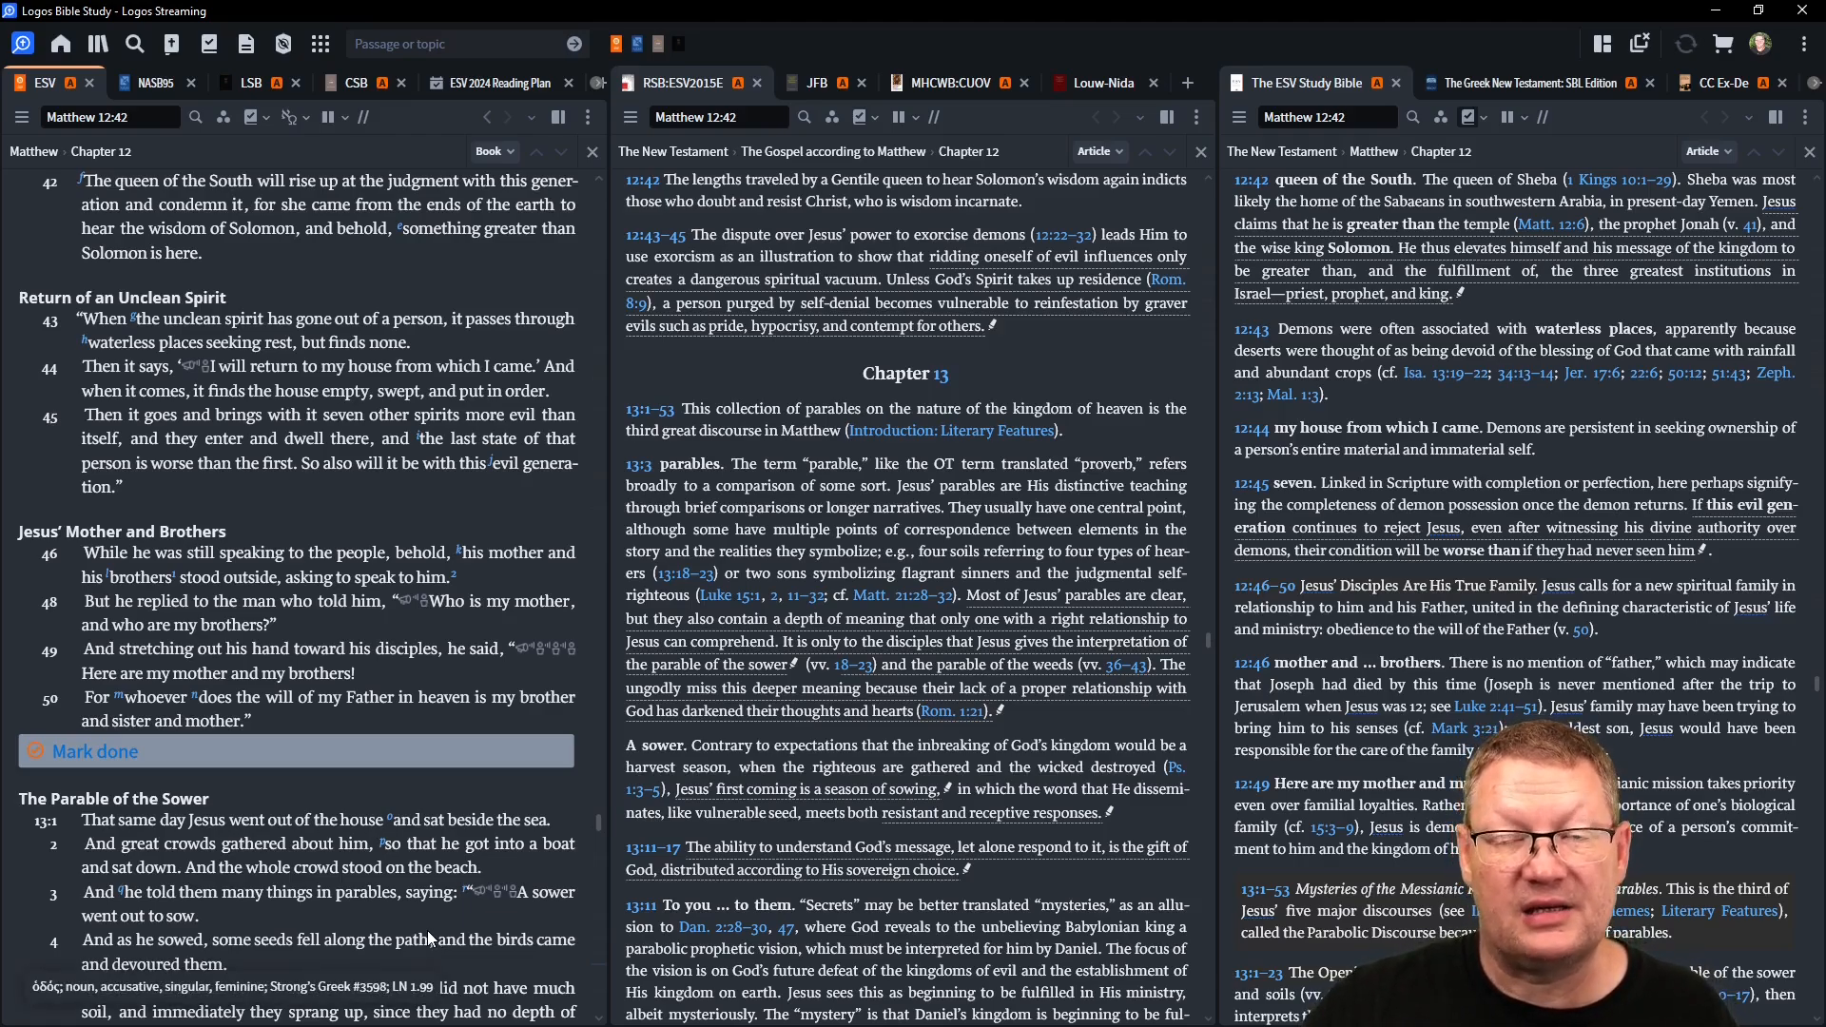
- Scroll slightly further to show The Parable of the Sower and notes on 13:1–3
scroll("down", 3)
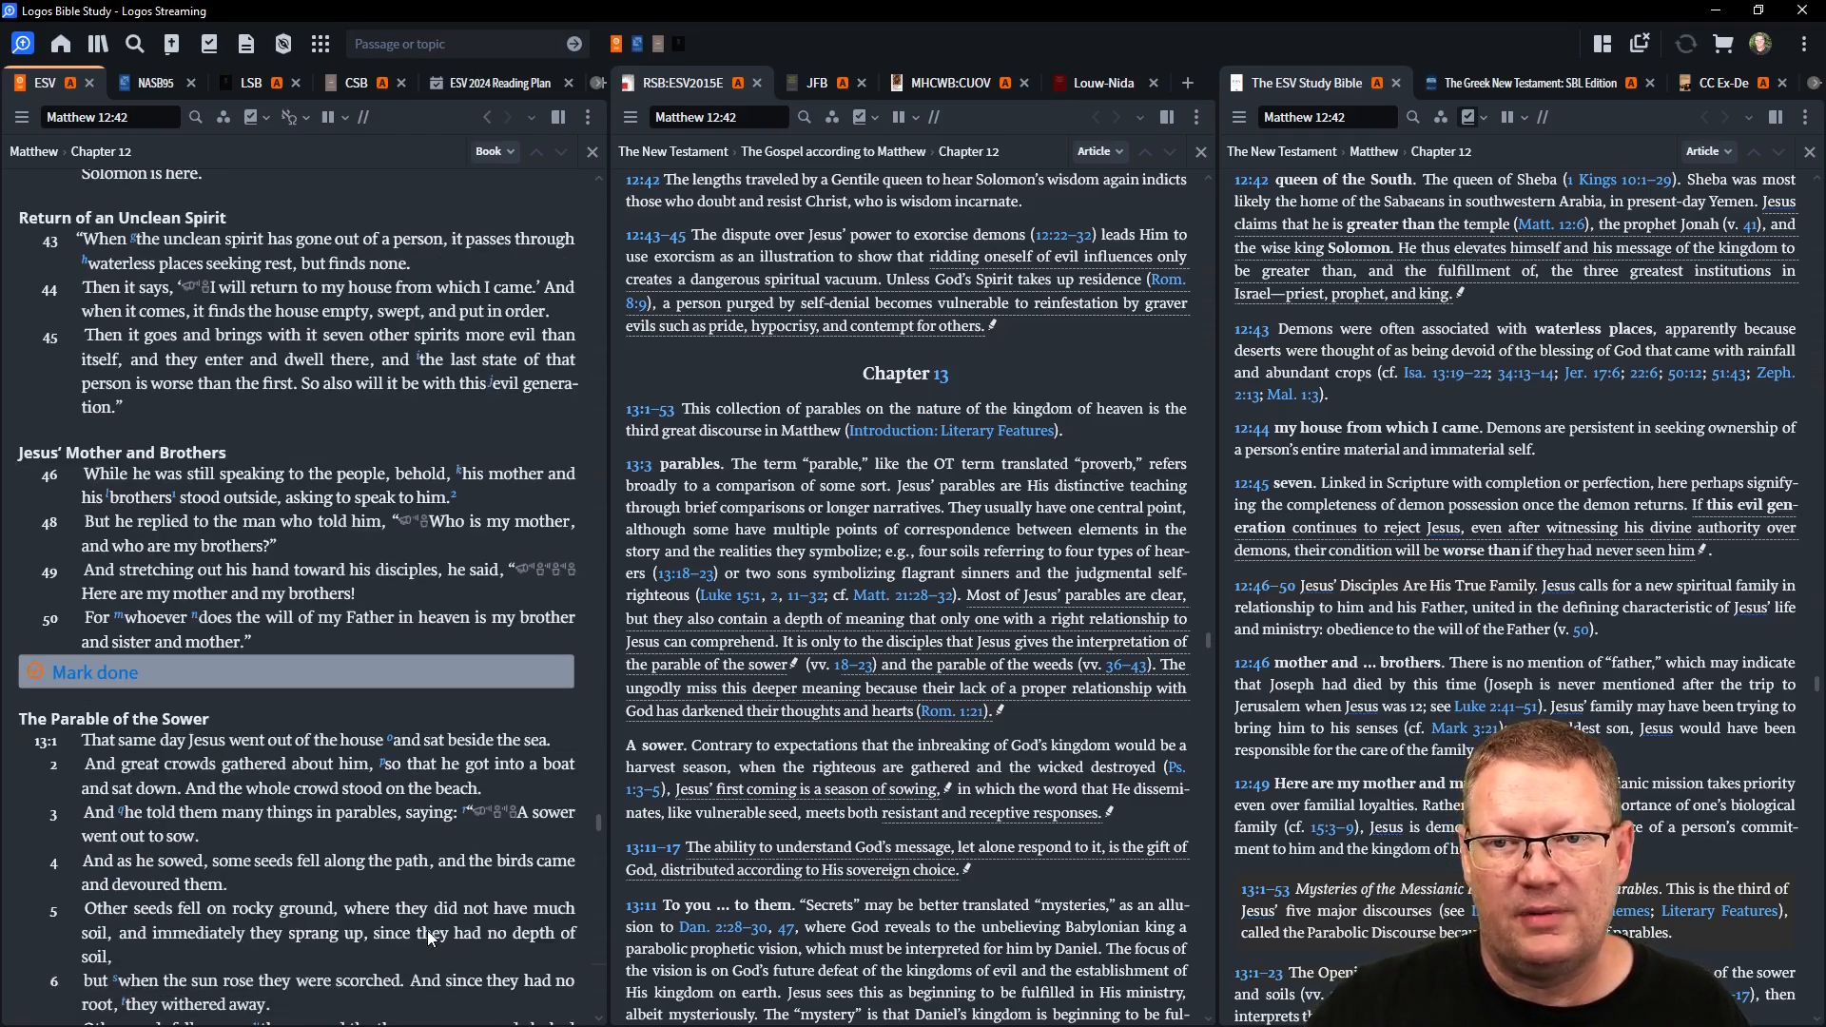
scroll("down", 3)
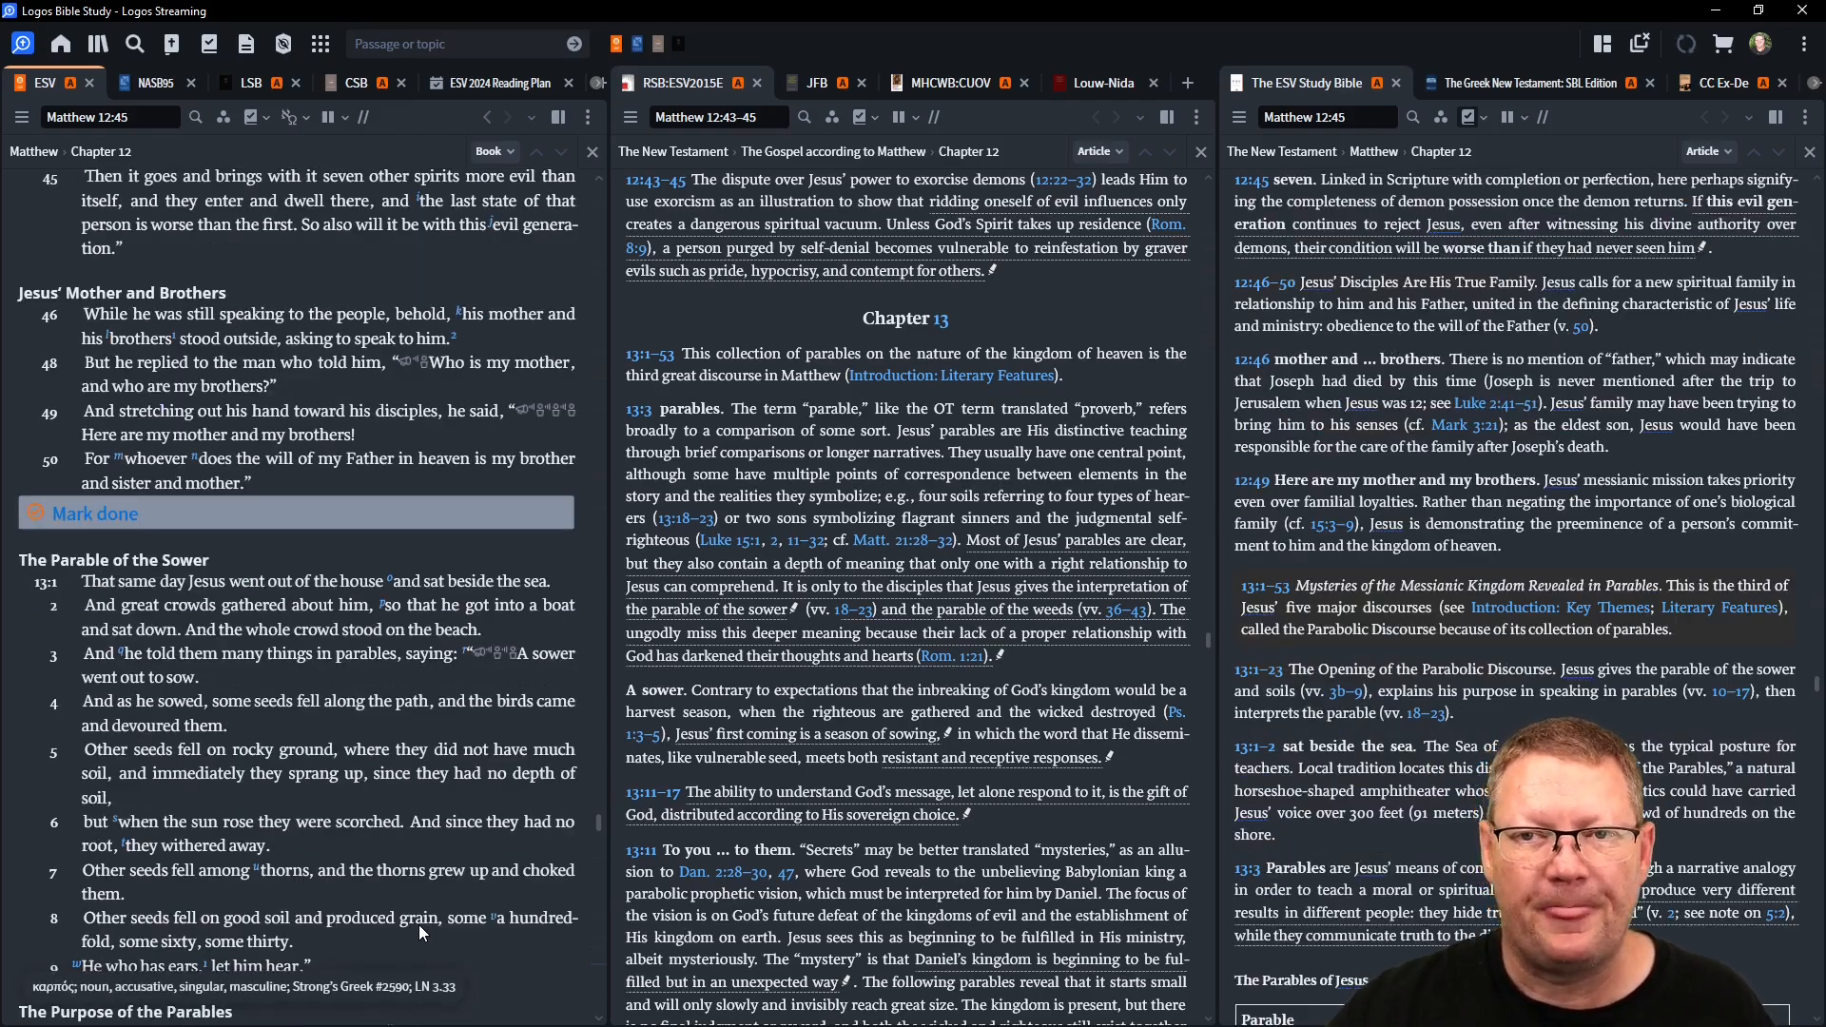
scroll("down", 3)
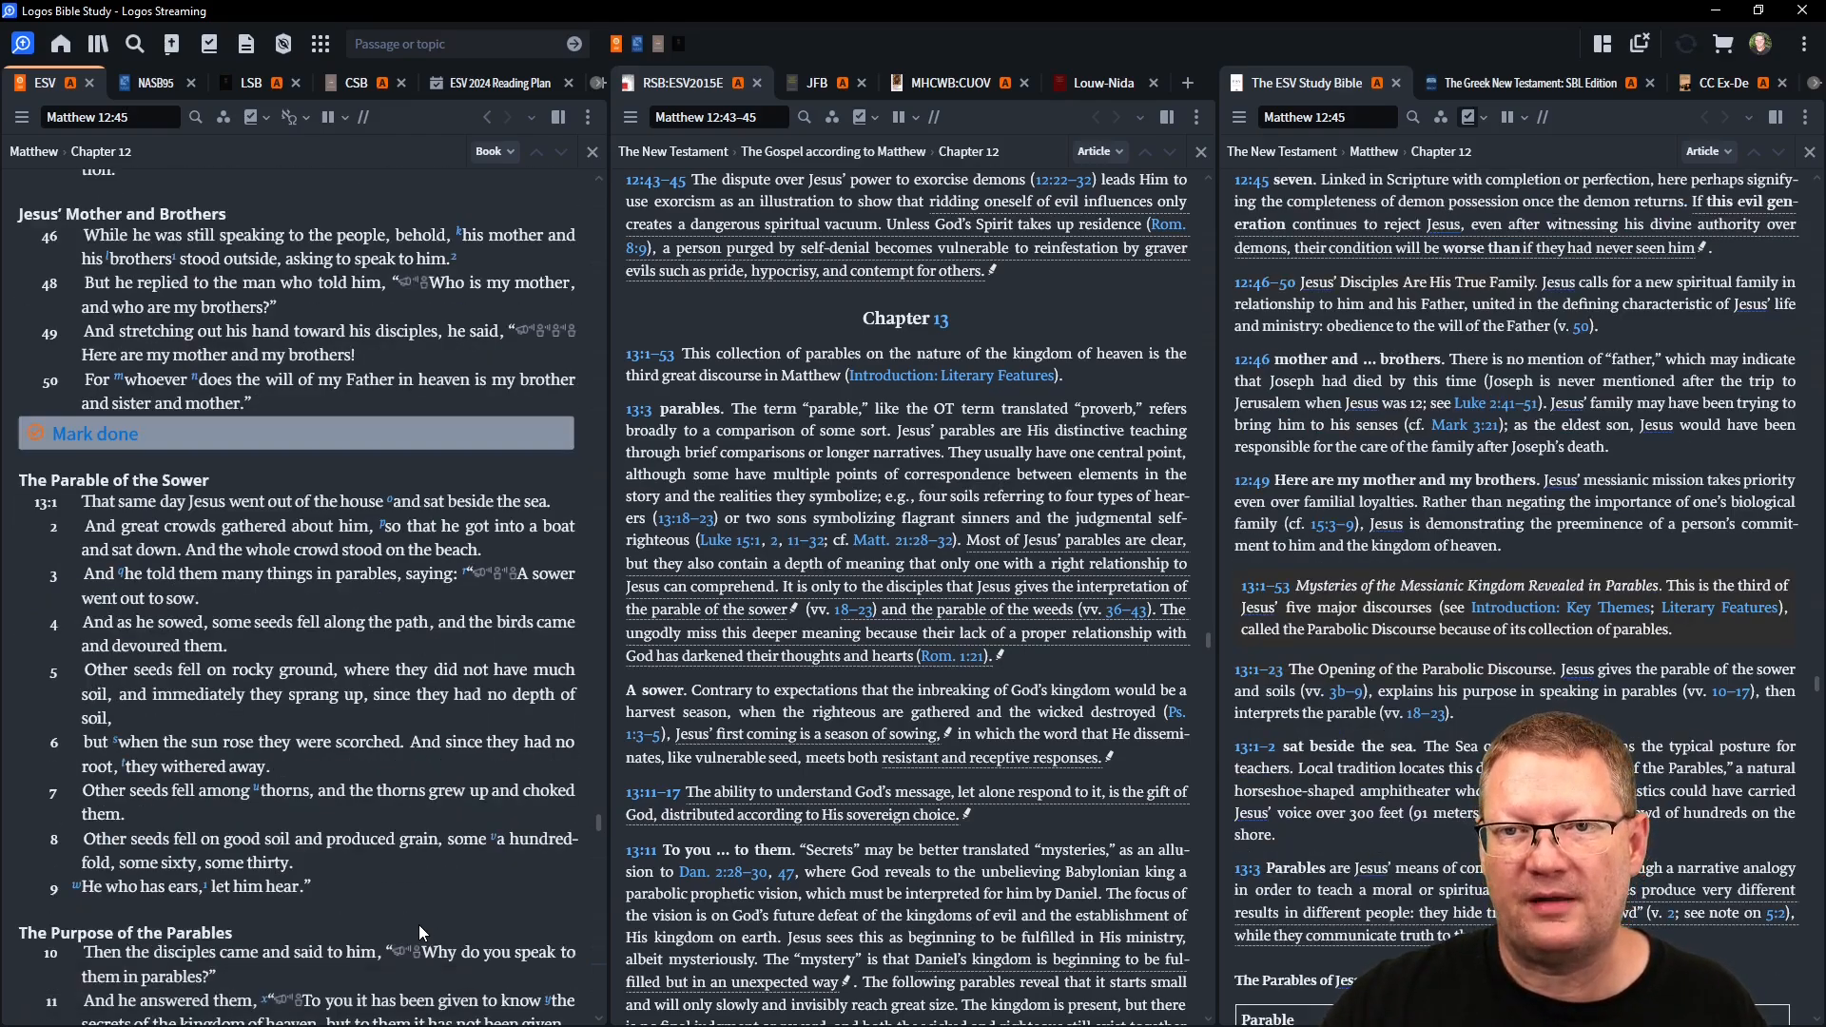